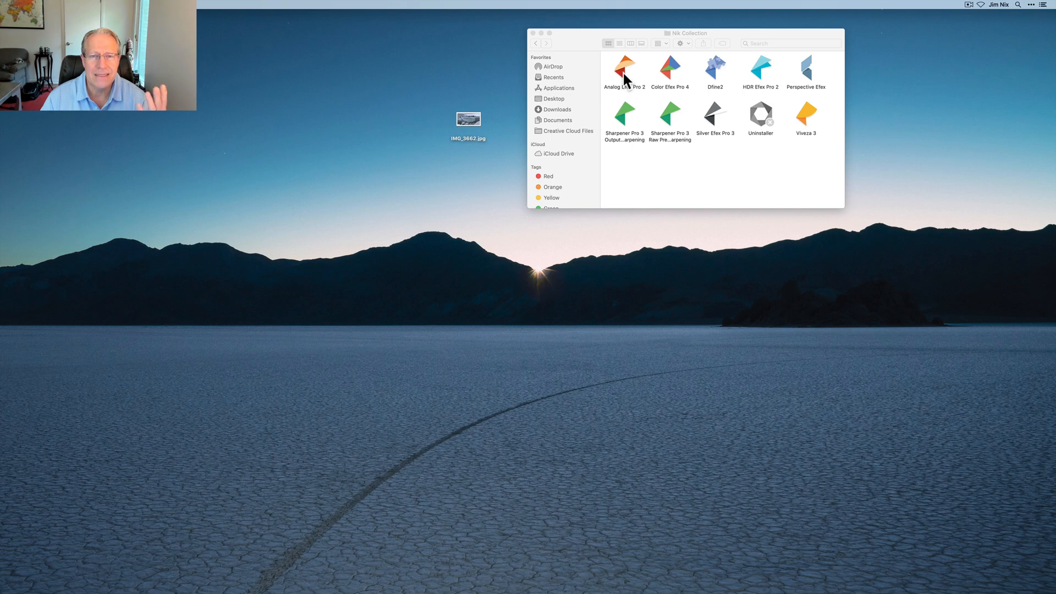
Point out the Analog Efex Pro 2, Color Efex Pro 4 and Dfine 2 plugins in the Nik panel.
left_click(625, 66)
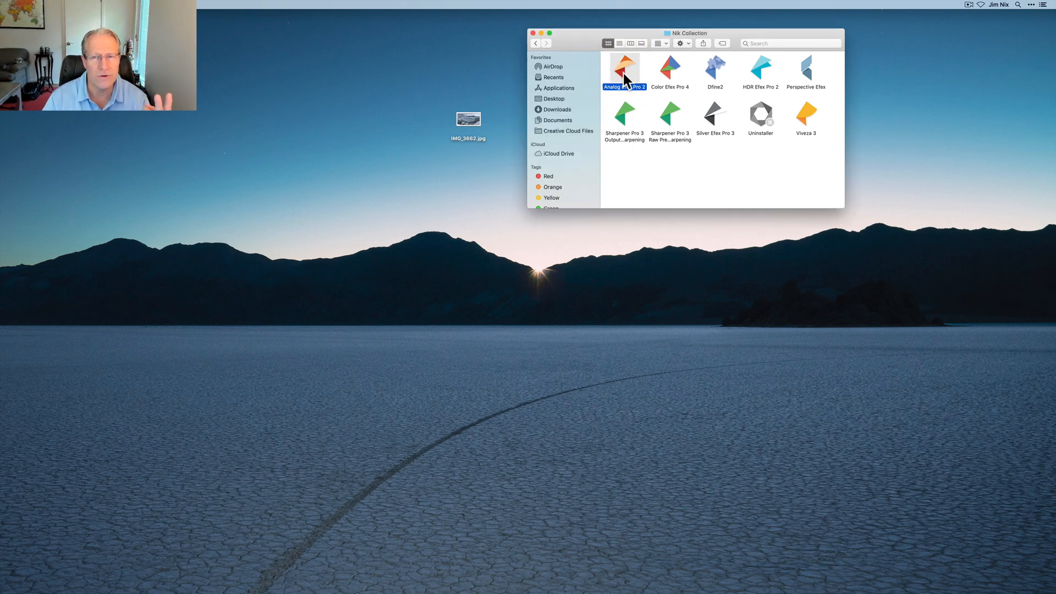
left_click(670, 68)
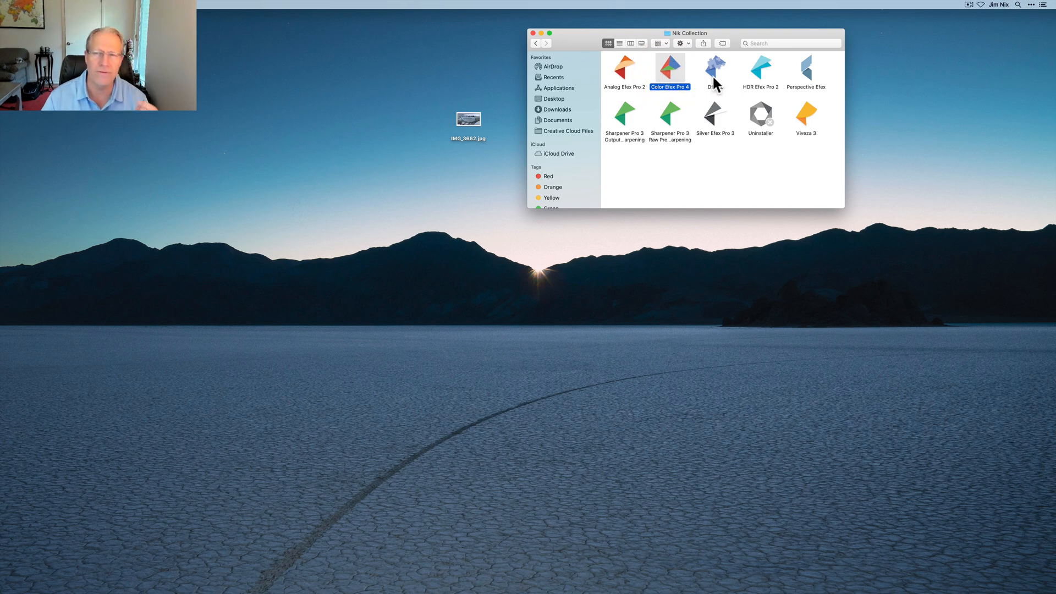
left_click(716, 68)
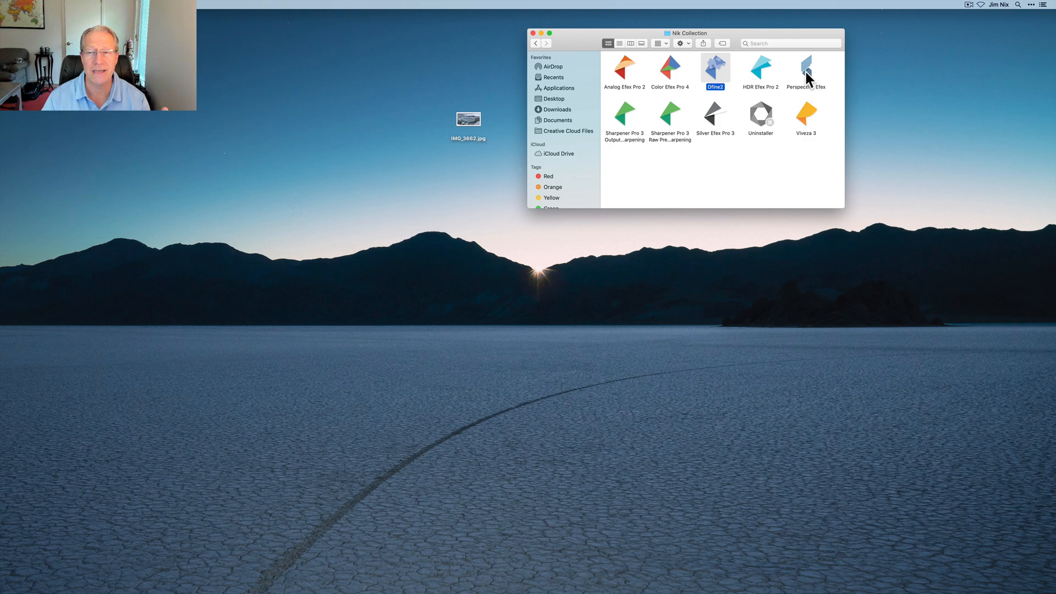
mouse_move(719, 130)
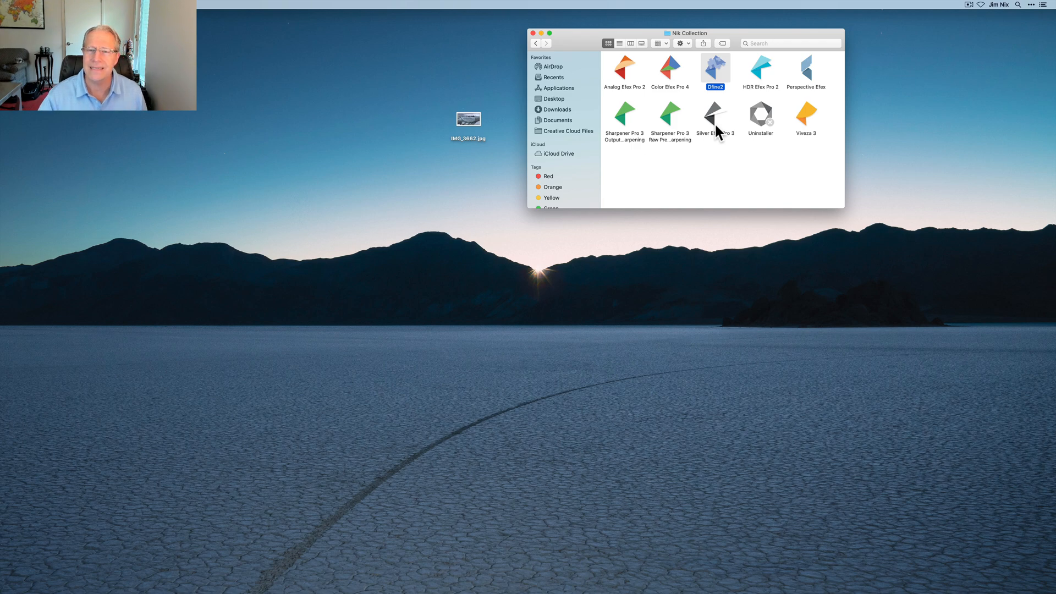
left_click(724, 178)
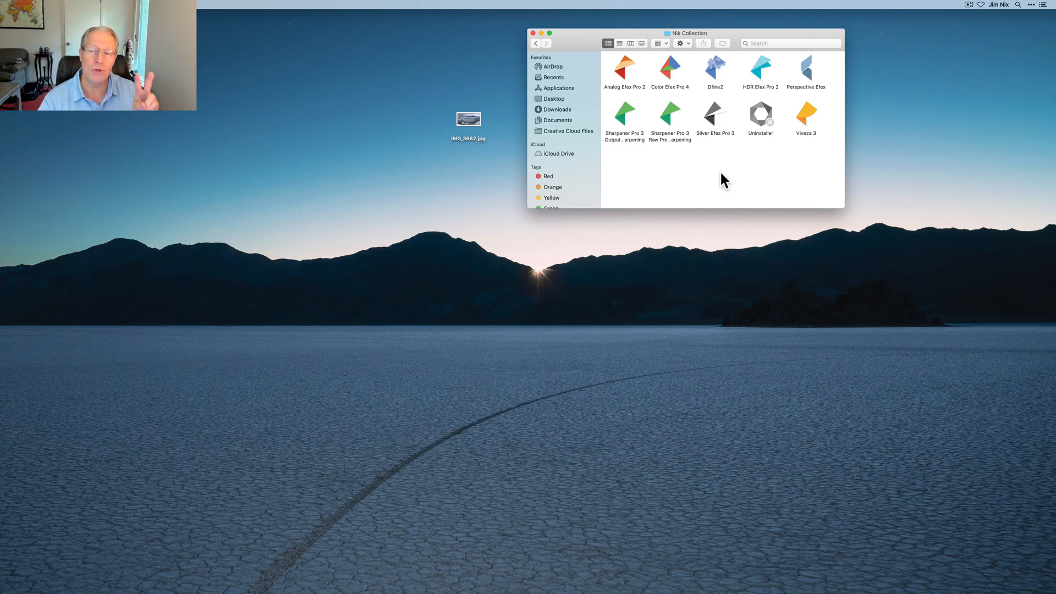
mouse_move(807, 119)
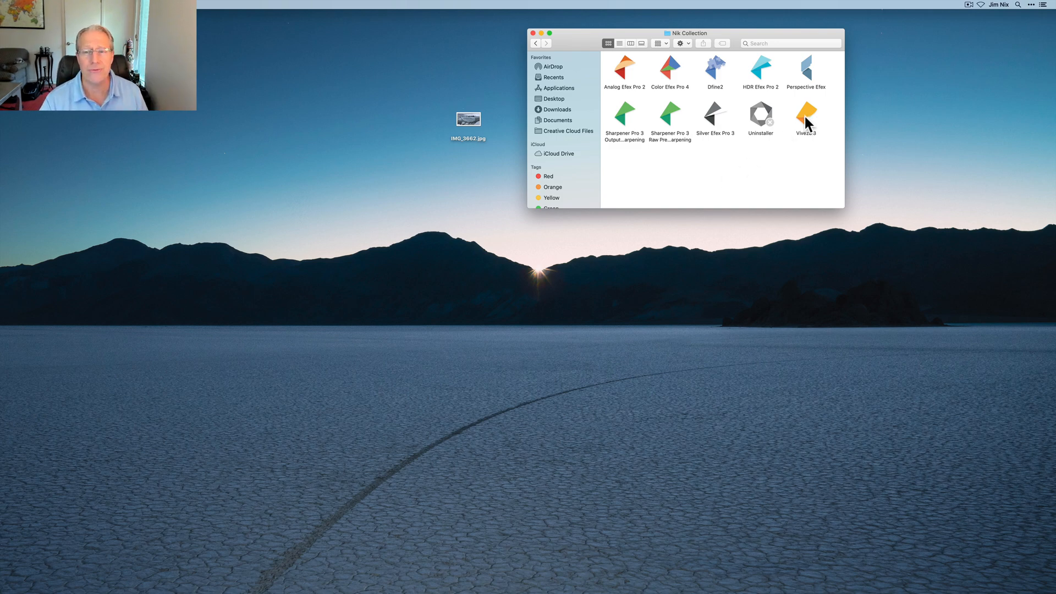
mouse_move(717, 132)
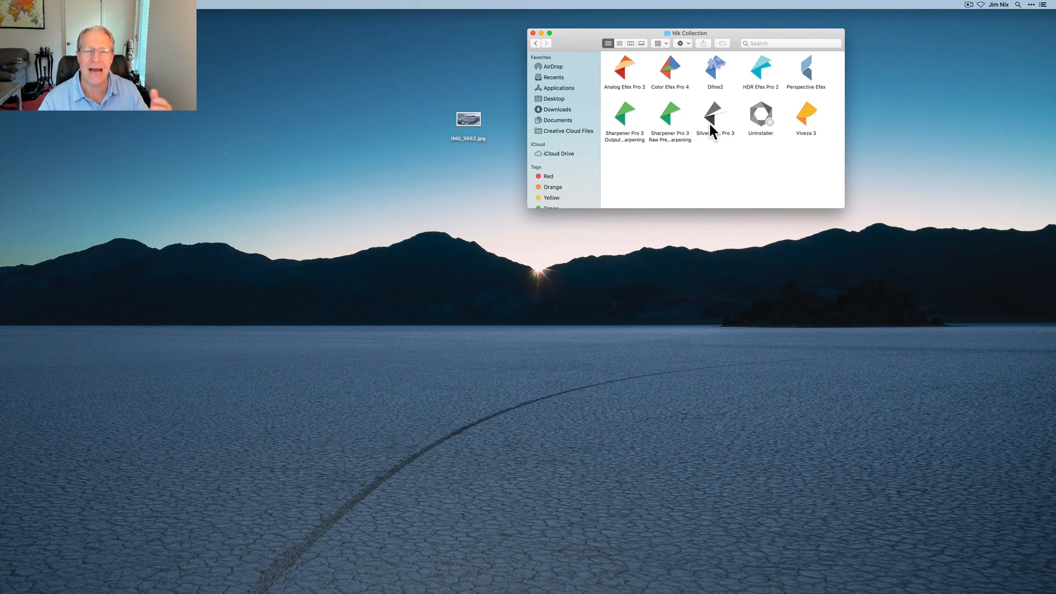
mouse_move(551, 135)
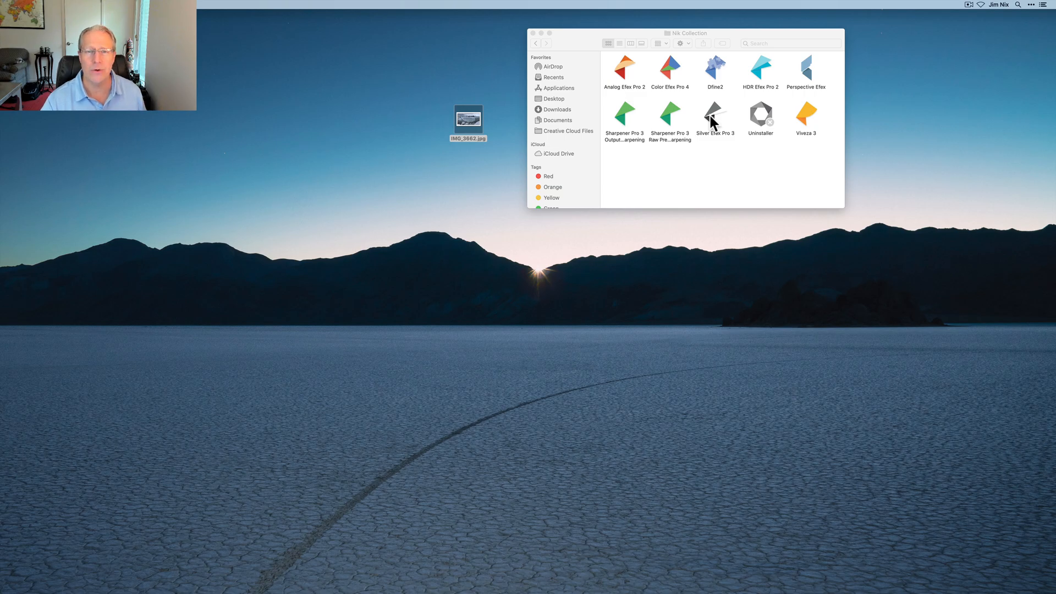
Launch the panorama in Silver Efex Pro 3, try High Contrast, then settle on 000 Neutral.
double_click(715, 115)
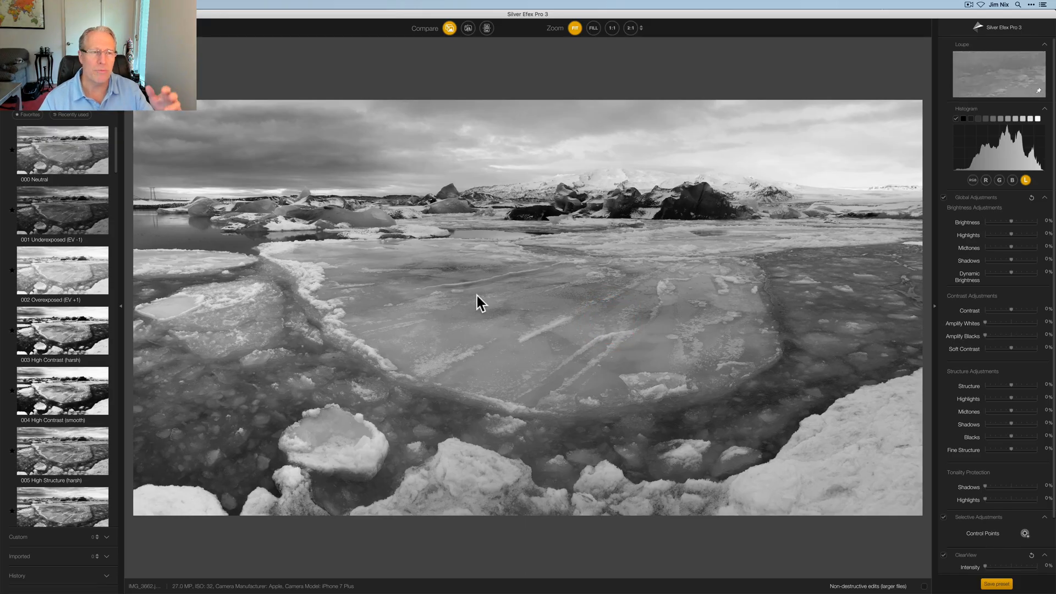
left_click(65, 151)
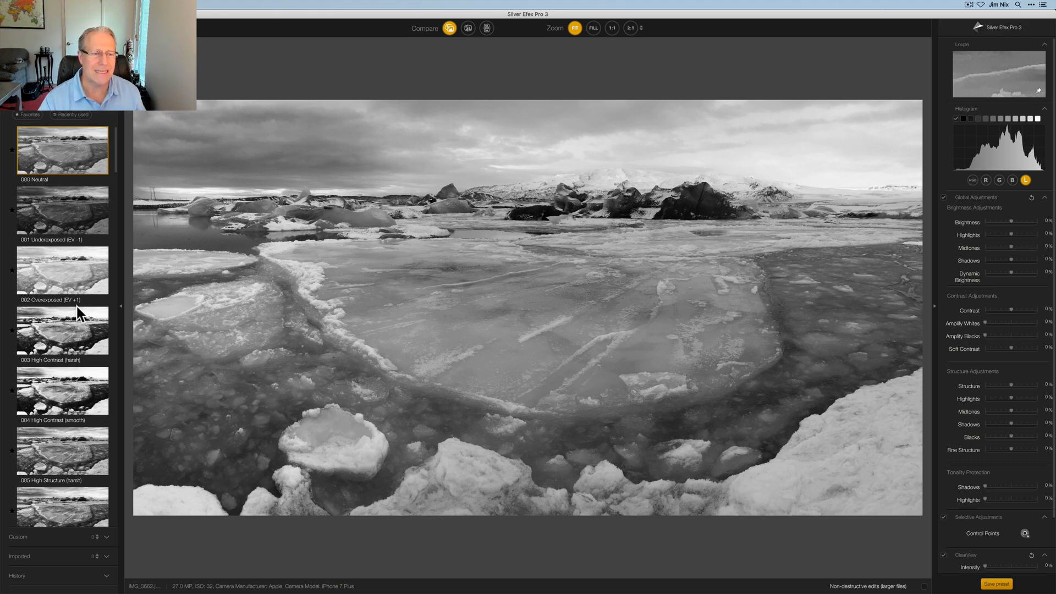
left_click(64, 330)
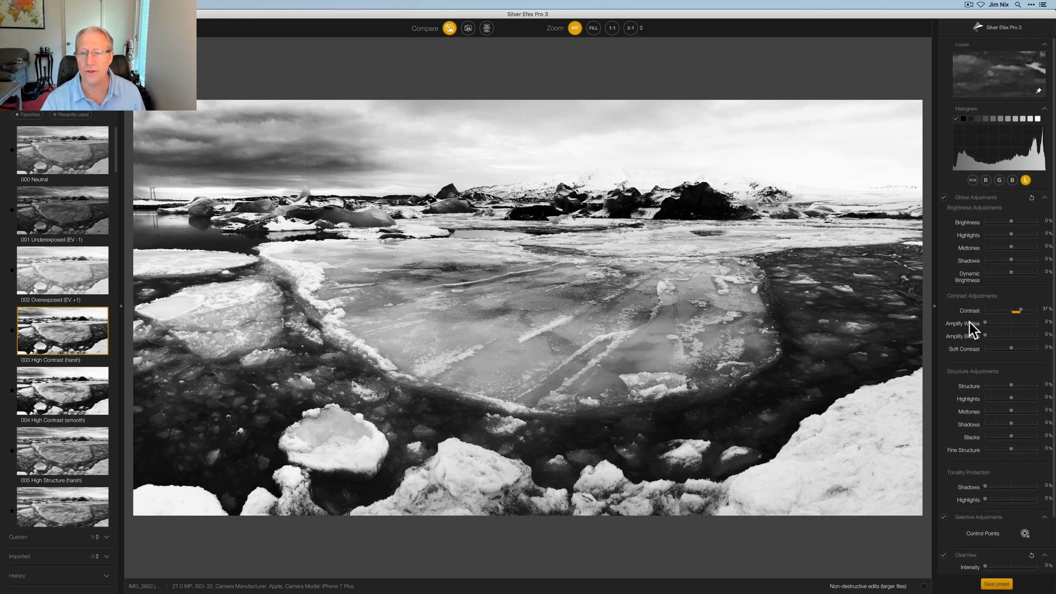
left_click(63, 152)
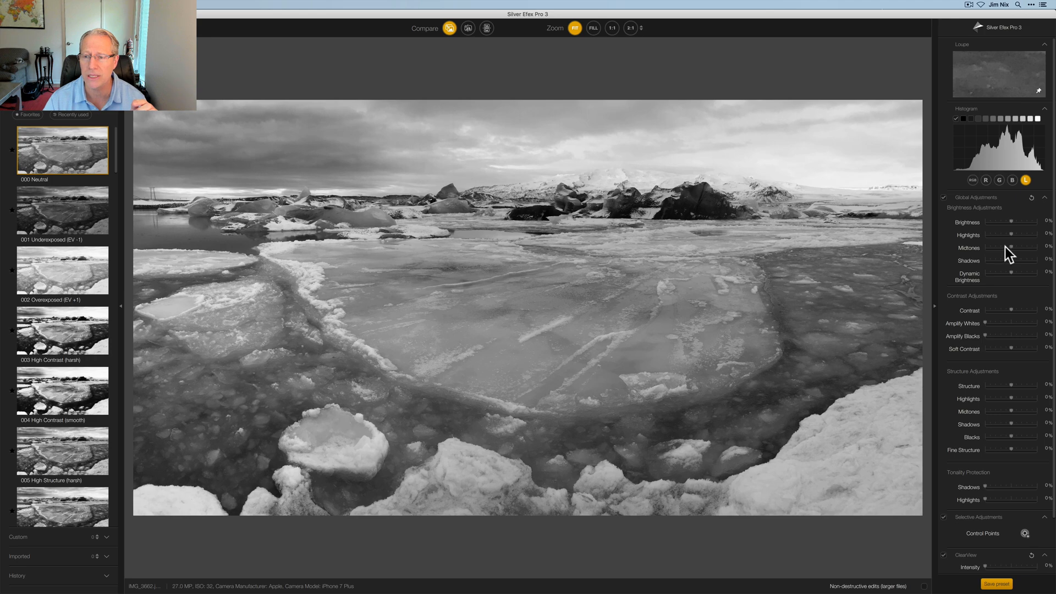
Set Midtones -25%, Shadows -18% and Contrast 31%, compare against the original, collapse Global Adjustments.
left_click_drag(1019, 247, 1003, 247)
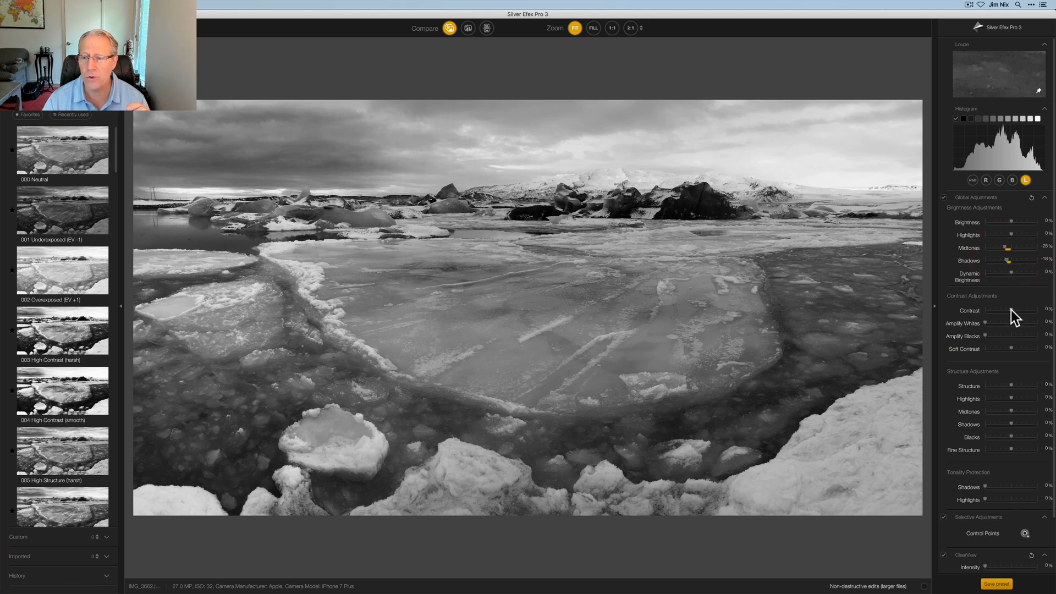
left_click_drag(1009, 310, 1022, 310)
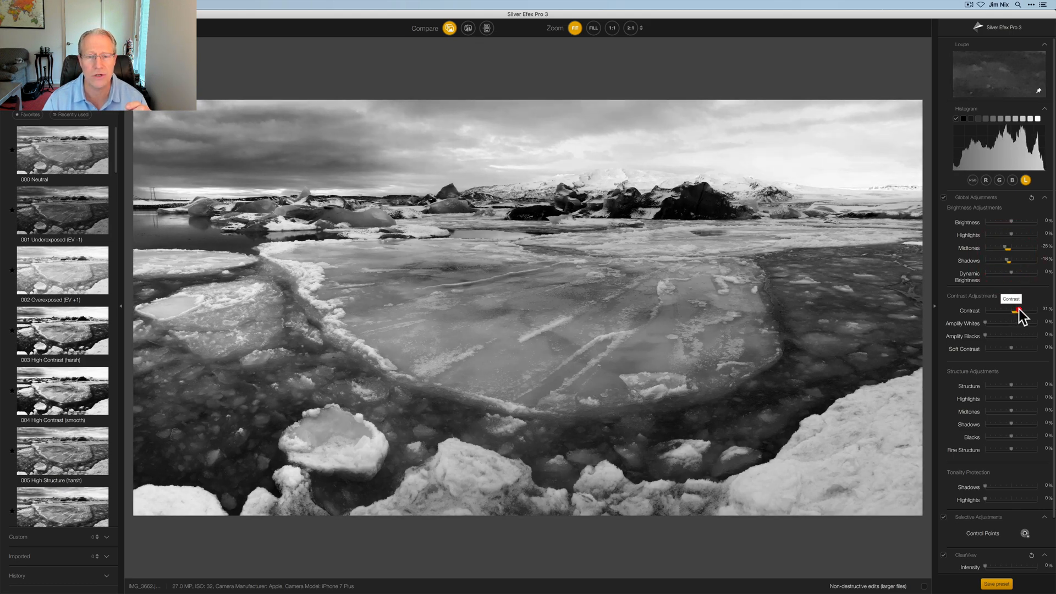
left_click(467, 28)
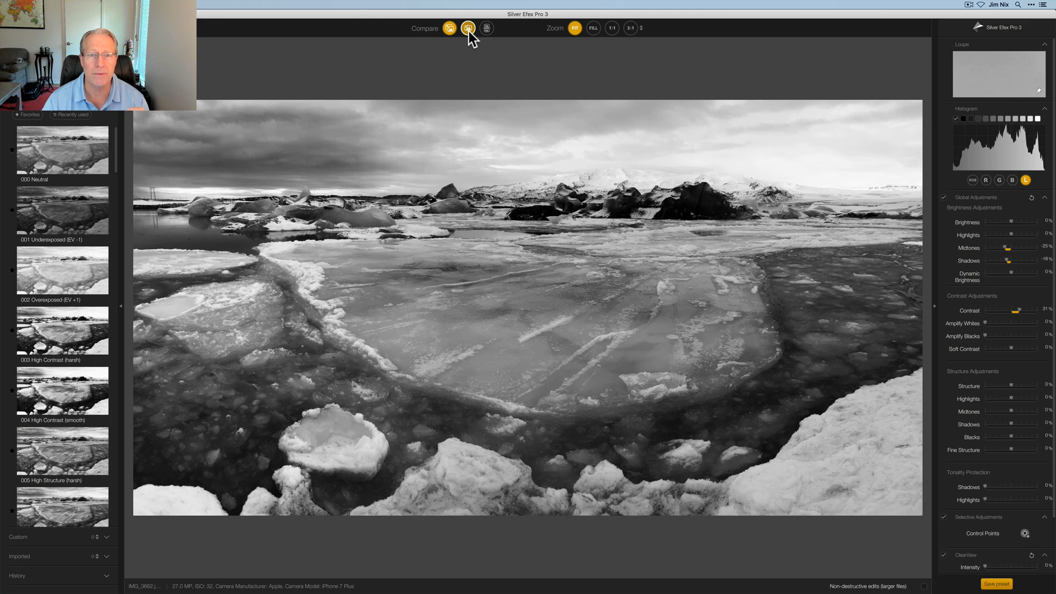
left_click(469, 29)
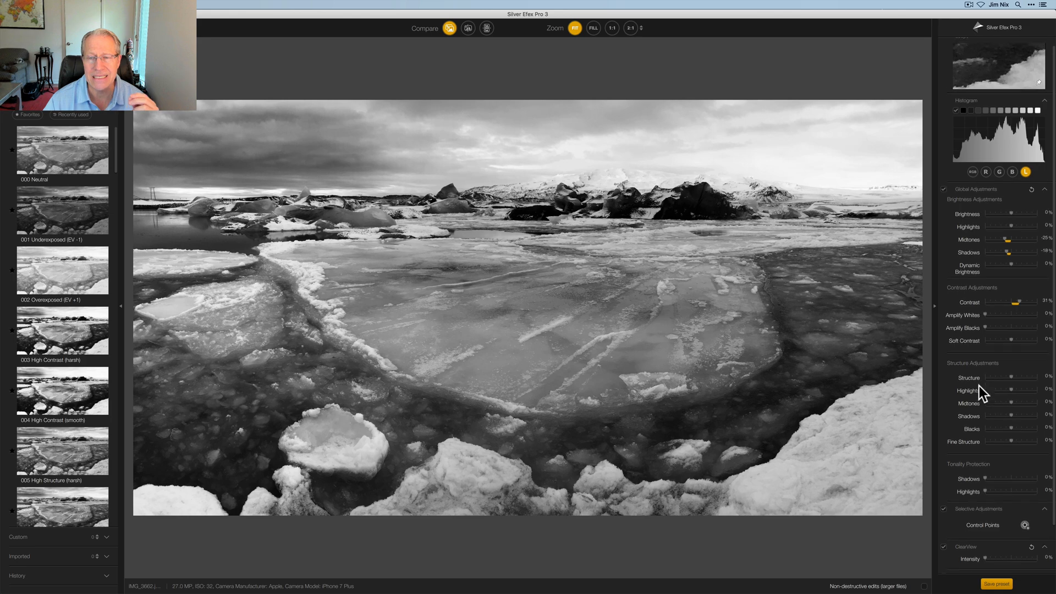
scroll("down", 3)
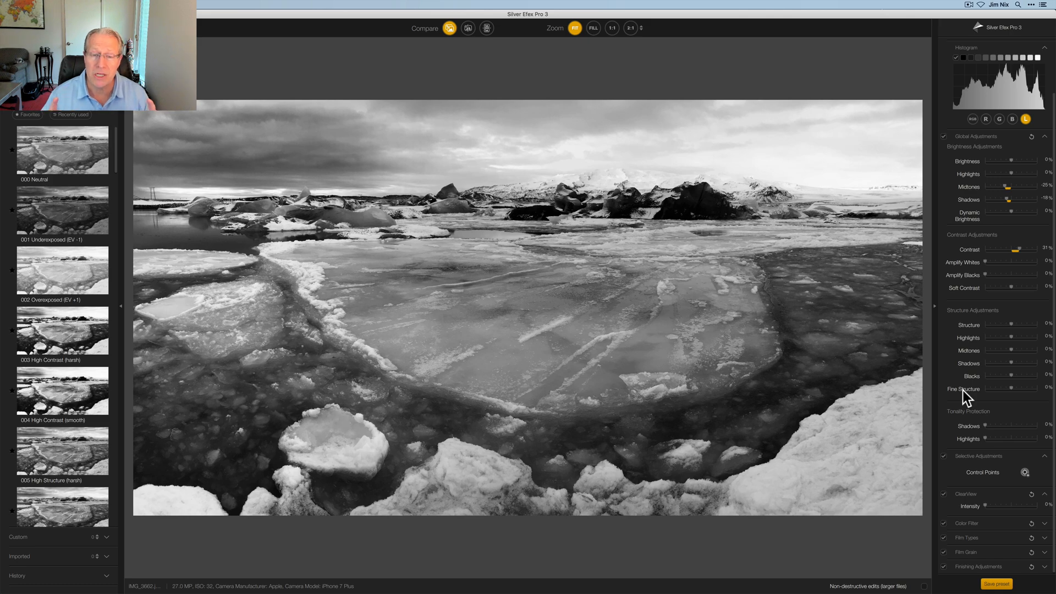
mouse_move(994, 420)
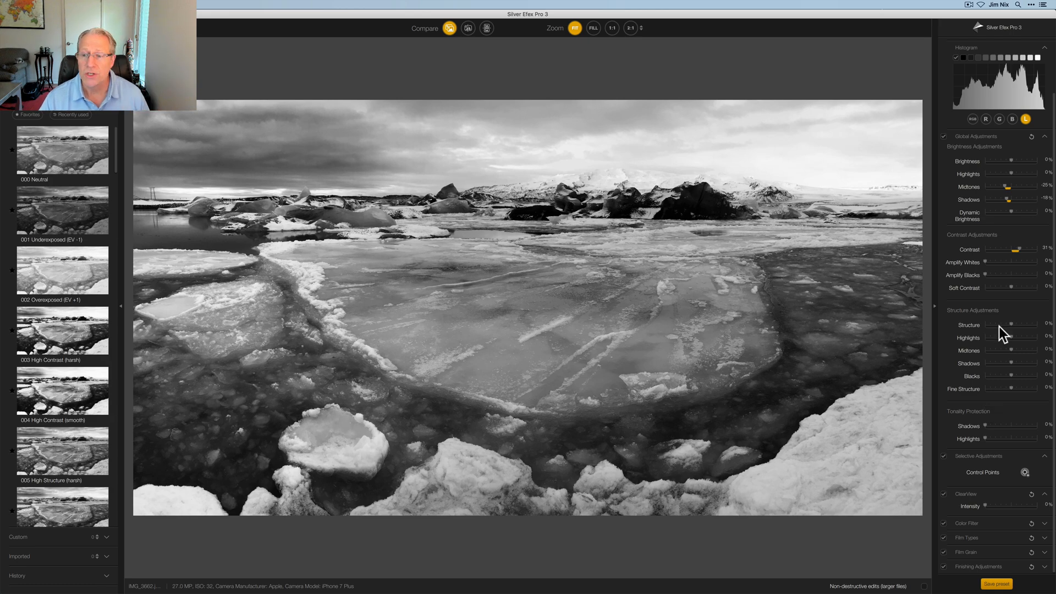
mouse_move(1001, 353)
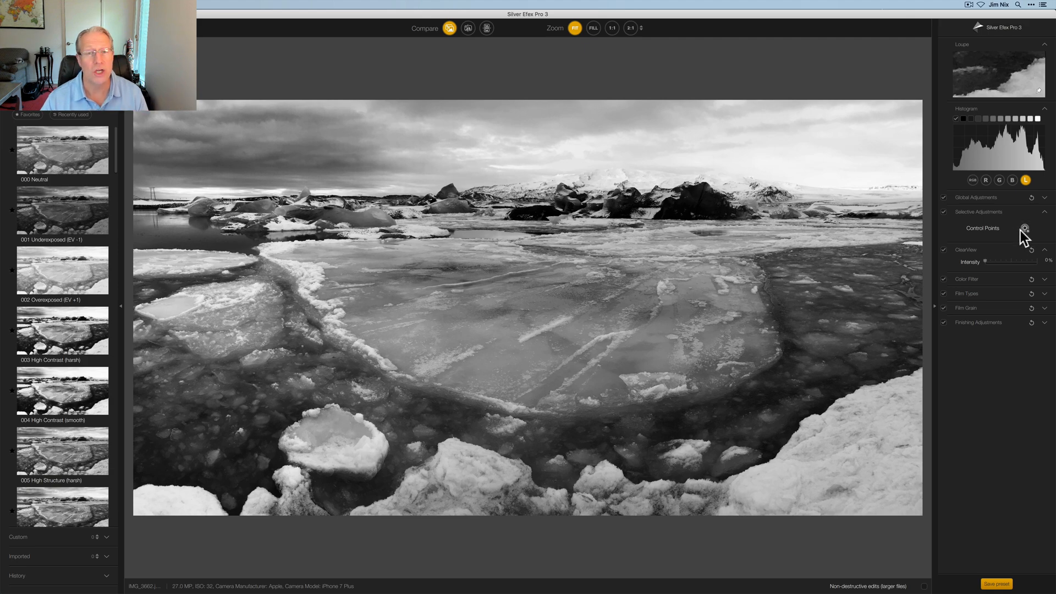
Place control points on the left ice floe and on the large ice slab.
left_click(1024, 229)
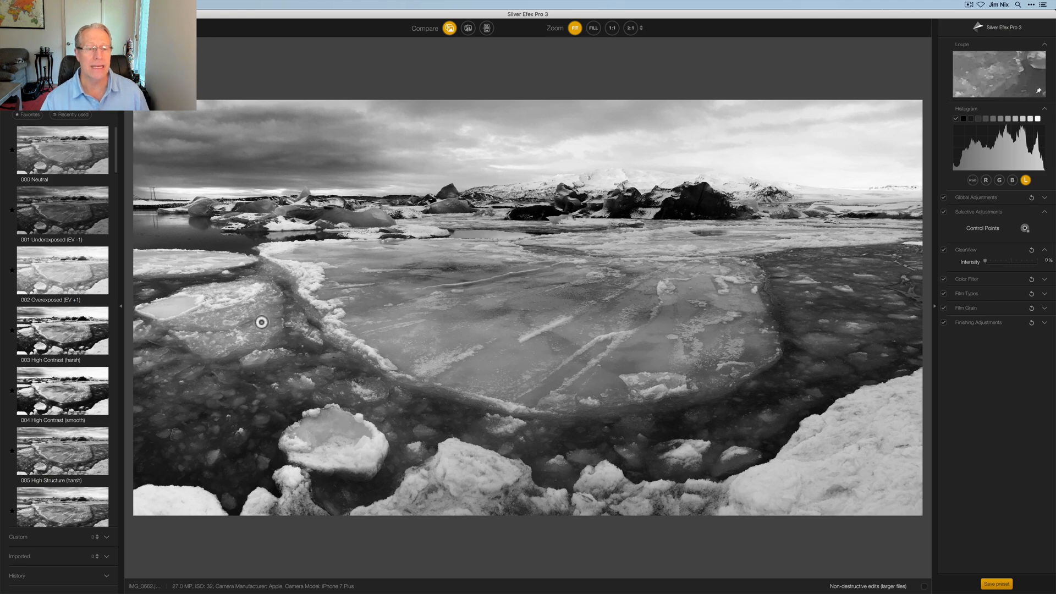
left_click(261, 323)
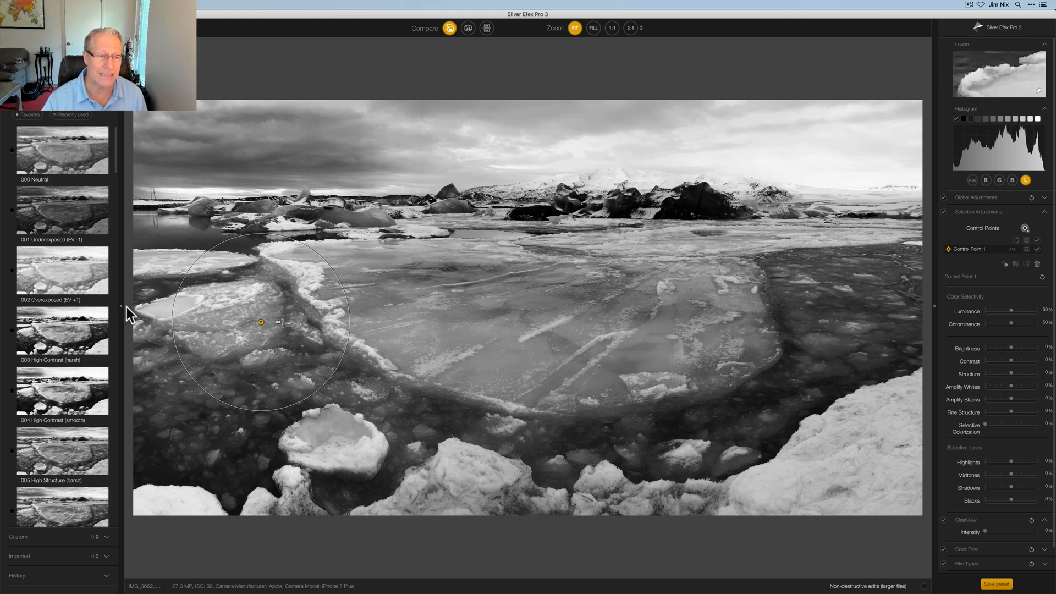
left_click(121, 306)
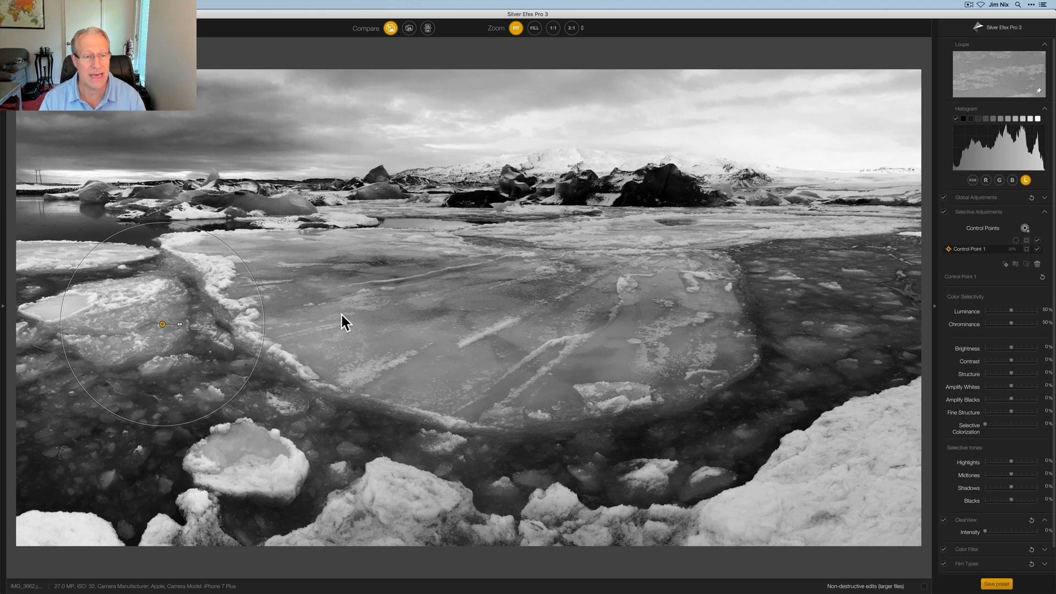
left_click(233, 333)
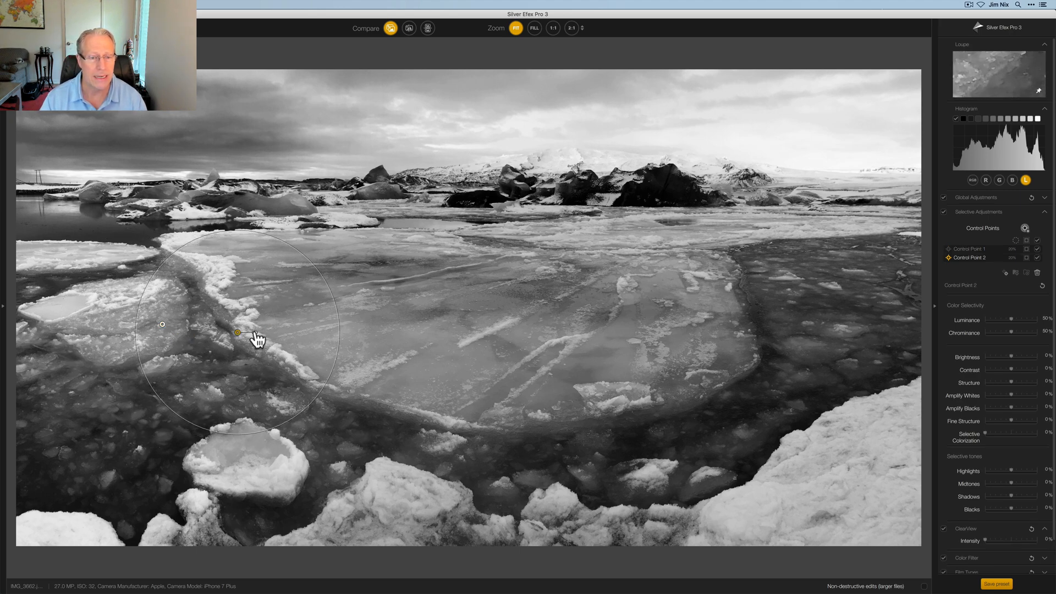
left_click_drag(237, 333, 354, 323)
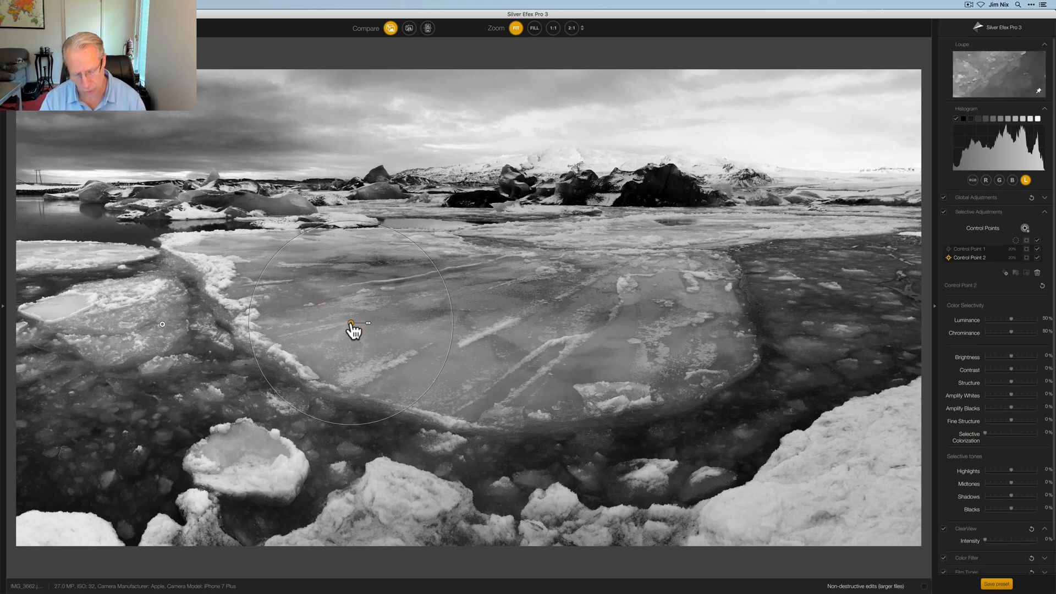
Add a third point on the large floe and a fourth on the dark water to its right.
left_click(364, 337)
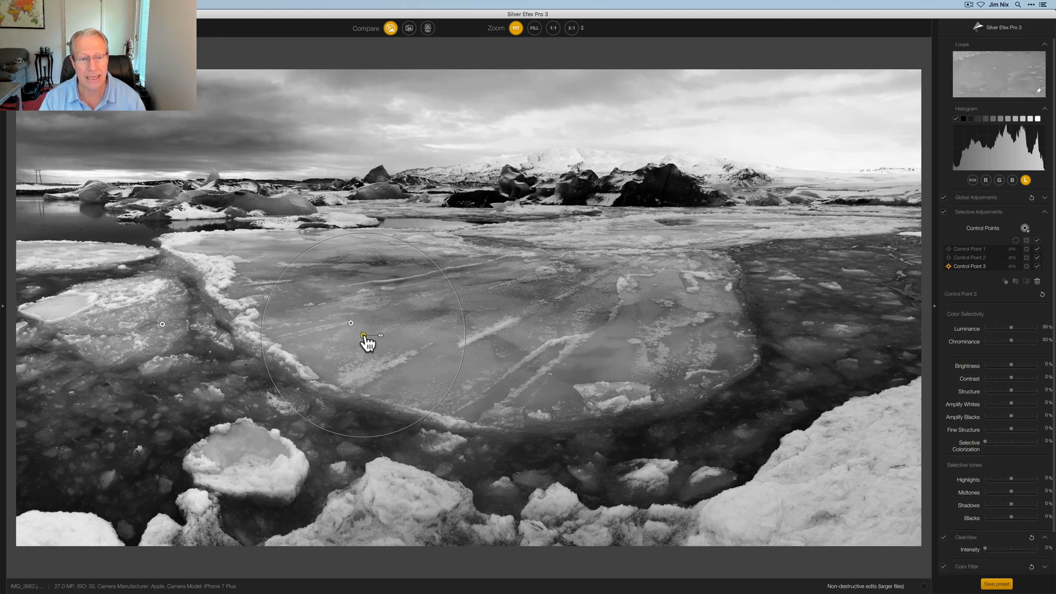
left_click_drag(368, 336, 575, 327)
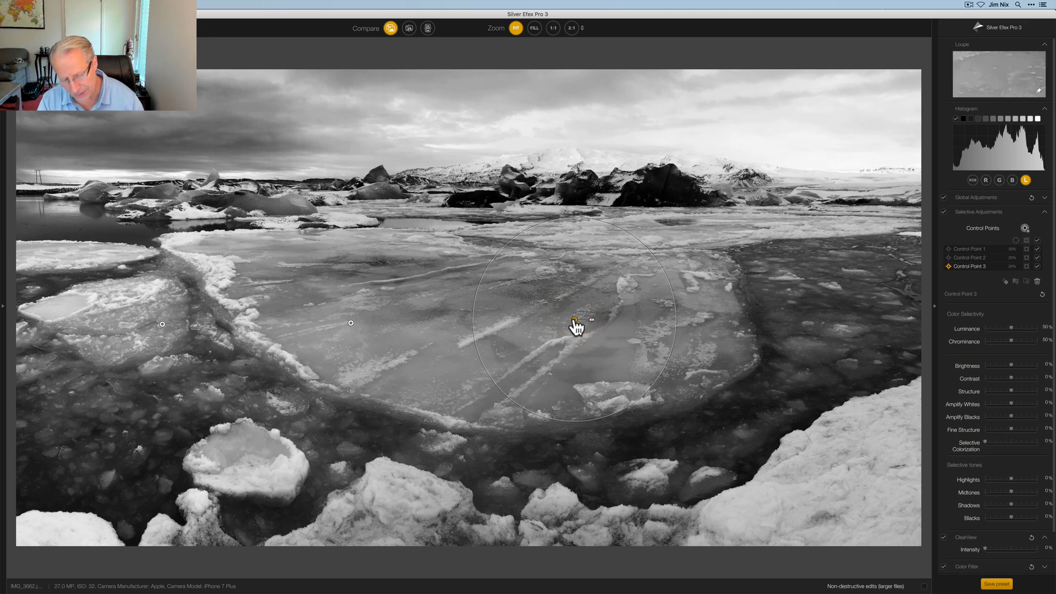
left_click(713, 334)
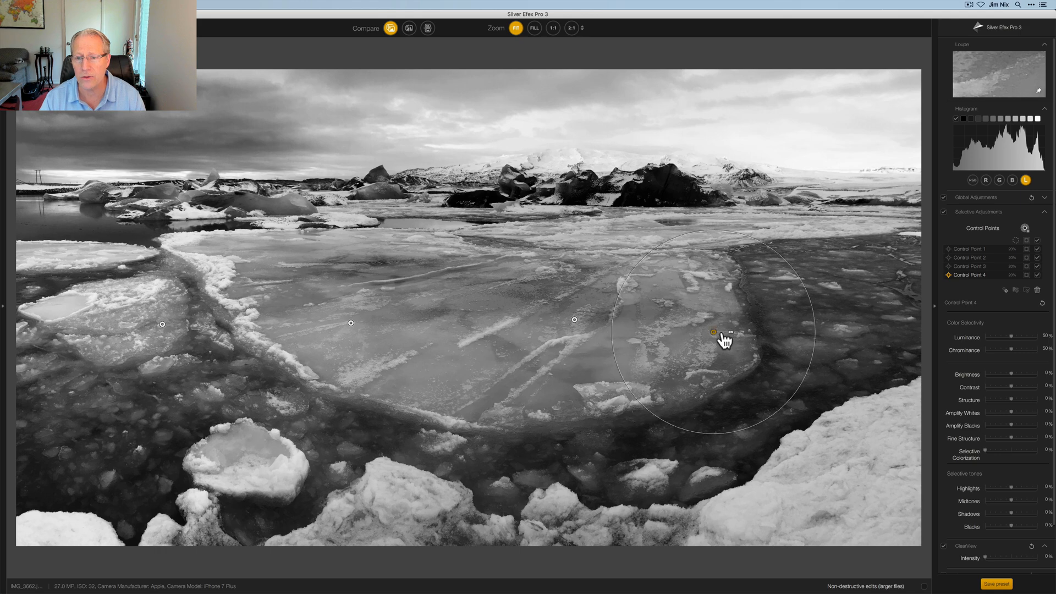
left_click_drag(714, 332, 781, 312)
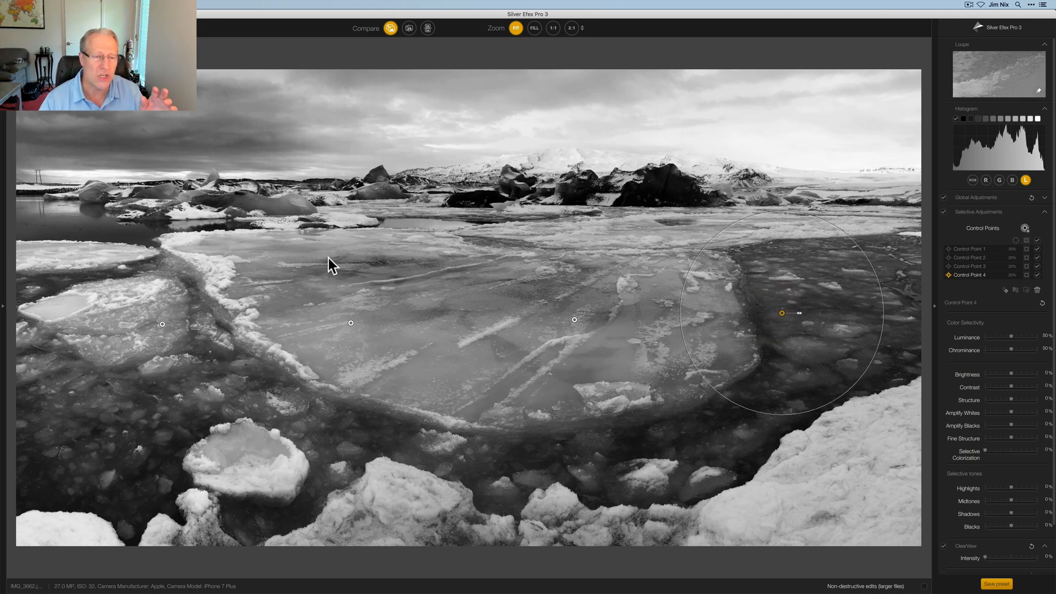
left_click(163, 324)
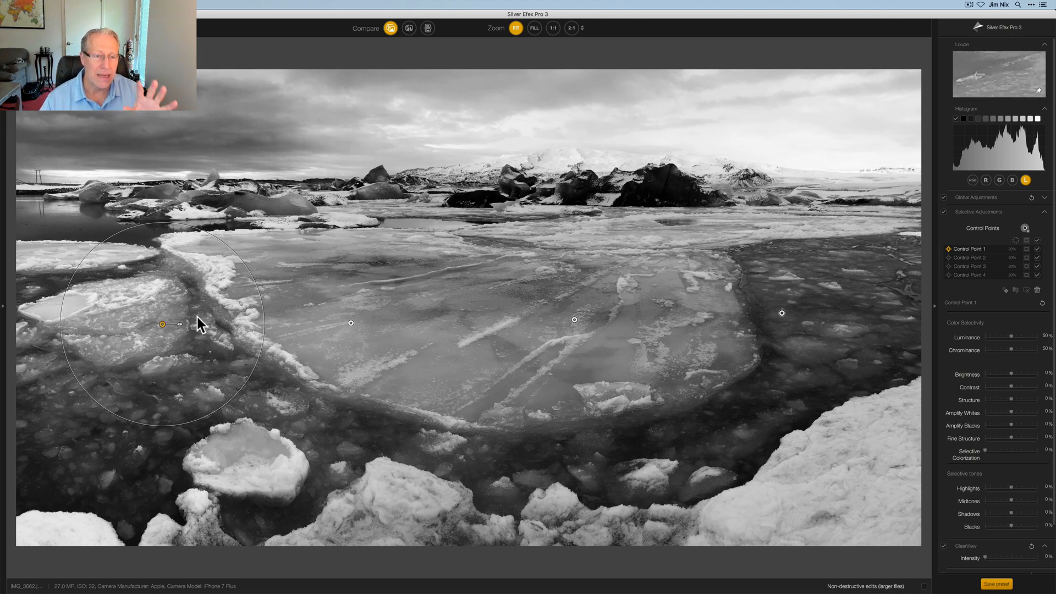
Enlarge Control Point 1's area, check each point's coverage, and nudge the third point lower.
left_click_drag(181, 323, 202, 326)
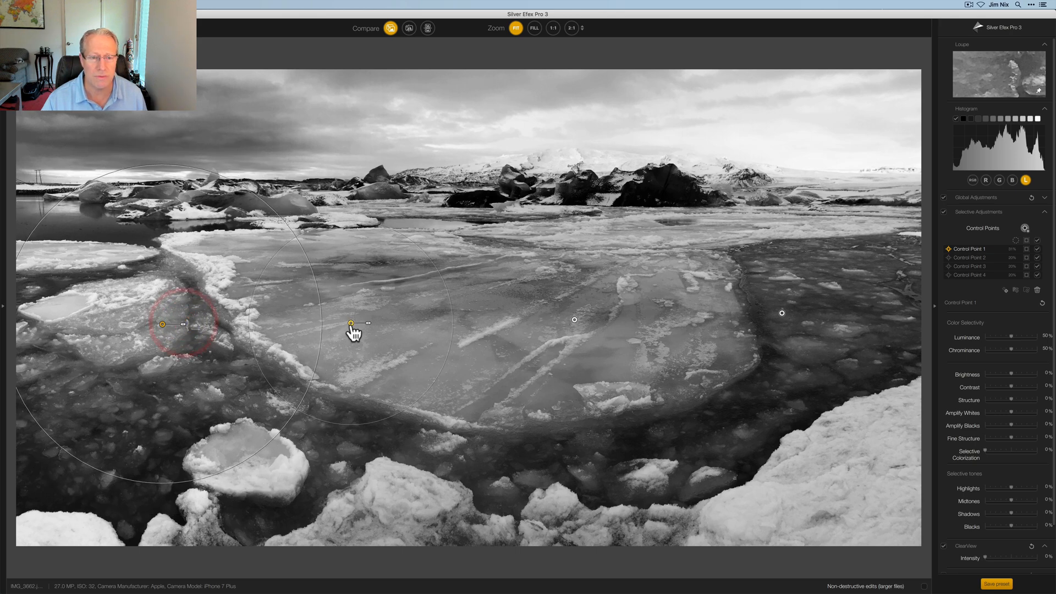
left_click(350, 322)
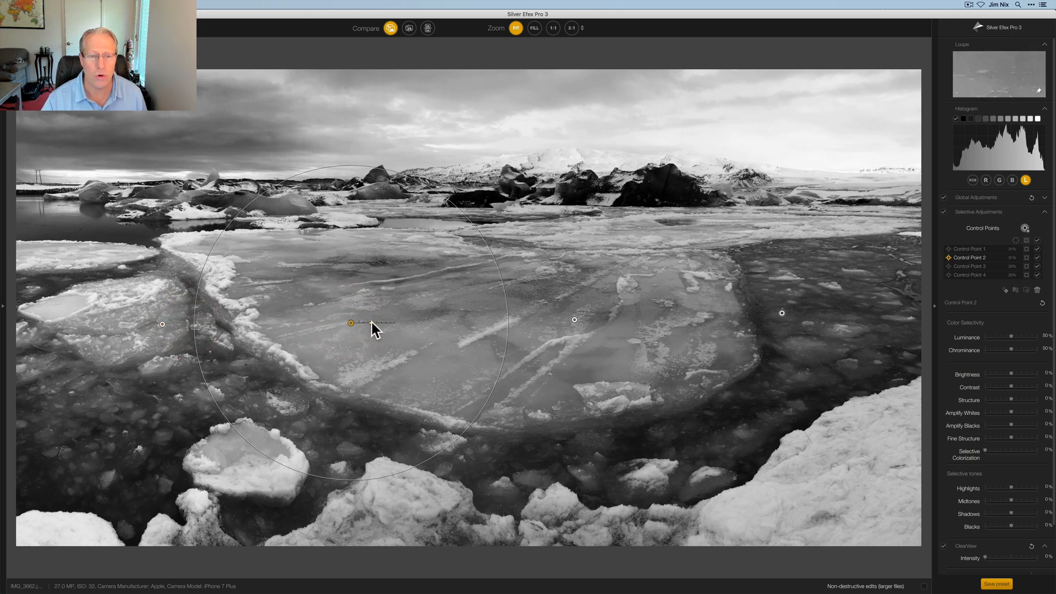
left_click(570, 320)
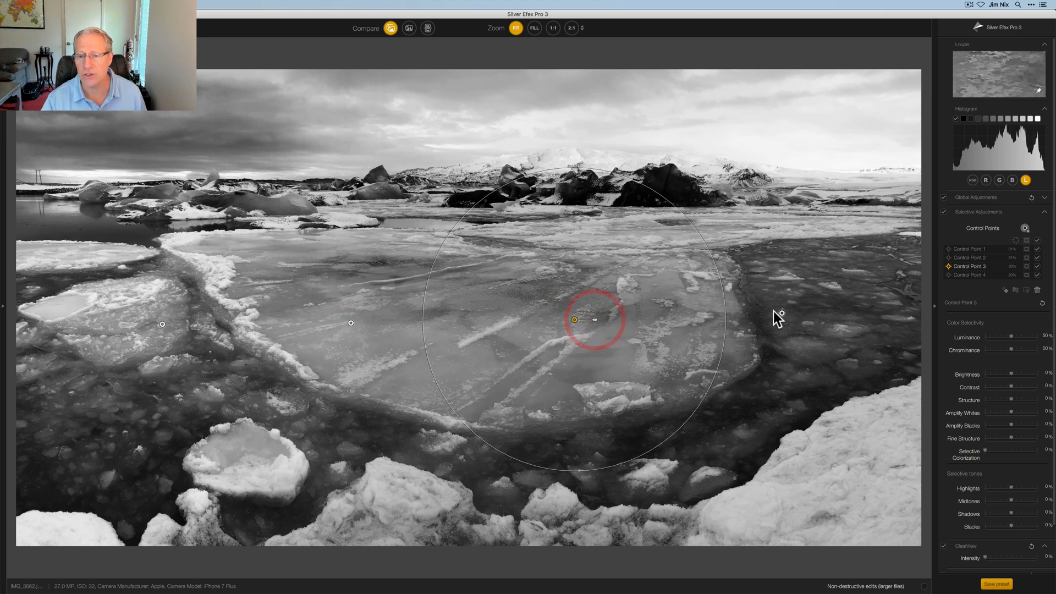
left_click(780, 312)
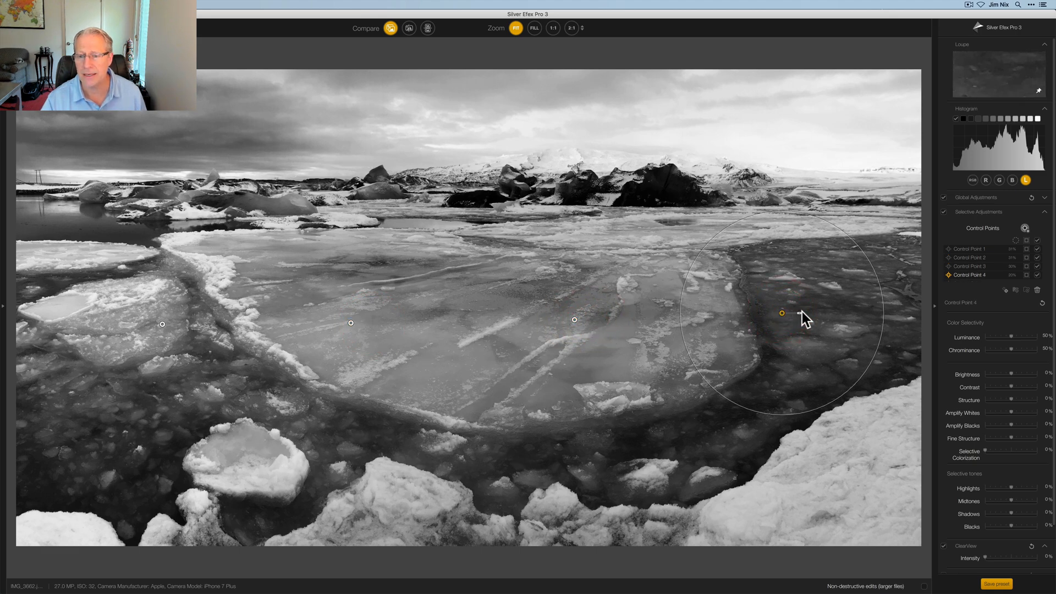
left_click(781, 312)
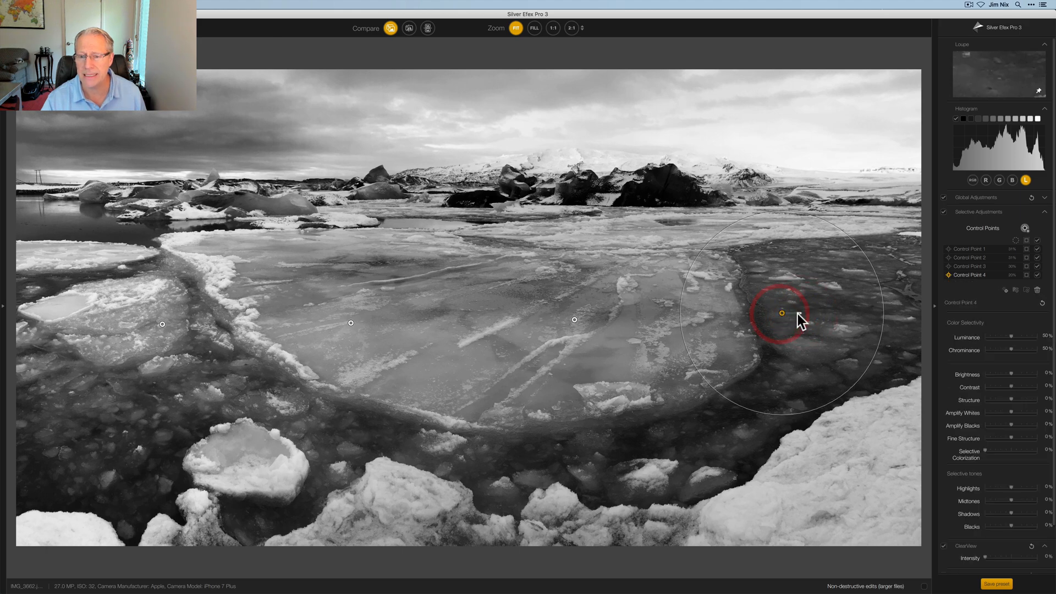
left_click_drag(781, 313, 788, 327)
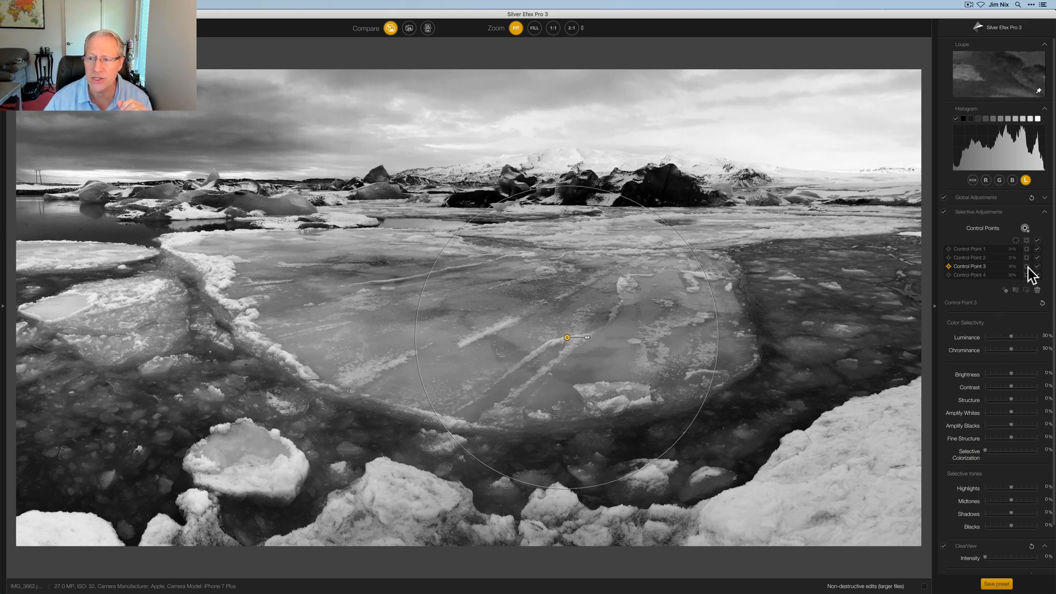
Show Control Point 3's mask and reposition it higher on the large floe.
left_click(1027, 265)
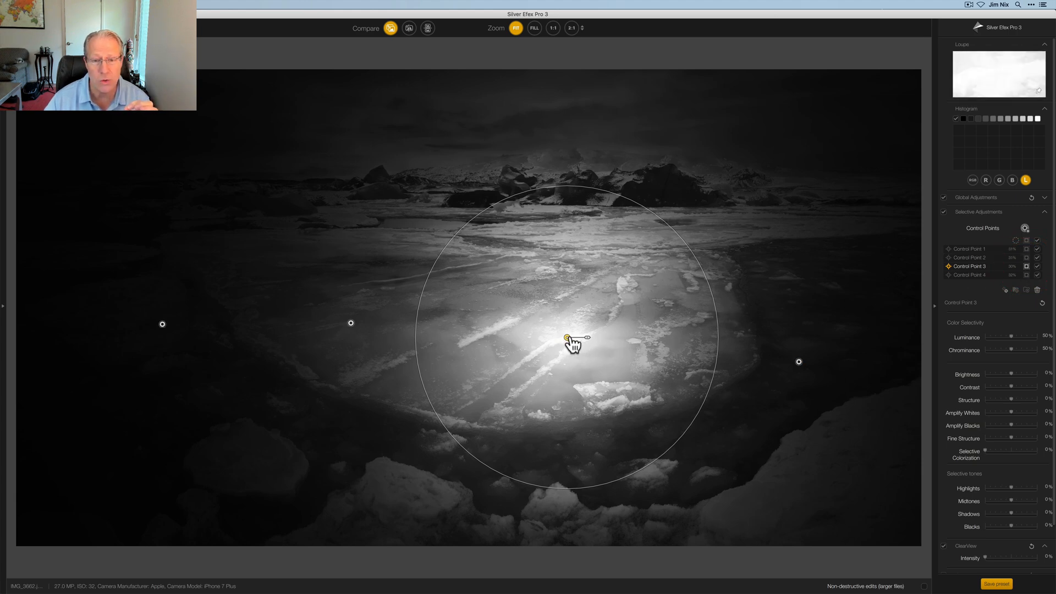
left_click_drag(571, 340, 575, 308)
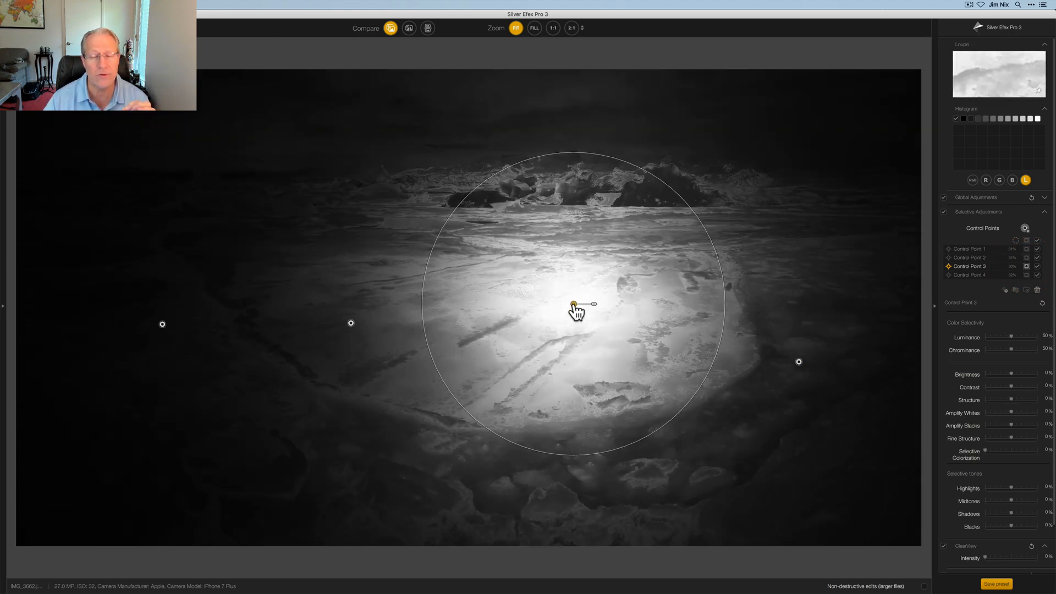
left_click(574, 301)
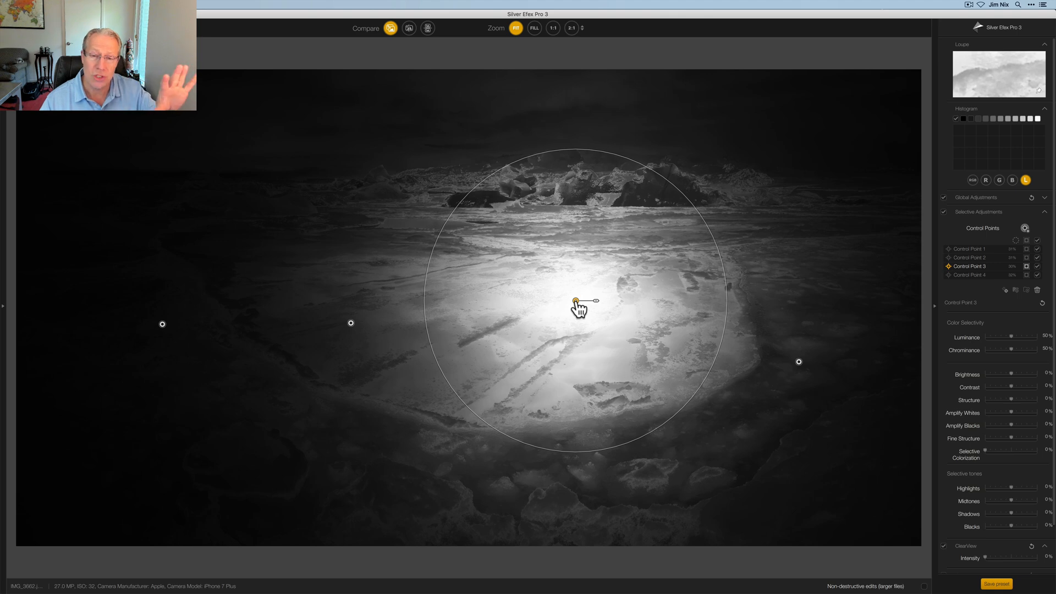
left_click_drag(577, 300, 595, 345)
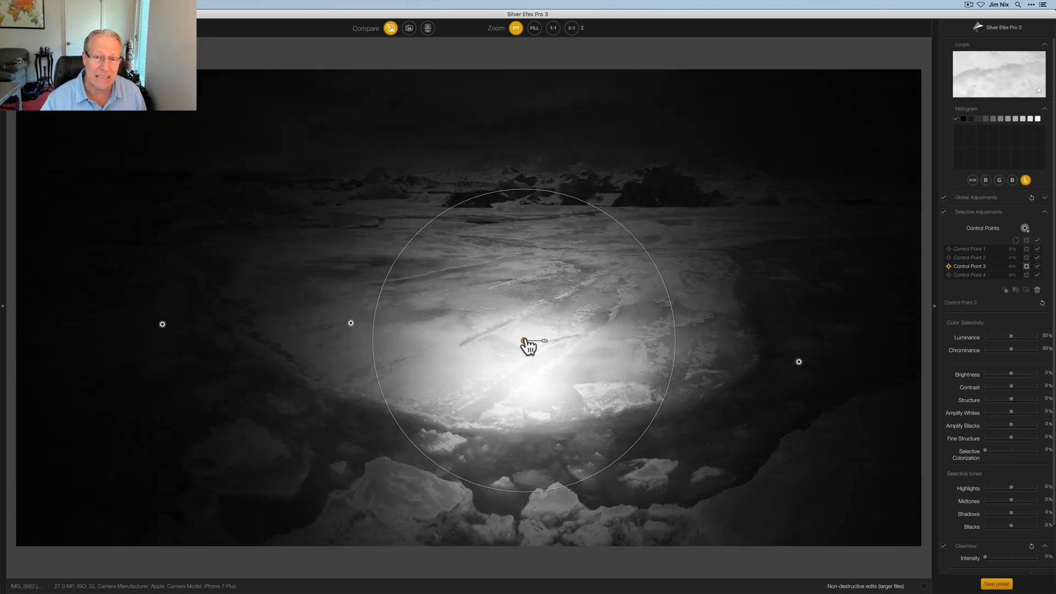
left_click_drag(528, 342, 552, 307)
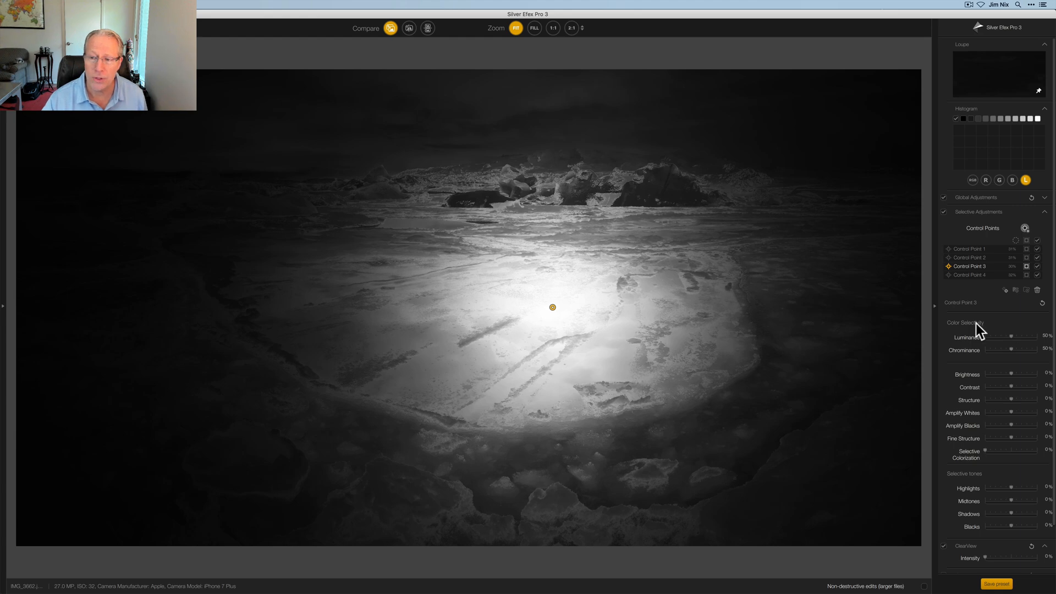
mouse_move(1013, 343)
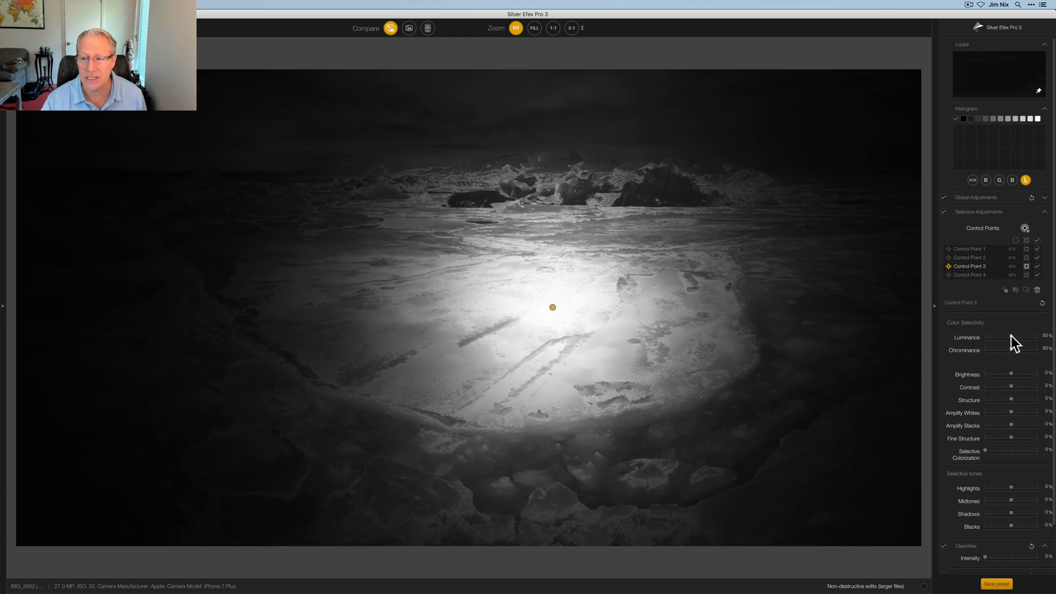
Set Control Point 3's luminance and chrominance to 60%, then raise Control Point 2's luminance.
left_click_drag(1027, 338, 1031, 338)
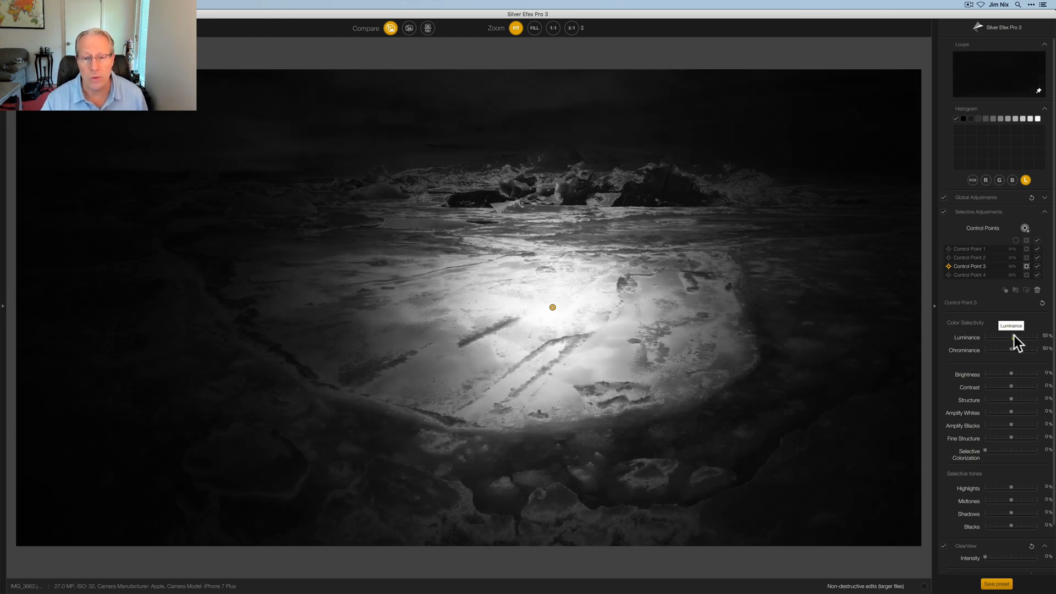
left_click_drag(1024, 343, 1029, 343)
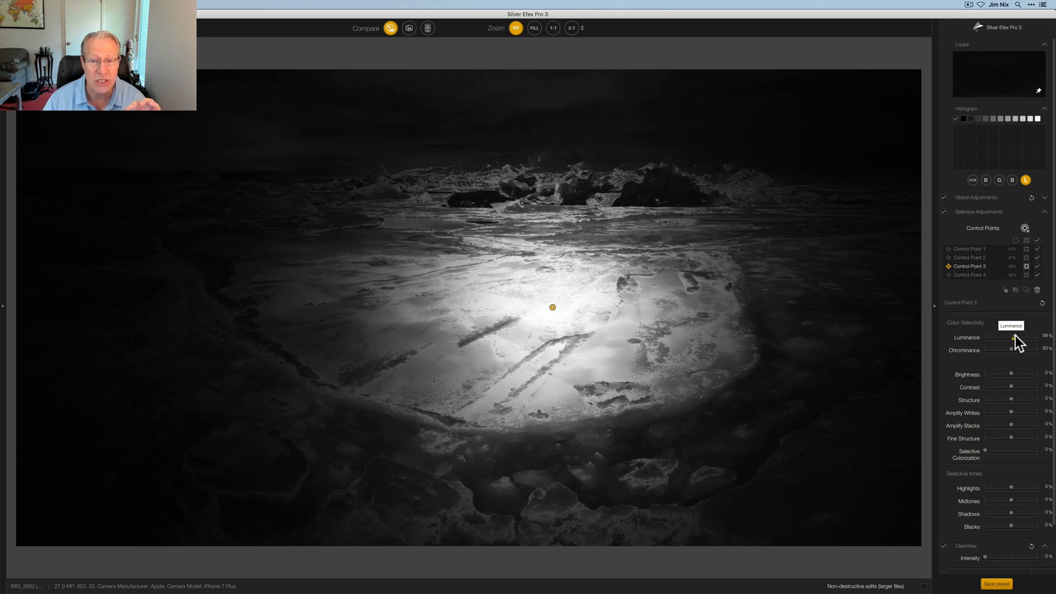
left_click_drag(1009, 336, 1014, 336)
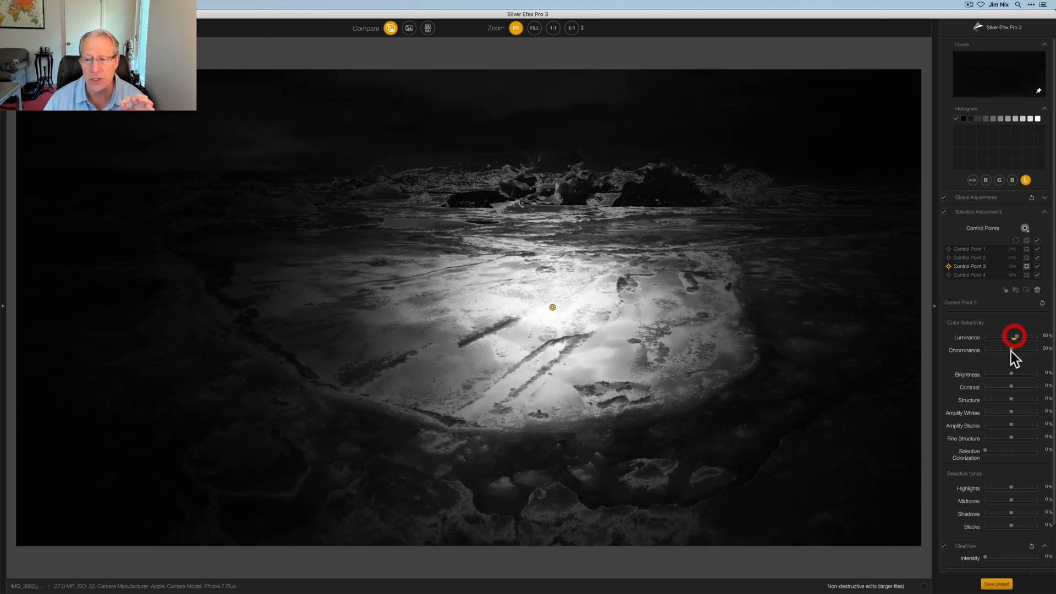
left_click_drag(1014, 350, 1021, 350)
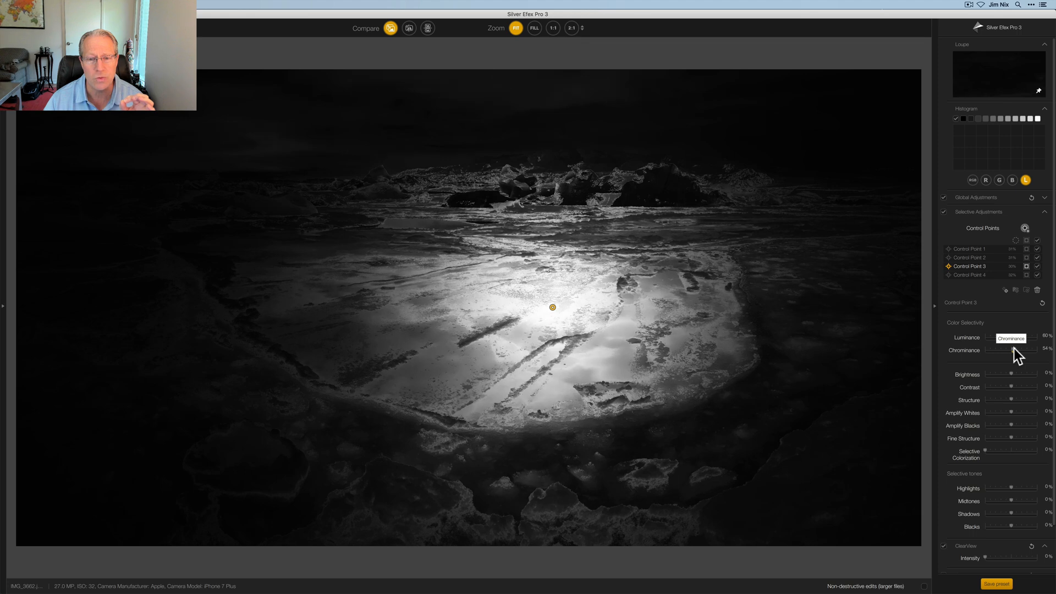
left_click_drag(1006, 350, 1016, 350)
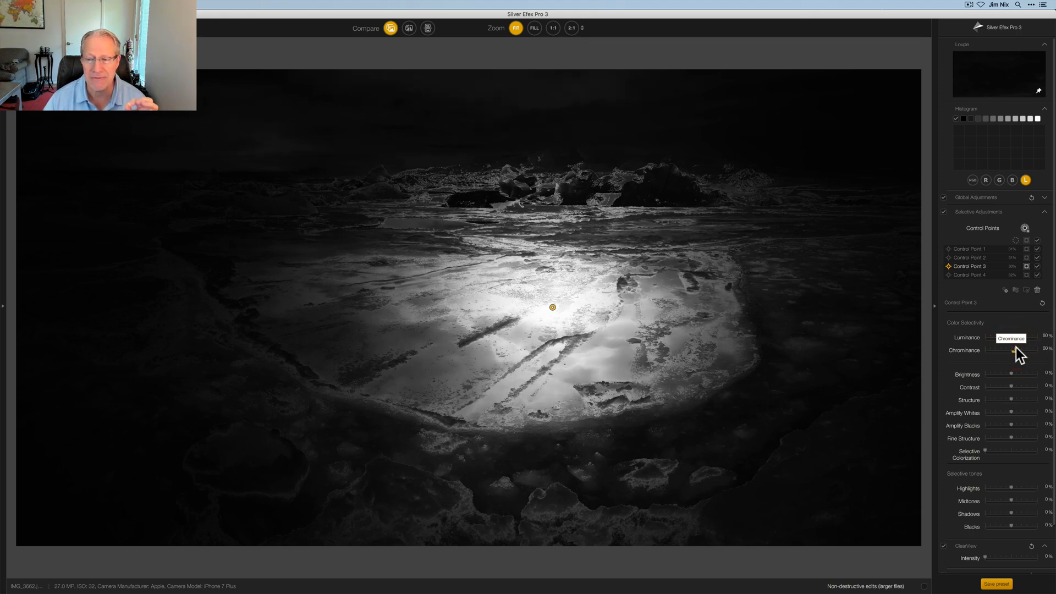
left_click(968, 257)
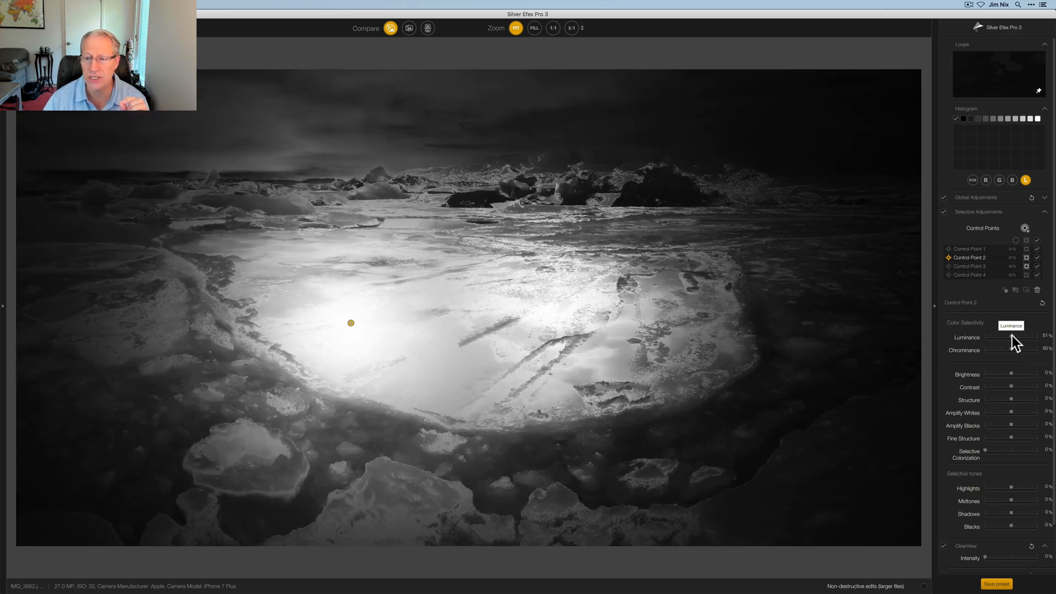
left_click_drag(1006, 337, 1013, 338)
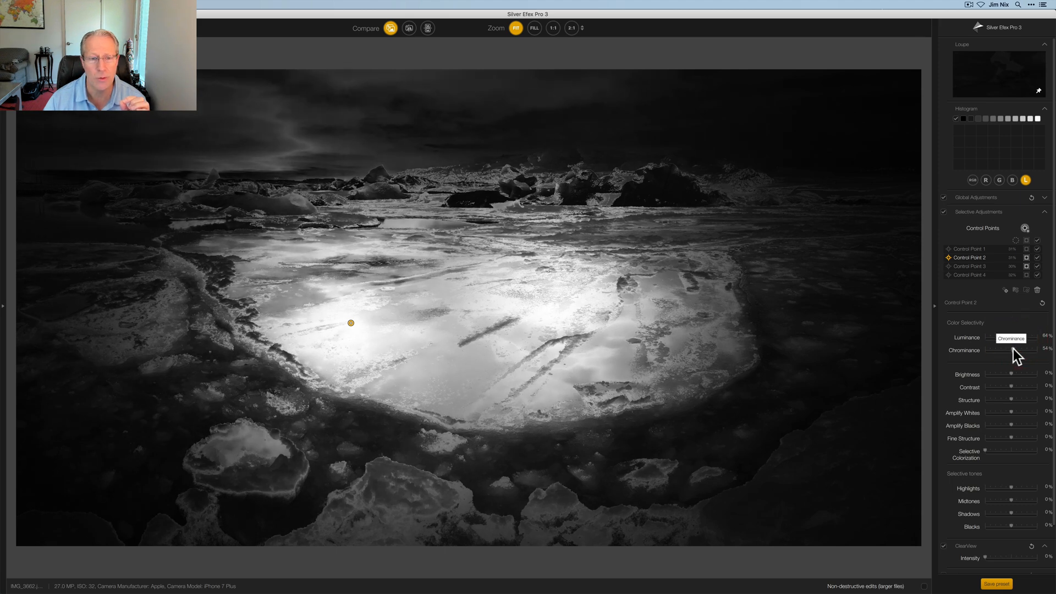
left_click(350, 323)
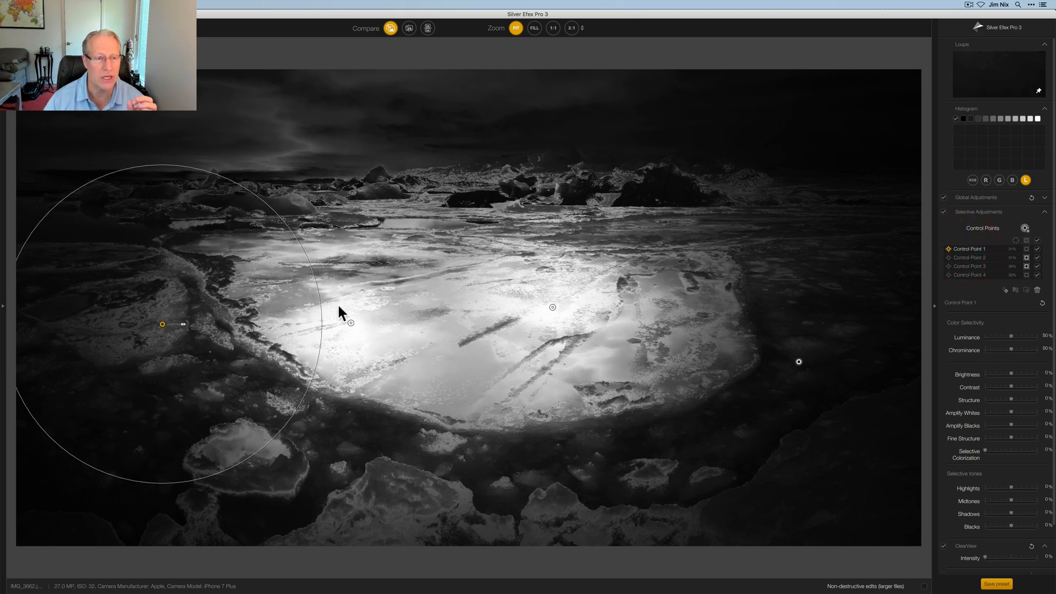
Move the left slab's control point lower, toward the floe edge.
left_click_drag(162, 323, 179, 332)
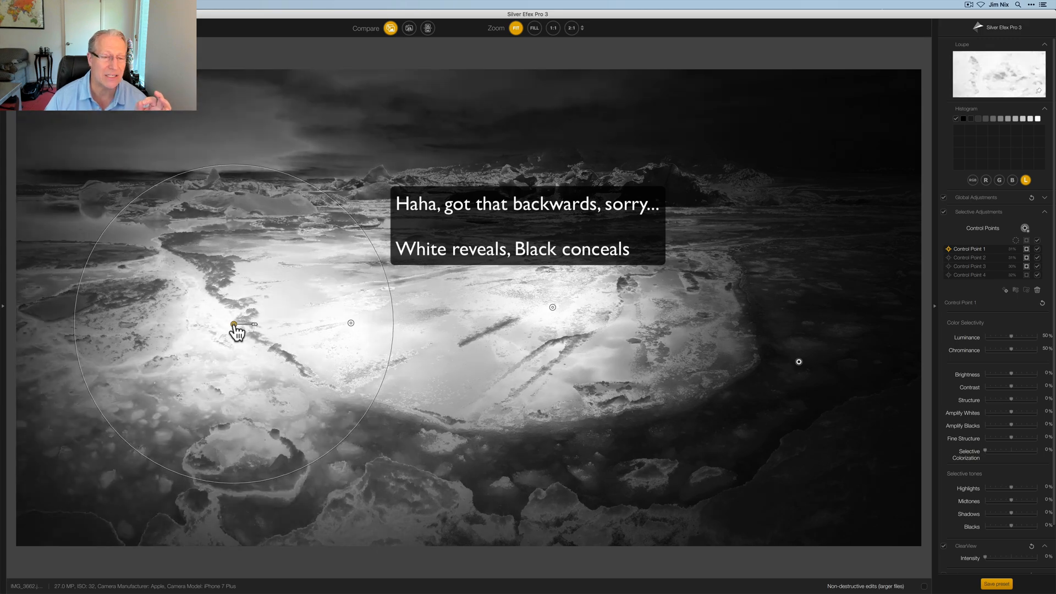
left_click_drag(235, 325, 222, 346)
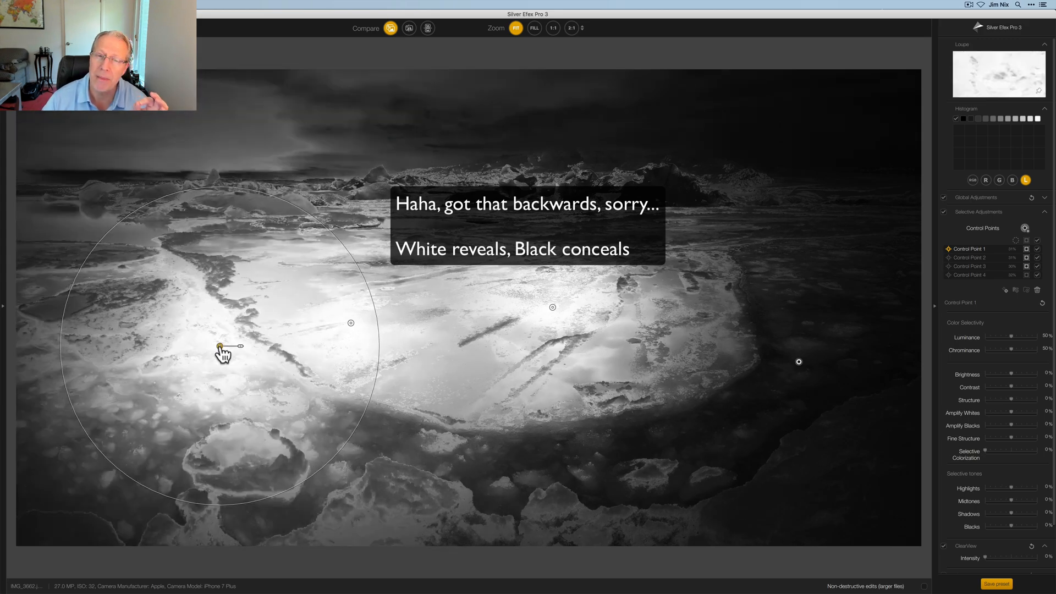
left_click(219, 346)
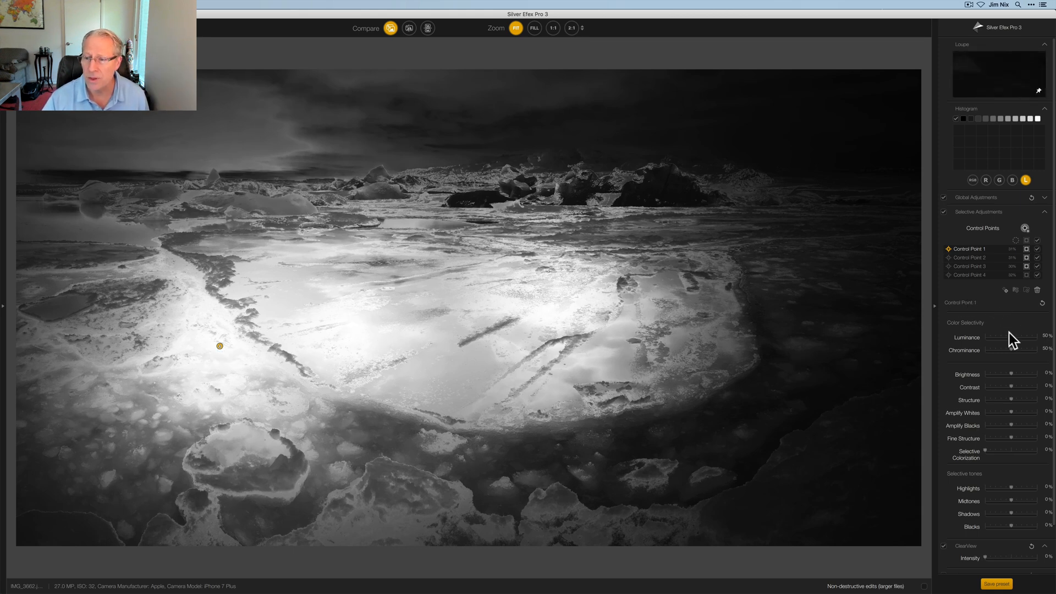
Raise Control Point 1's luminance to about 61% and chrominance to 57%, then adjust Control Point 4's selectivity.
left_click_drag(1038, 338, 1006, 338)
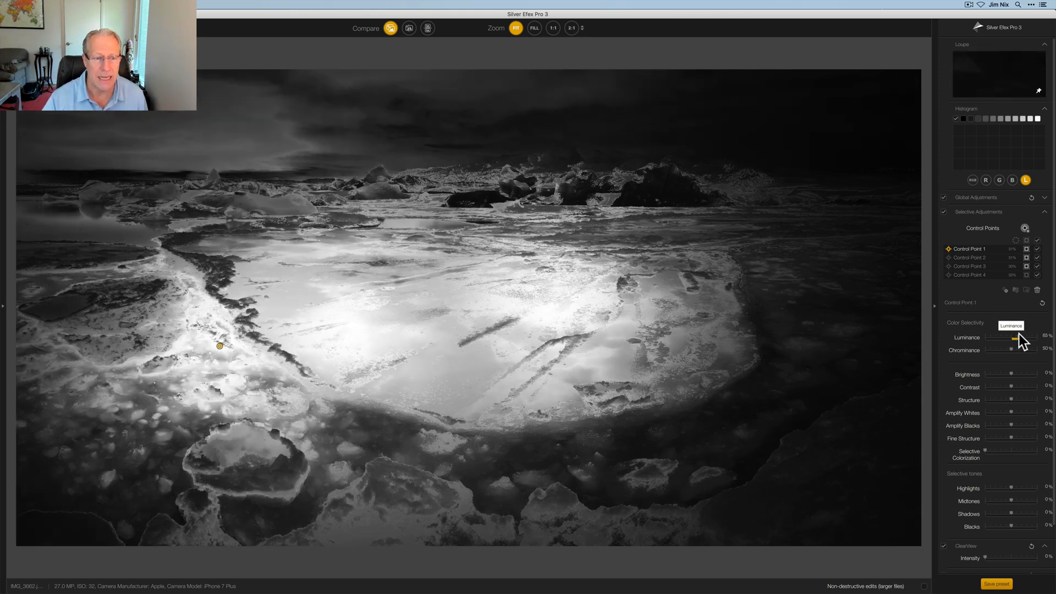
left_click_drag(1025, 338, 1015, 338)
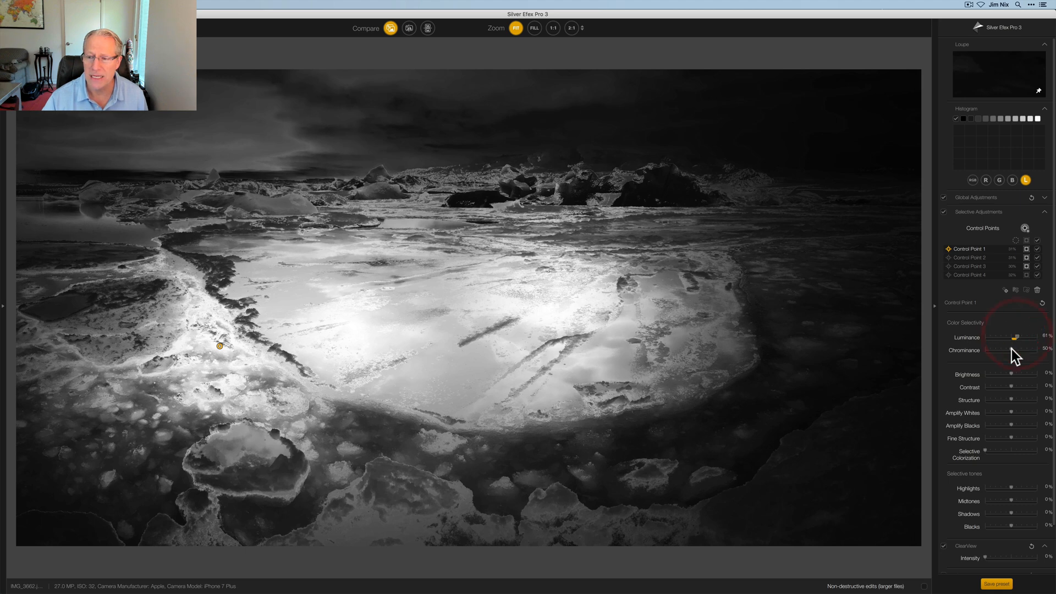
left_click_drag(1015, 350, 1022, 350)
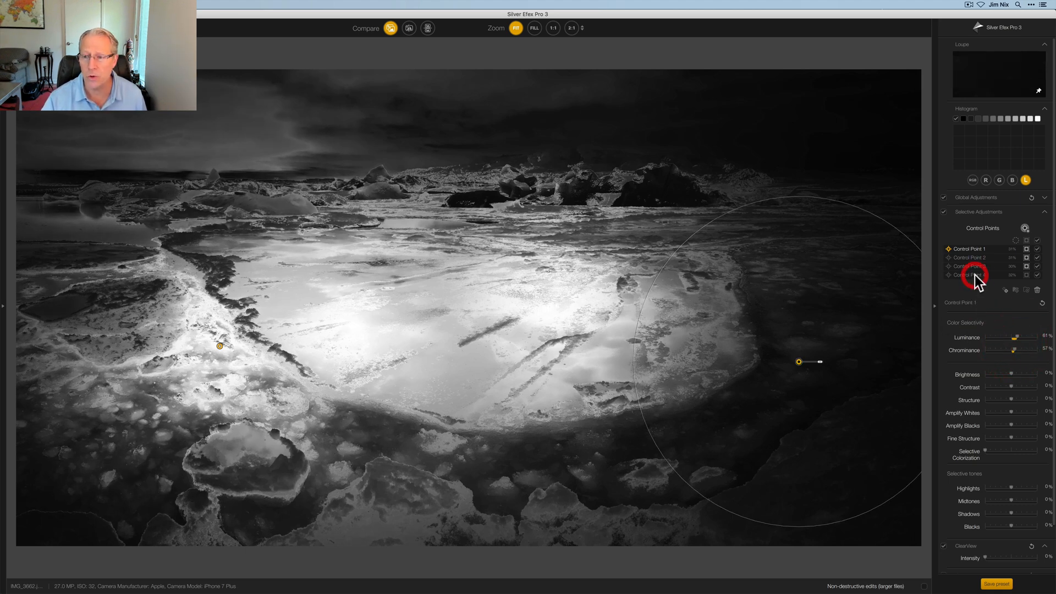
left_click(968, 275)
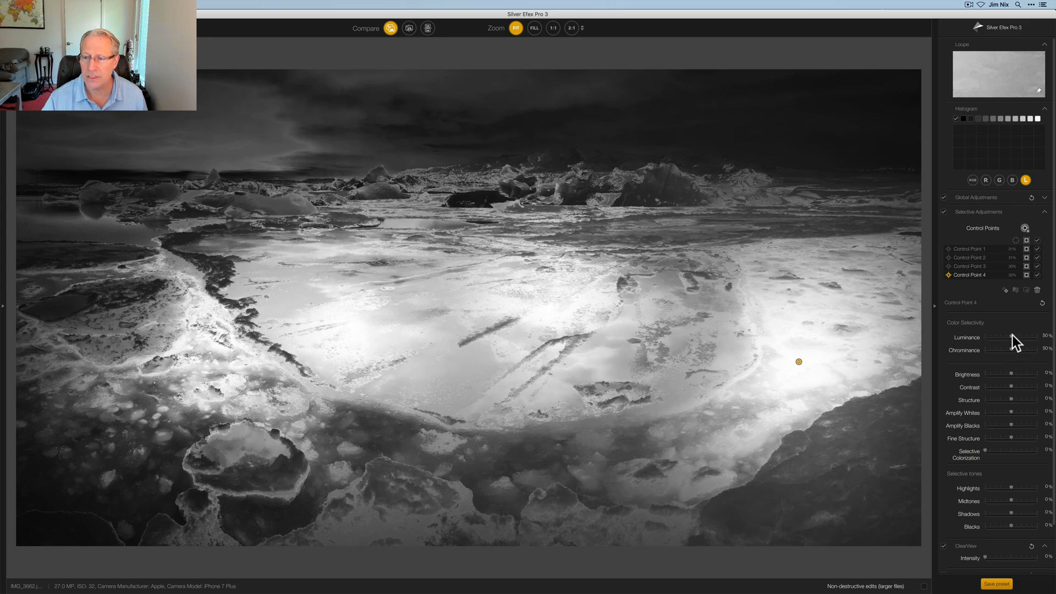
left_click_drag(1034, 336, 1017, 337)
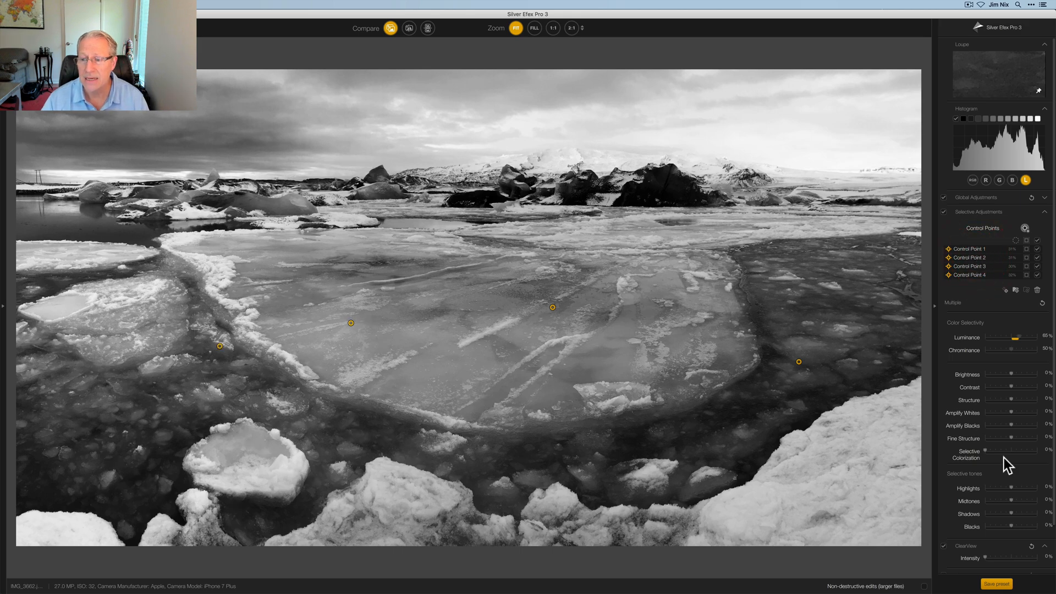
mouse_move(997, 422)
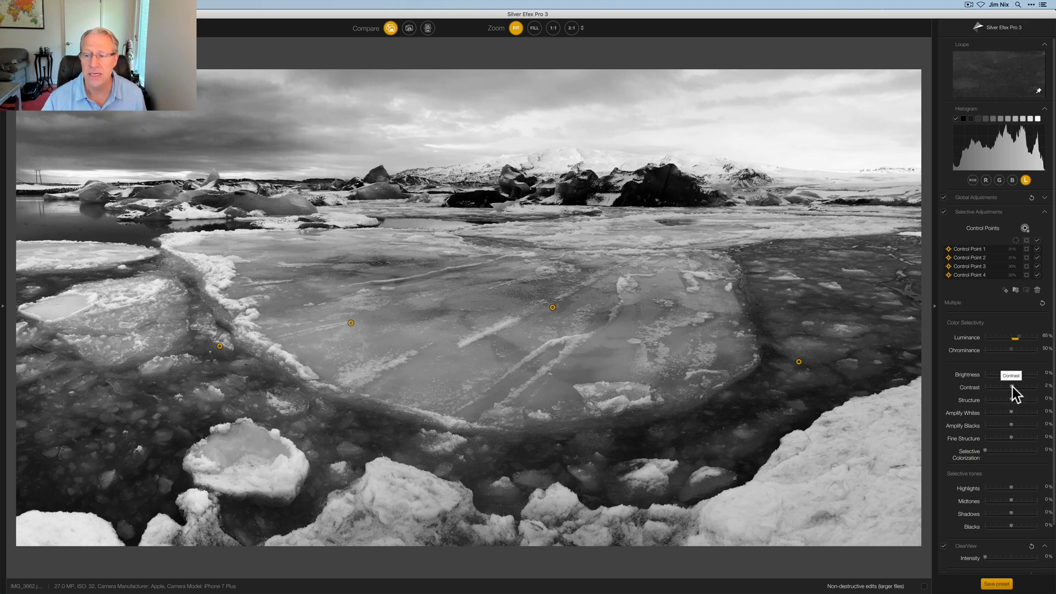
With all four points selected, raise Contrast to 15% and Structure to about 60%.
left_click_drag(1029, 388, 1014, 387)
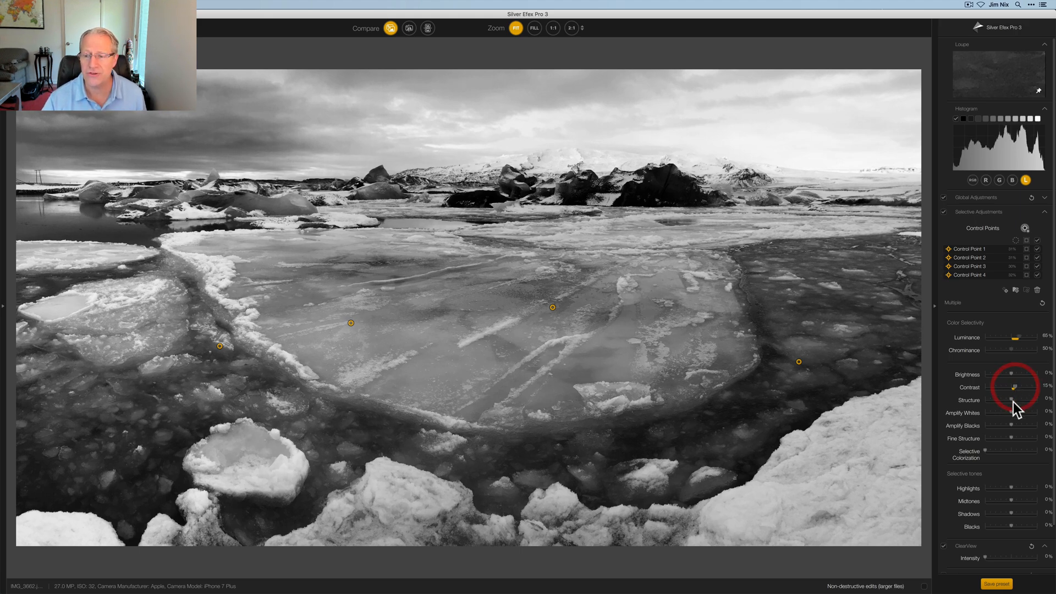
left_click_drag(1013, 400, 1032, 400)
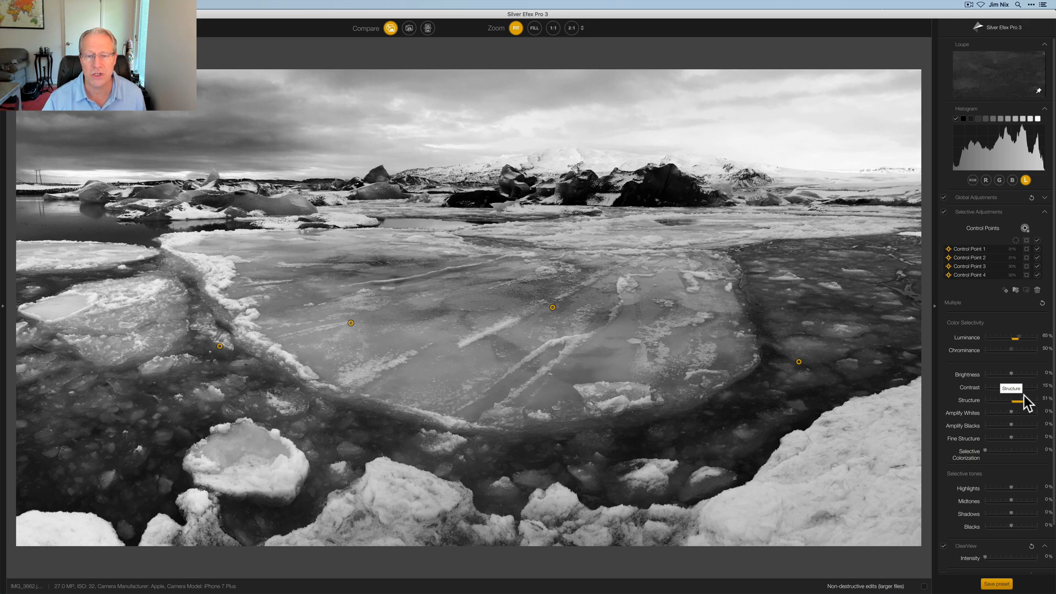
left_click_drag(1016, 400, 1029, 400)
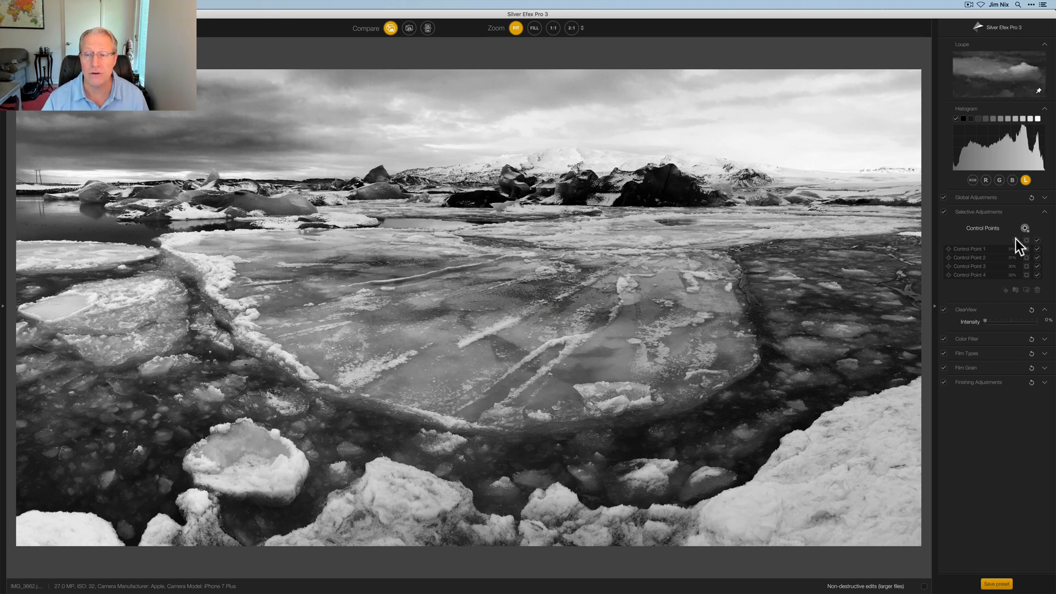
Select Control Points 1–4, group them and rename the group Foreground.
left_click(970, 249)
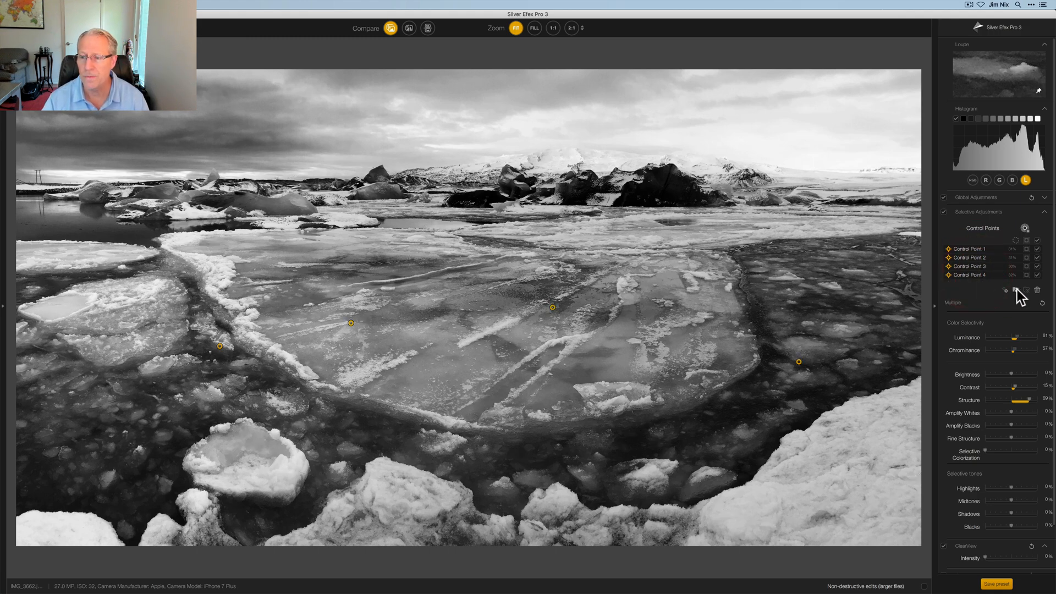
left_click(1017, 290)
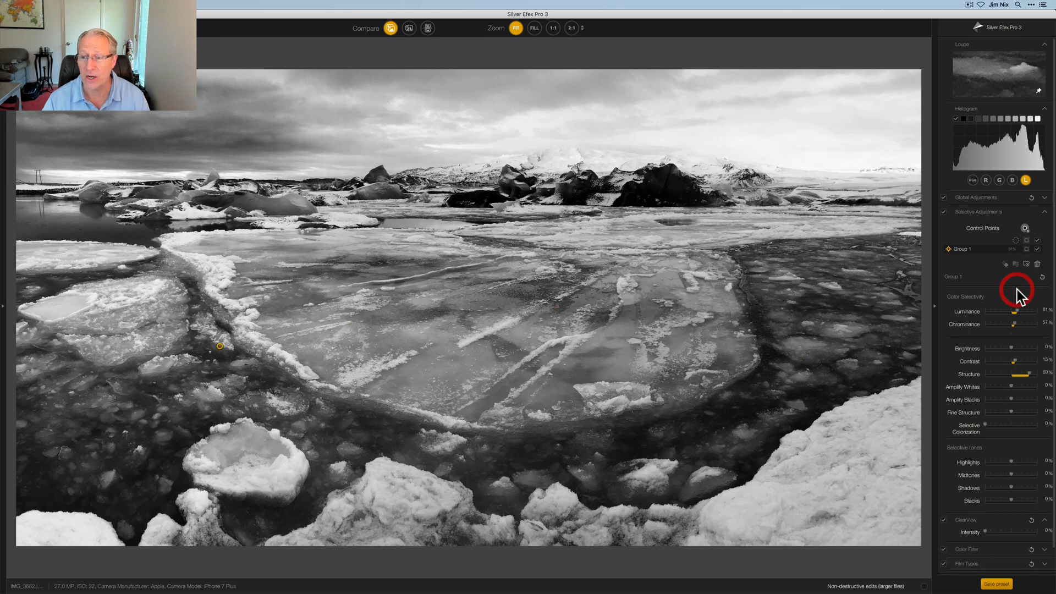
left_click(962, 249)
type("Foreground")
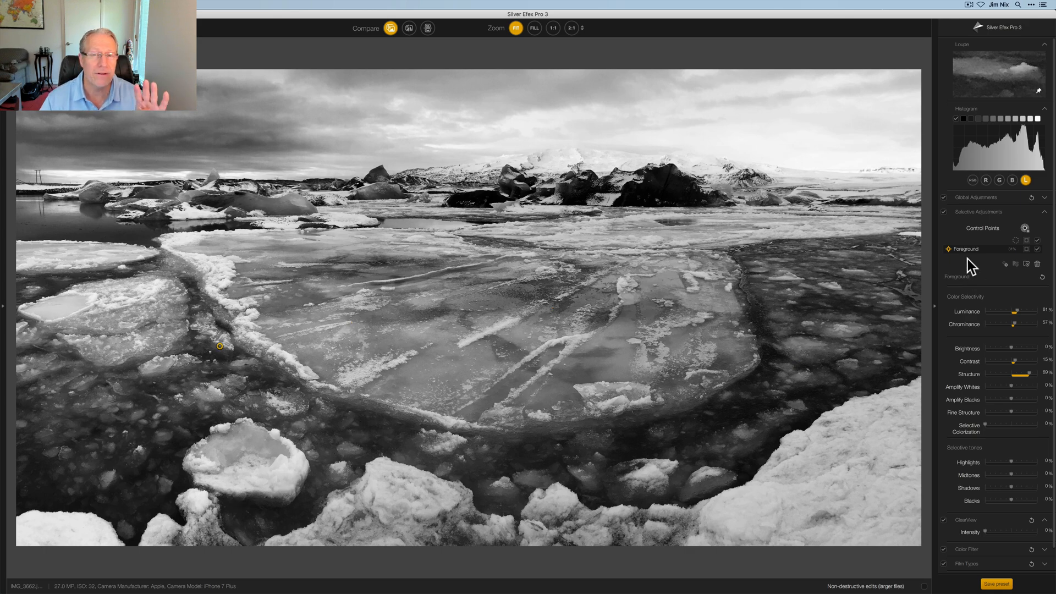
mouse_move(991, 307)
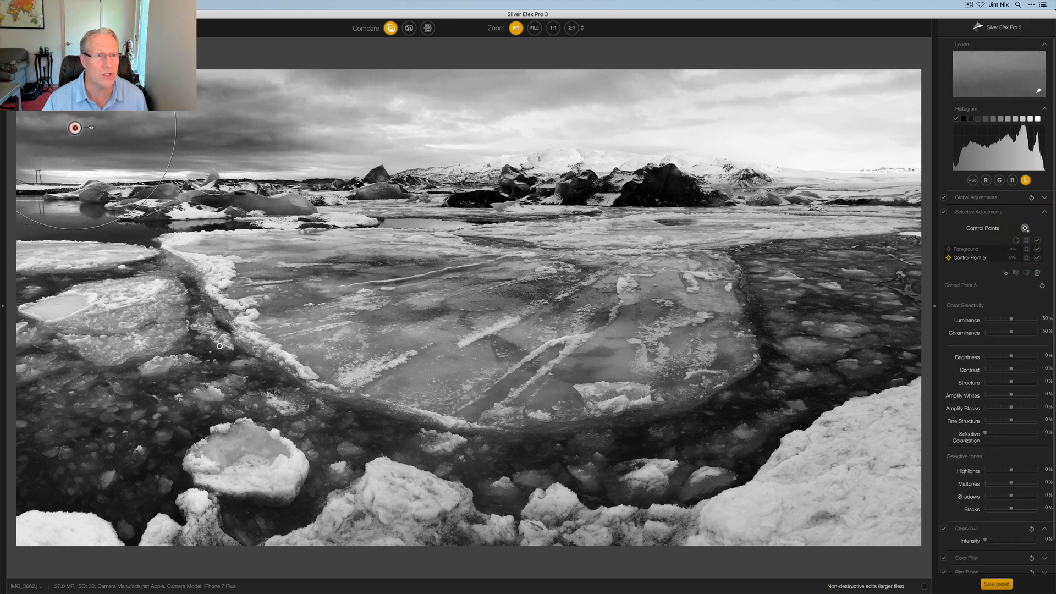
Add control points across the sky and select them to form the Sky group.
left_click(372, 117)
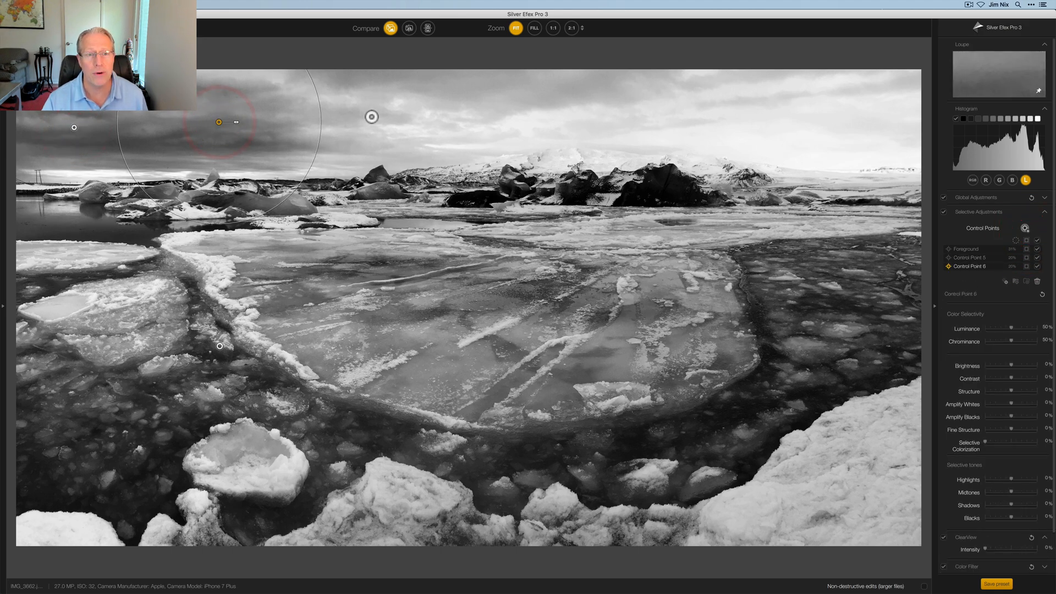
left_click(673, 108)
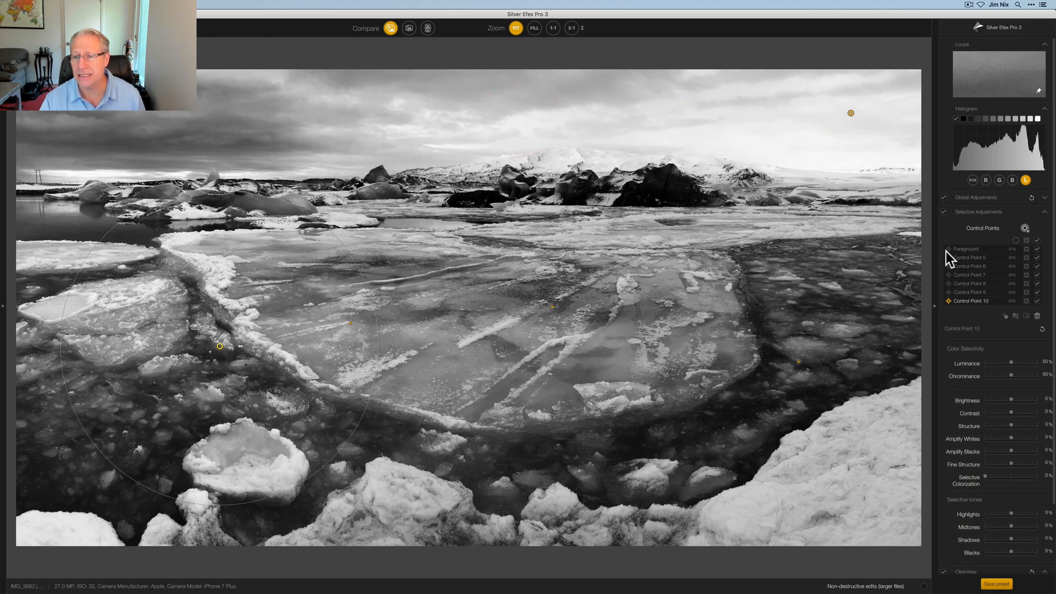
left_click(970, 257)
type("Sky")
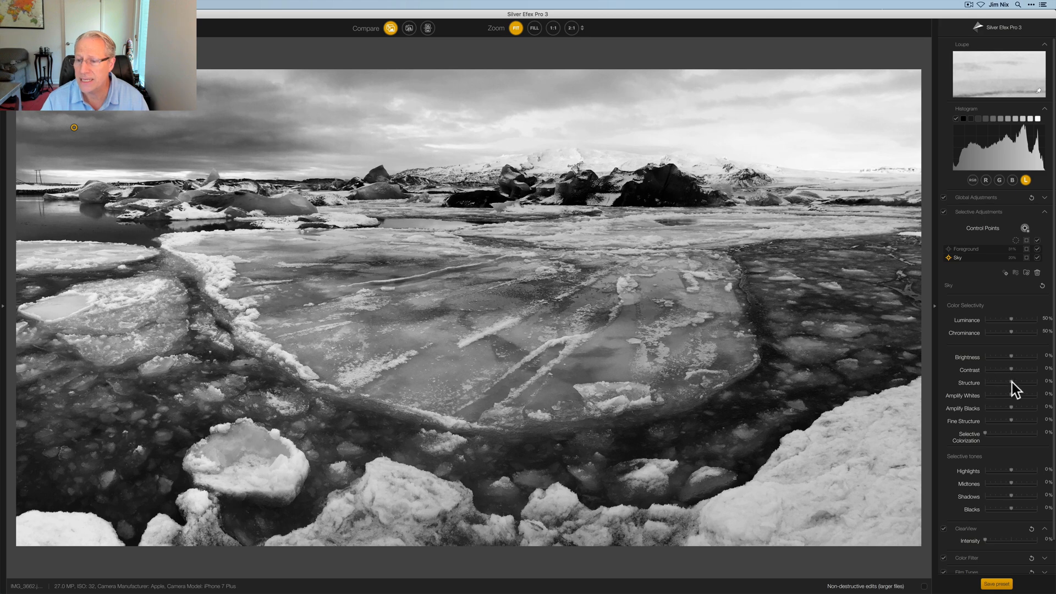
Set the Sky group's Brightness -23%, Structure -52%, Amplify Whites -14%, and toggle the effect to compare.
left_click_drag(1027, 383, 996, 383)
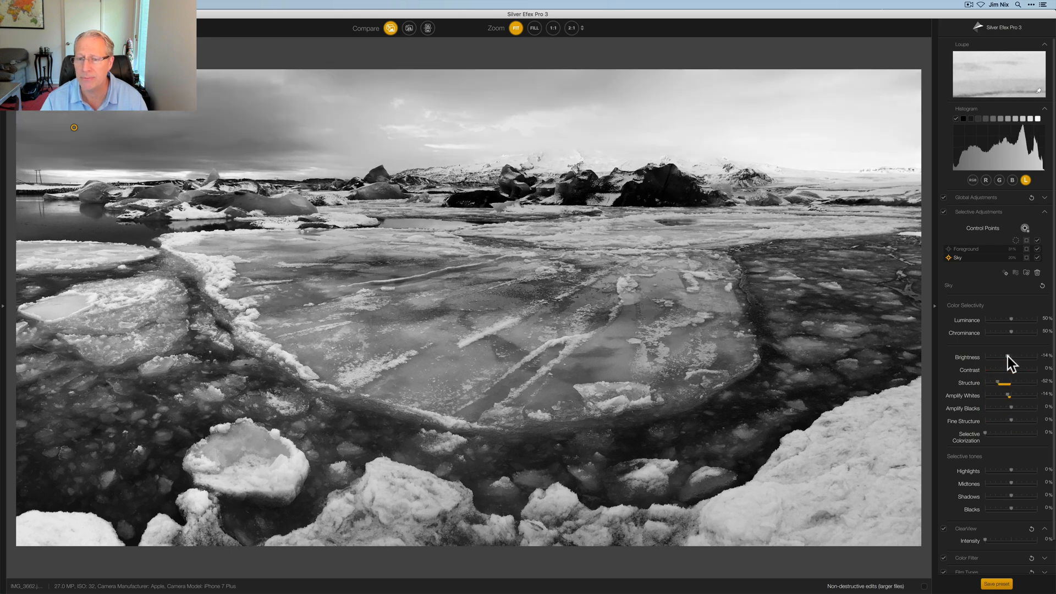
left_click_drag(1017, 358, 1003, 357)
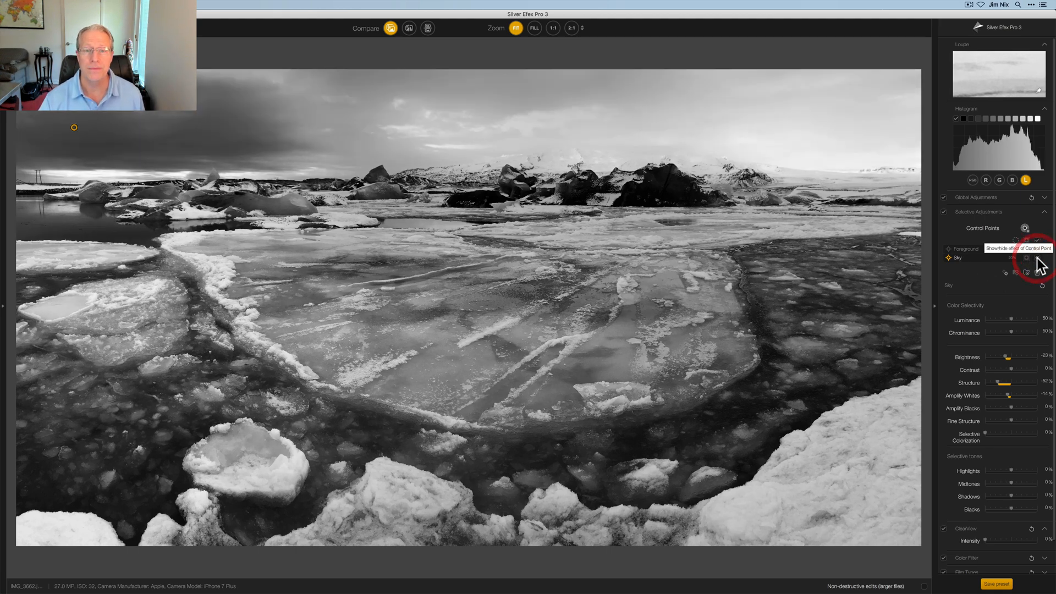
left_click(1026, 258)
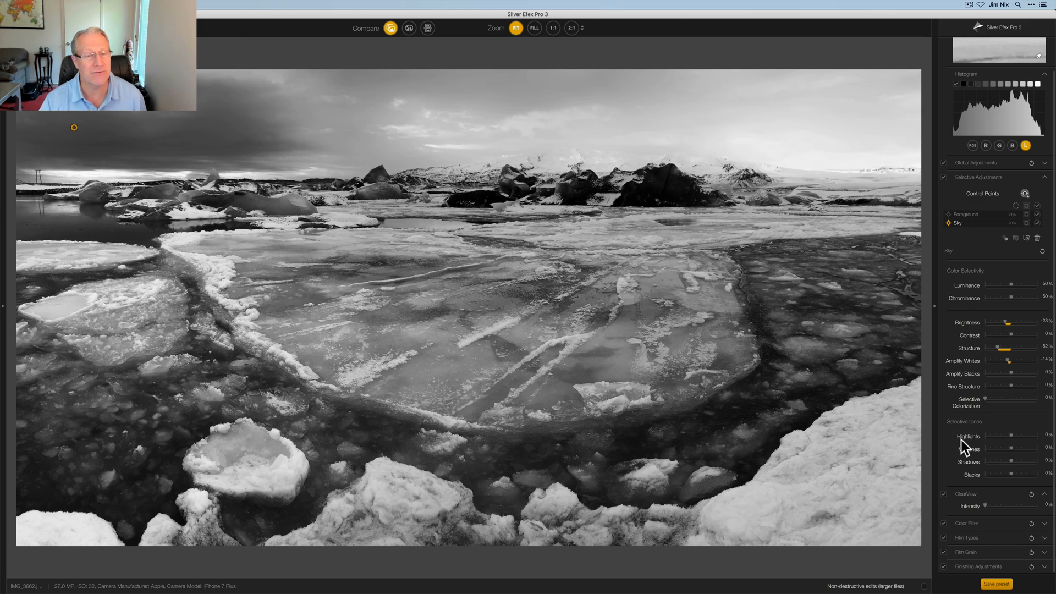
mouse_move(991, 454)
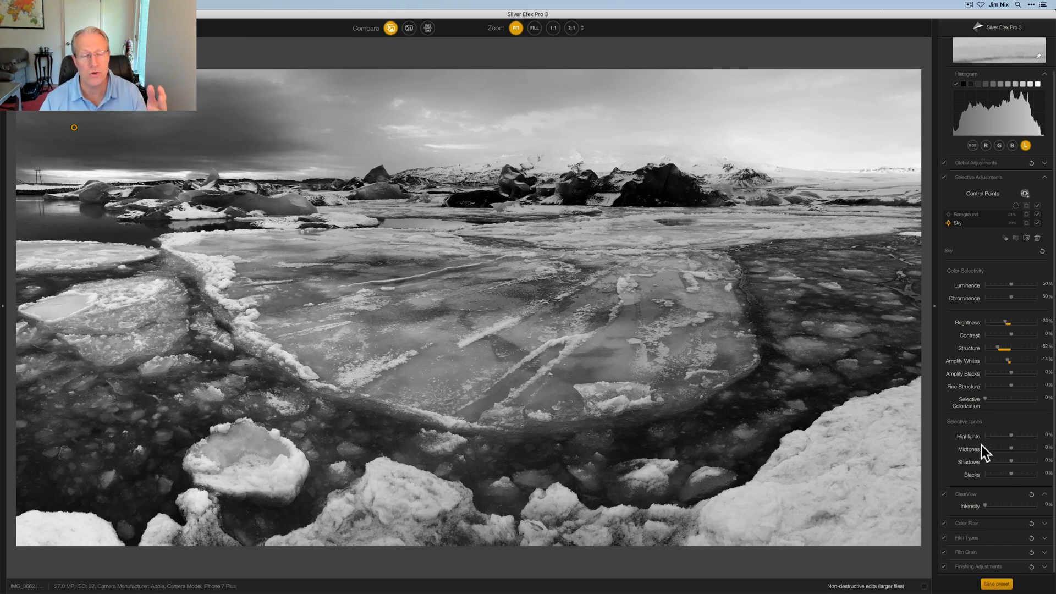
mouse_move(990, 493)
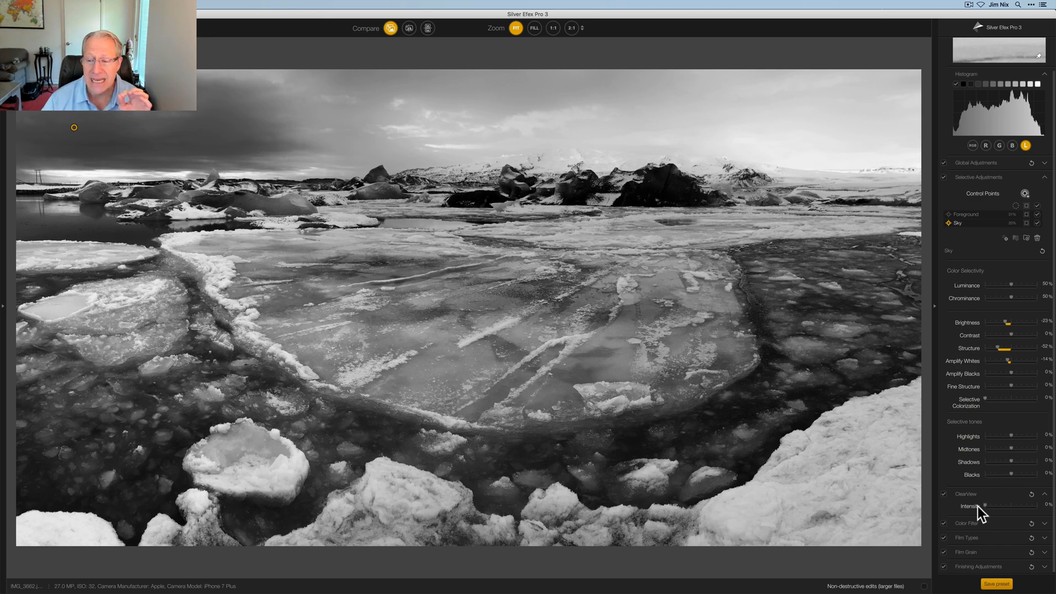
mouse_move(990, 517)
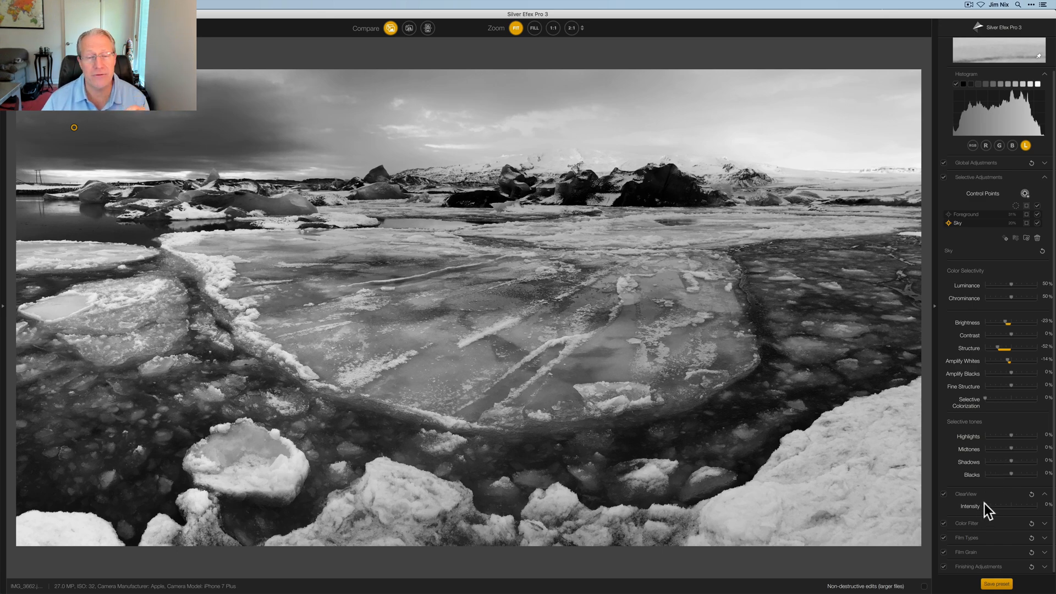
mouse_move(996, 515)
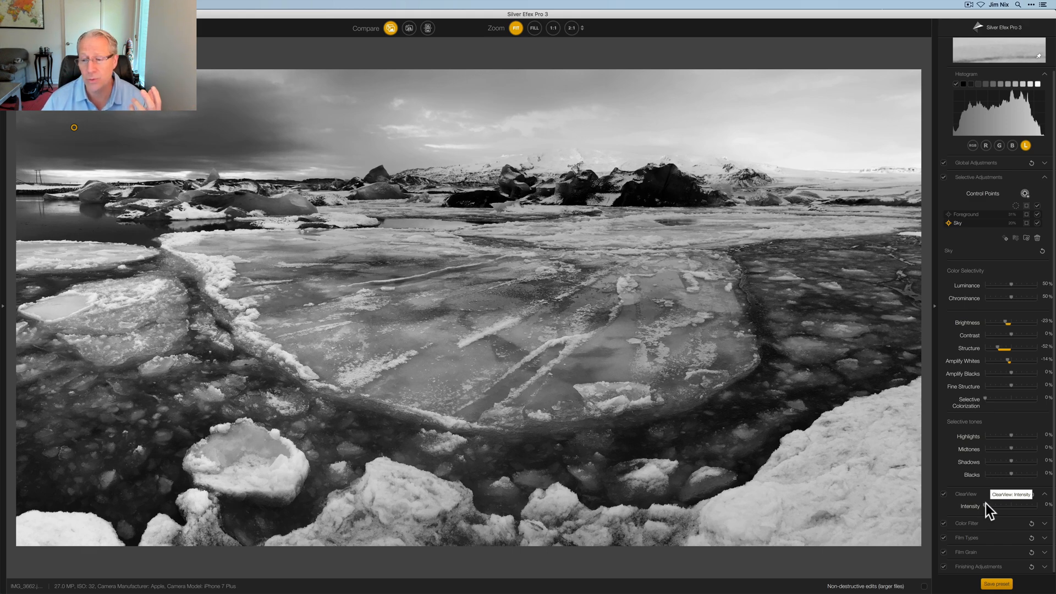
Raise the ClearView intensity to add haze-cutting clarity across the whole panorama.
left_click_drag(1009, 506, 988, 506)
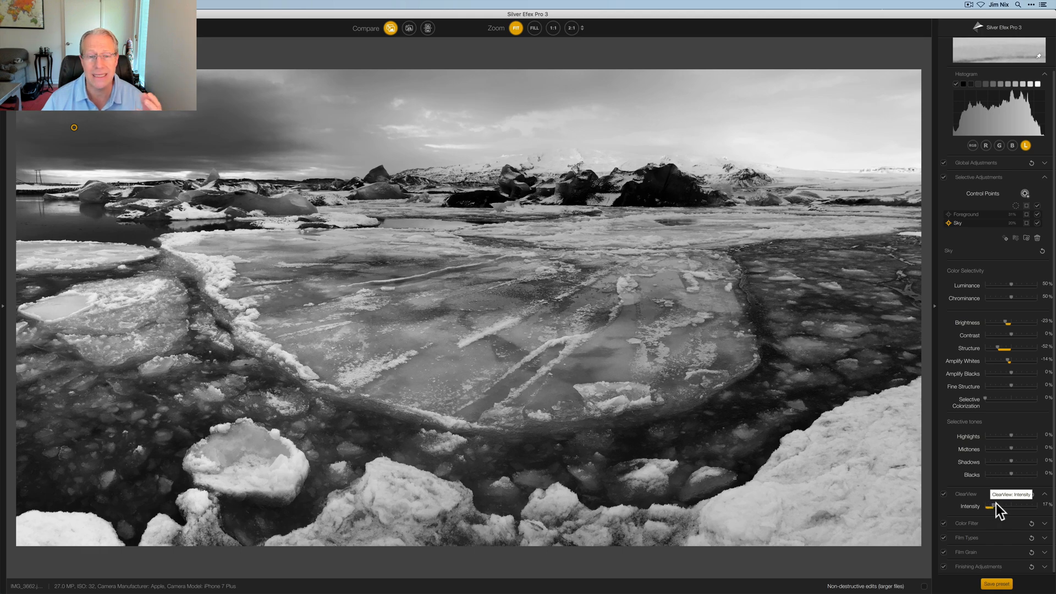
left_click_drag(998, 506, 1001, 506)
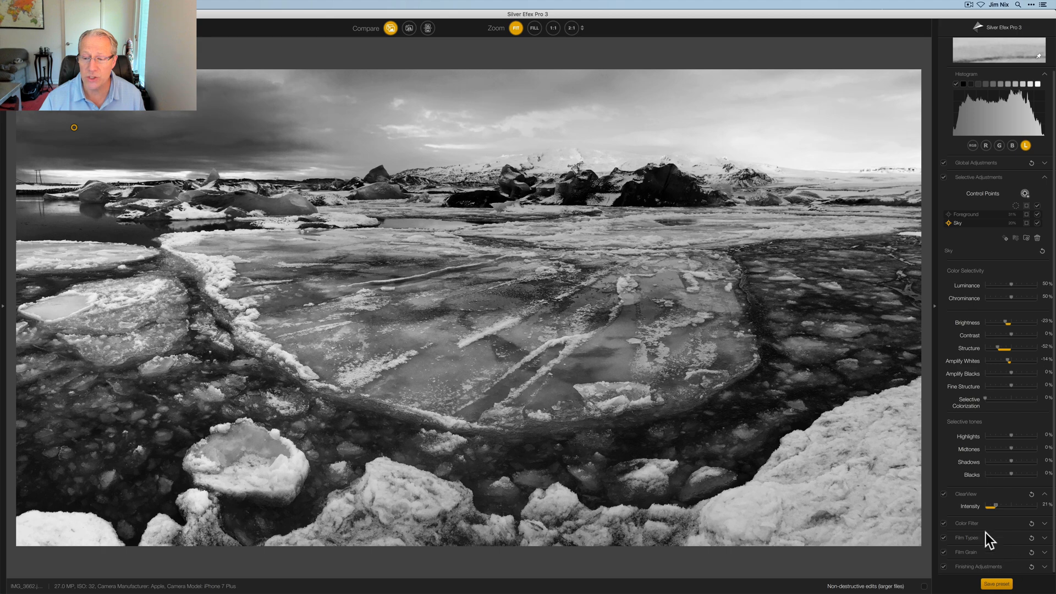
mouse_move(1047, 548)
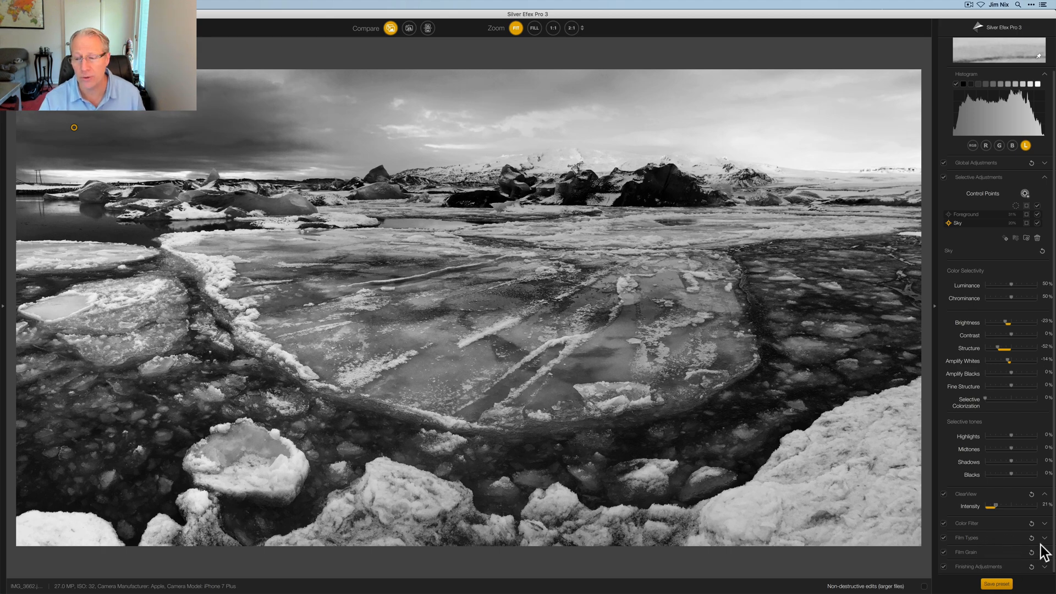
Review the Film Grain settings and collapse the Selective Adjustment and Film Grain panels.
scroll("down", 3)
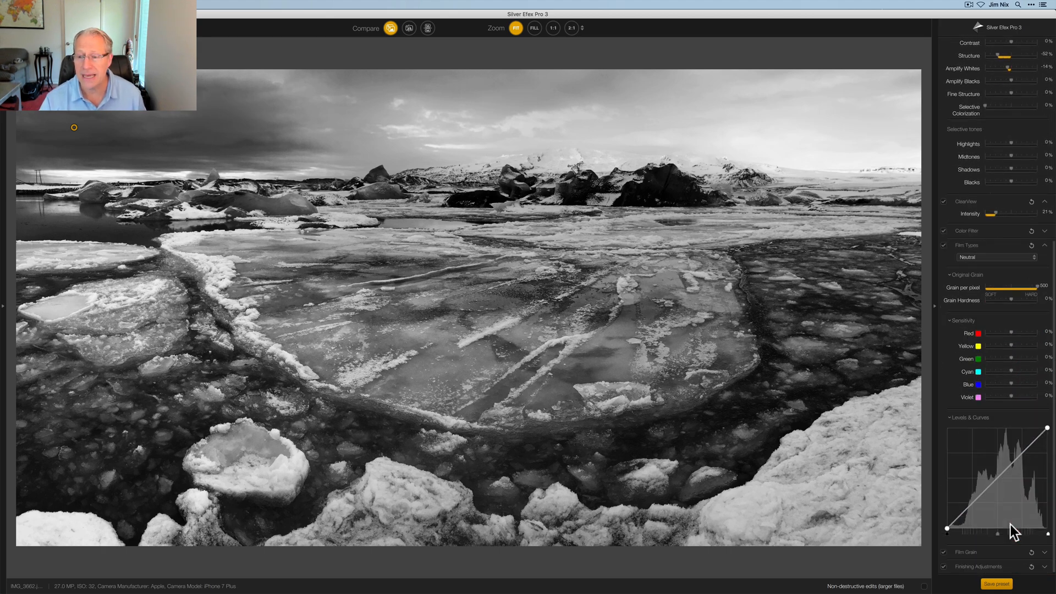
mouse_move(1027, 271)
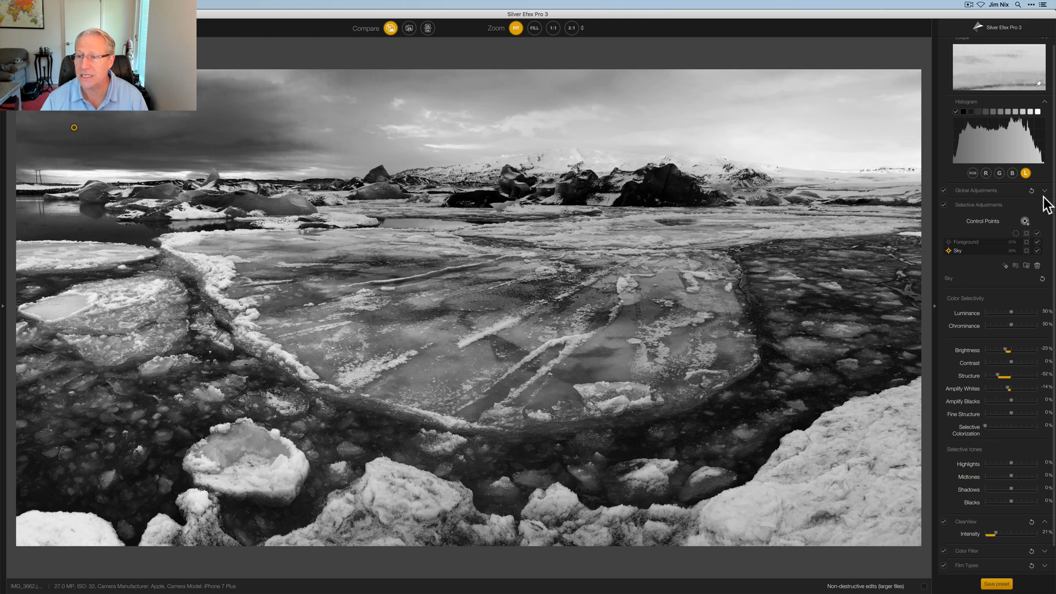
left_click(1045, 205)
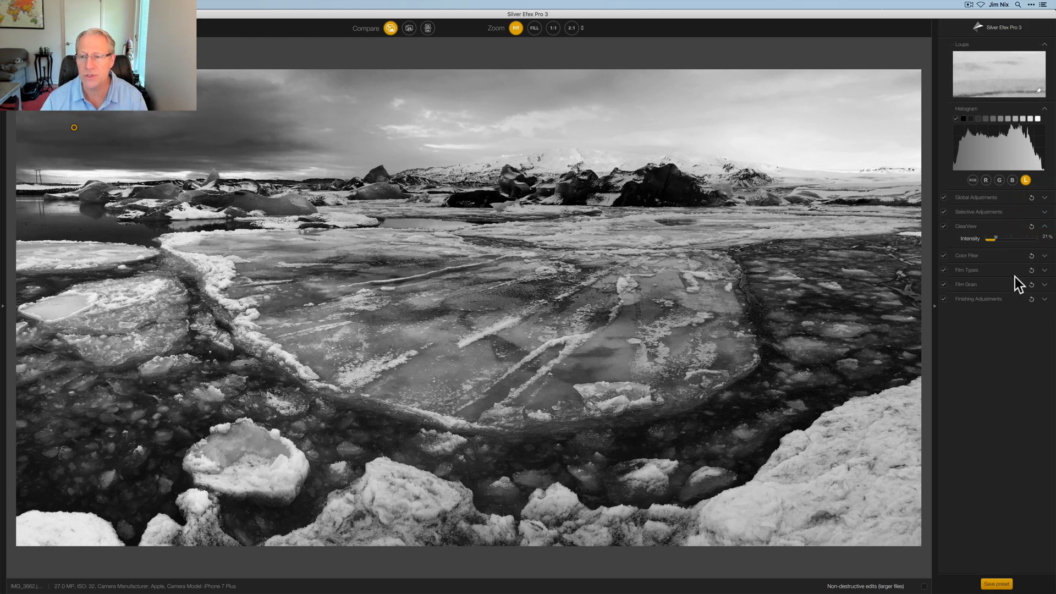
mouse_move(1046, 292)
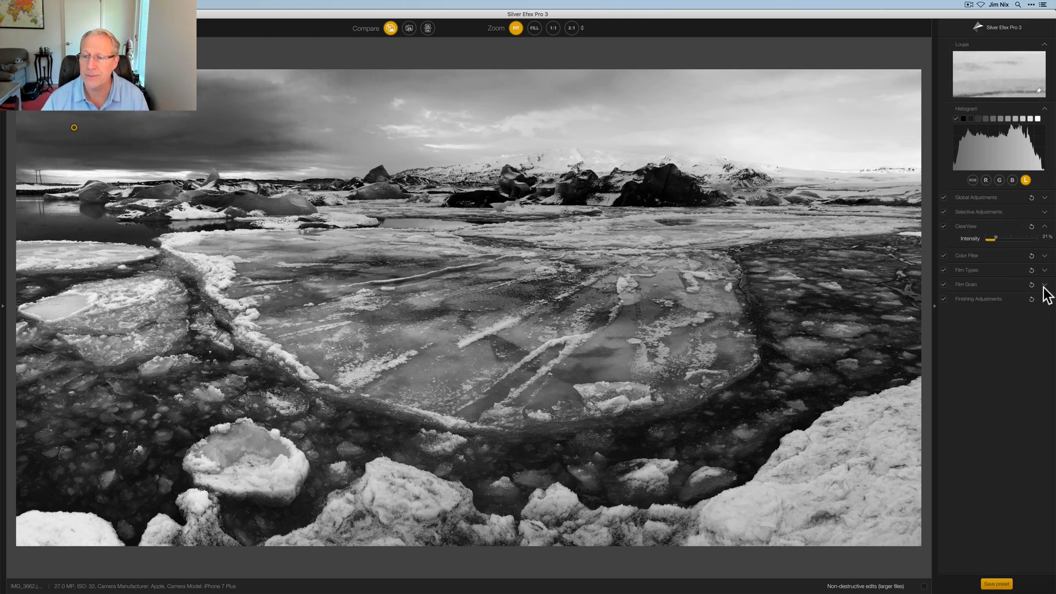
left_click(1045, 284)
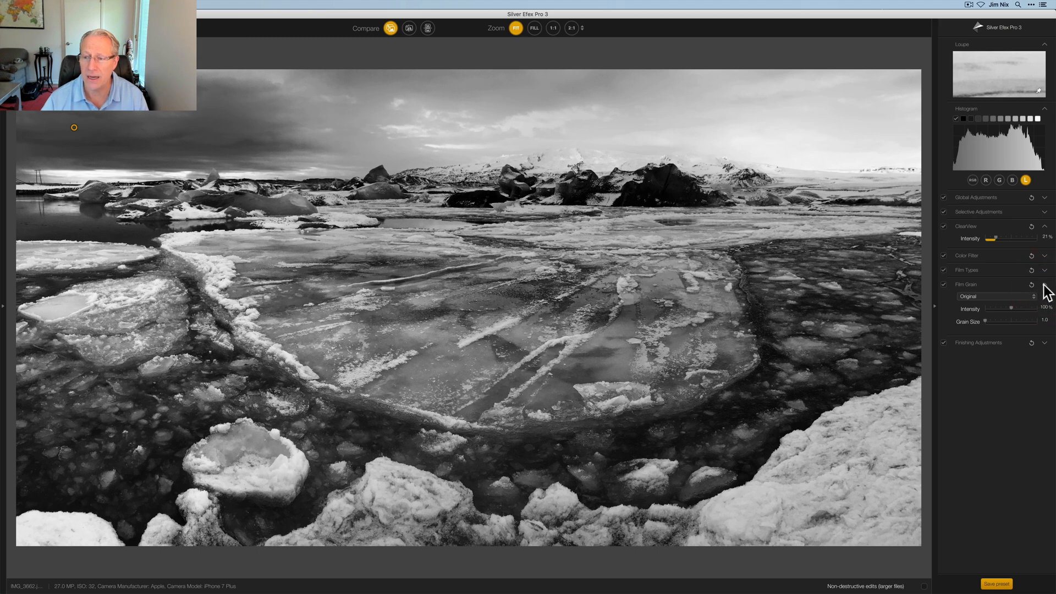
left_click(1046, 284)
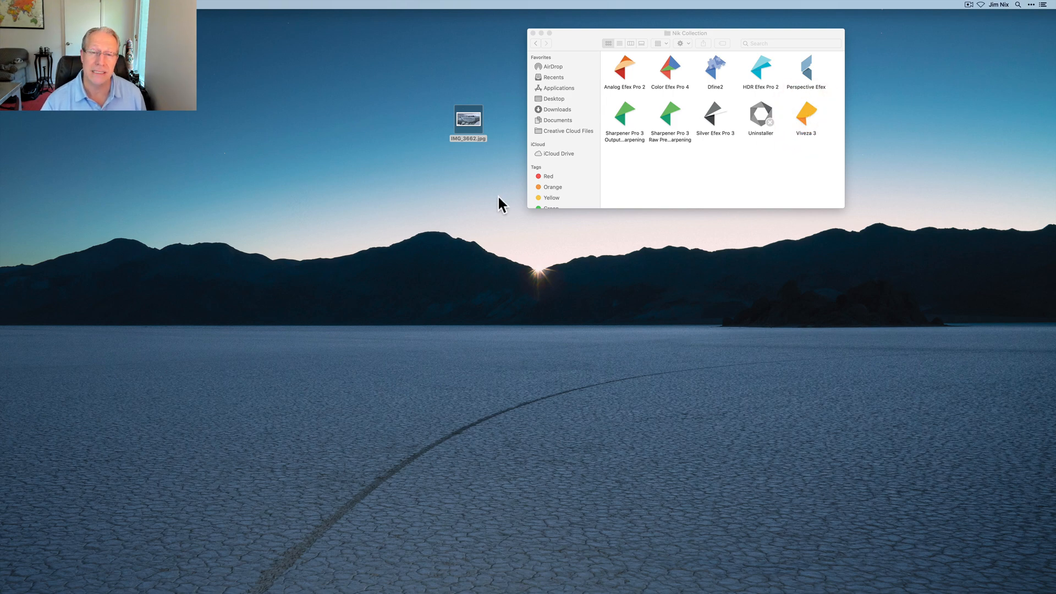
Launch Viveza 3 with the panorama and preview the Tonal Adjustment preset.
double_click(805, 116)
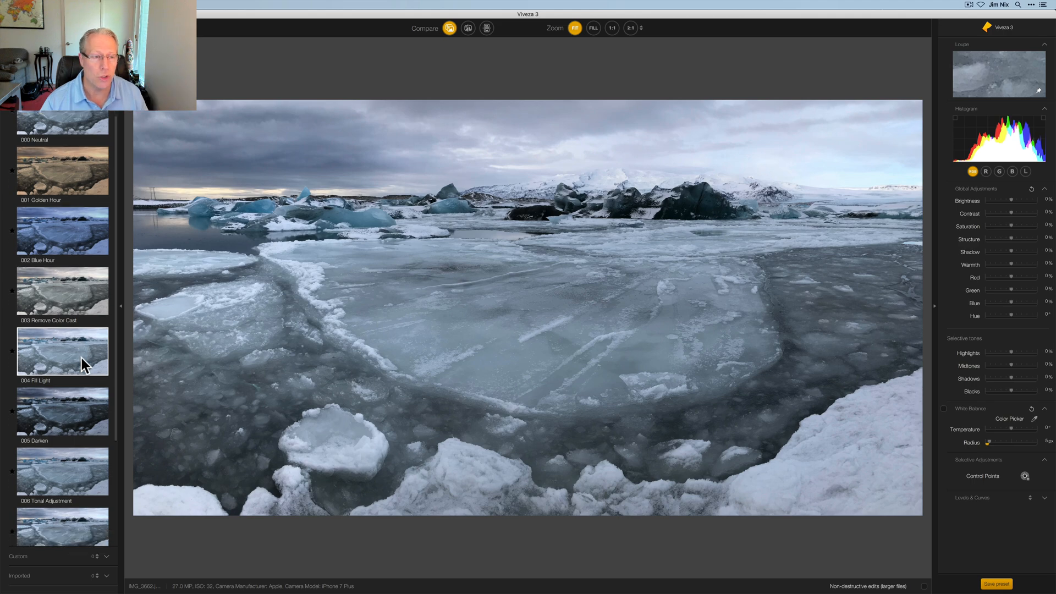
left_click(64, 351)
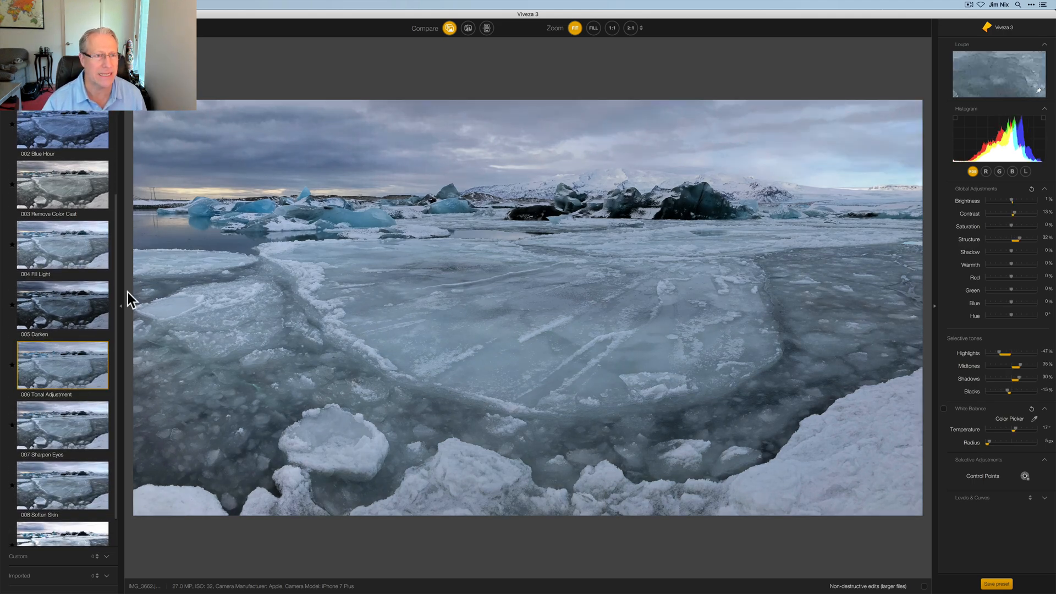
Reset to neutral, hide presets, then set global Structure 21%, Contrast 24% and Shadow -17%.
left_click(61, 136)
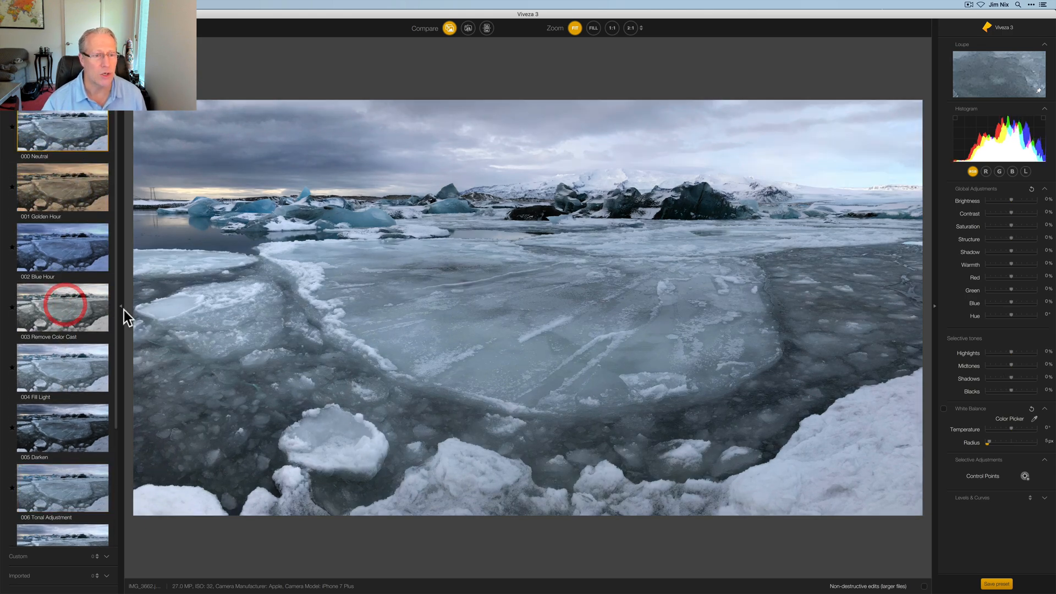
left_click(121, 305)
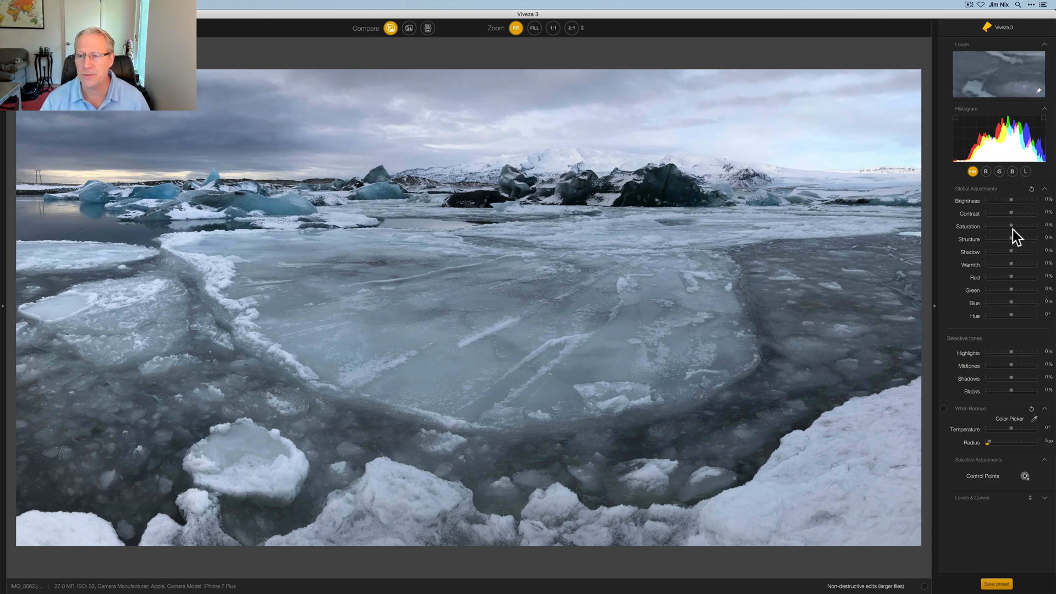
left_click_drag(1009, 239, 1013, 239)
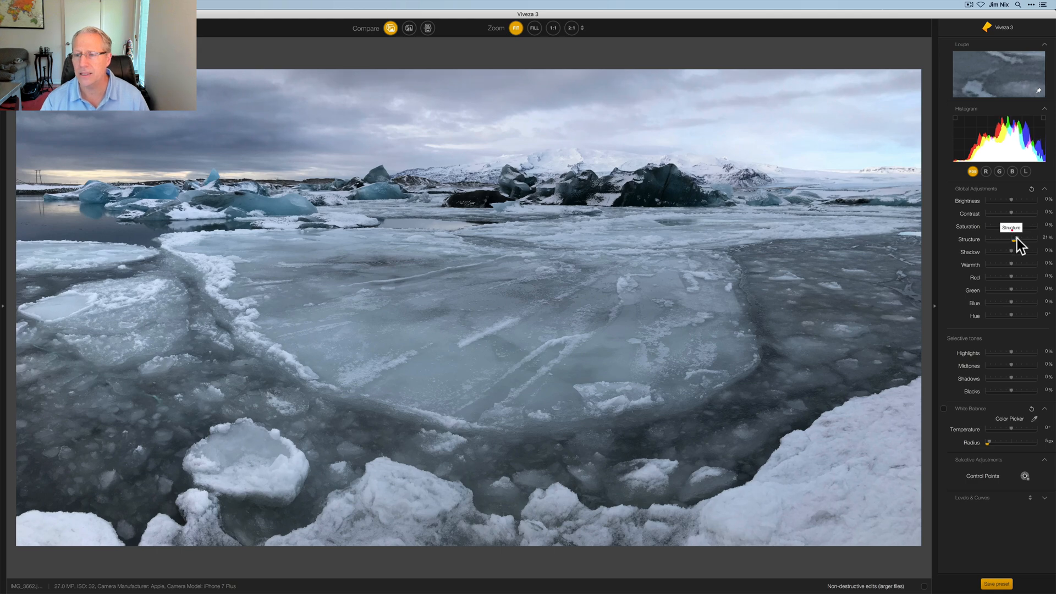
left_click_drag(1029, 251, 1010, 251)
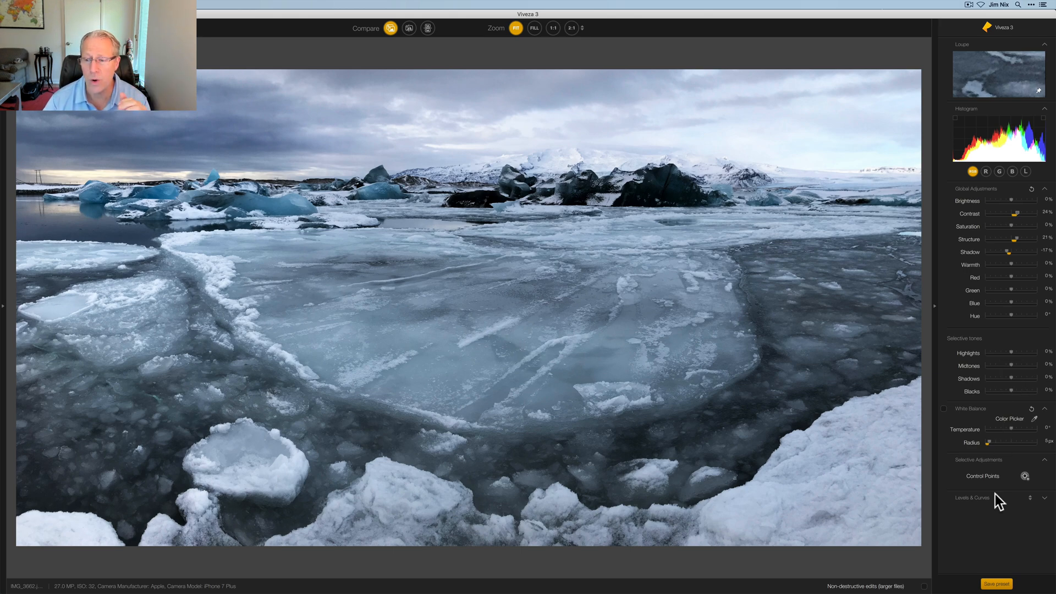
mouse_move(1050, 192)
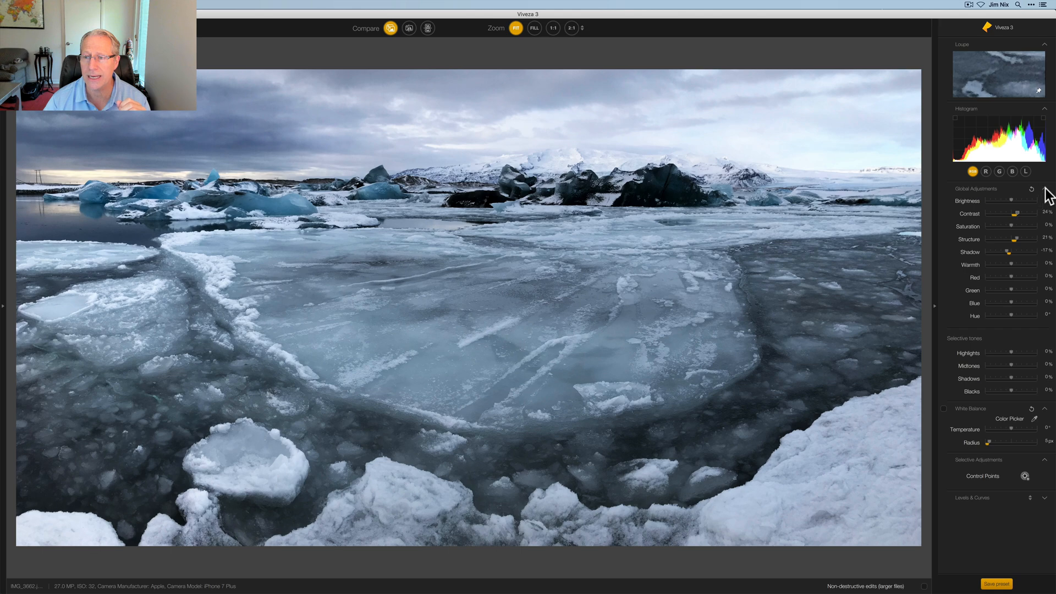
Collapse Global Adjustments and place control points on the central and right ice sheets.
left_click(1048, 189)
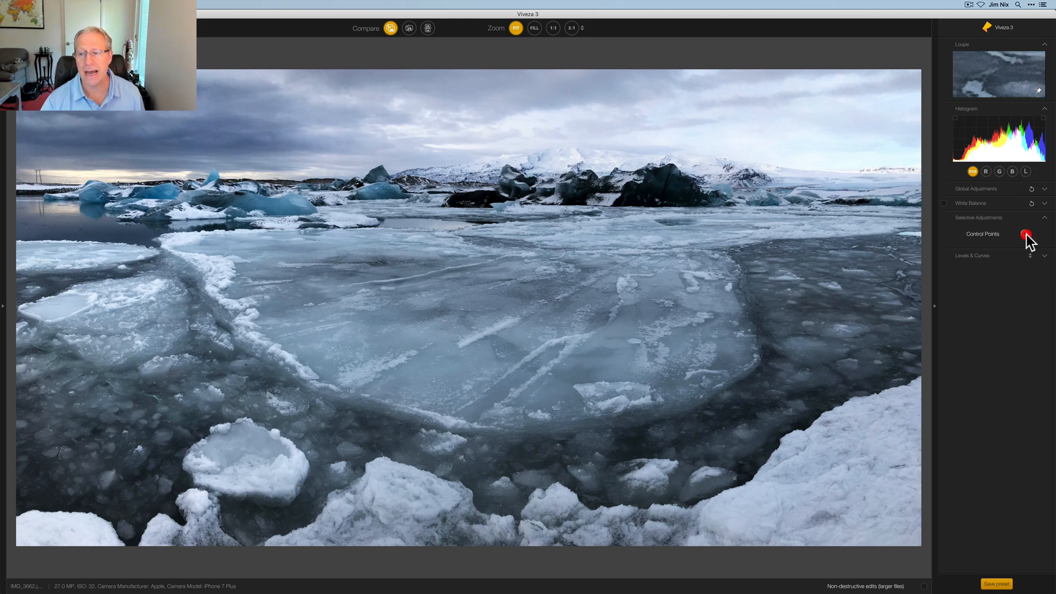
left_click(1026, 234)
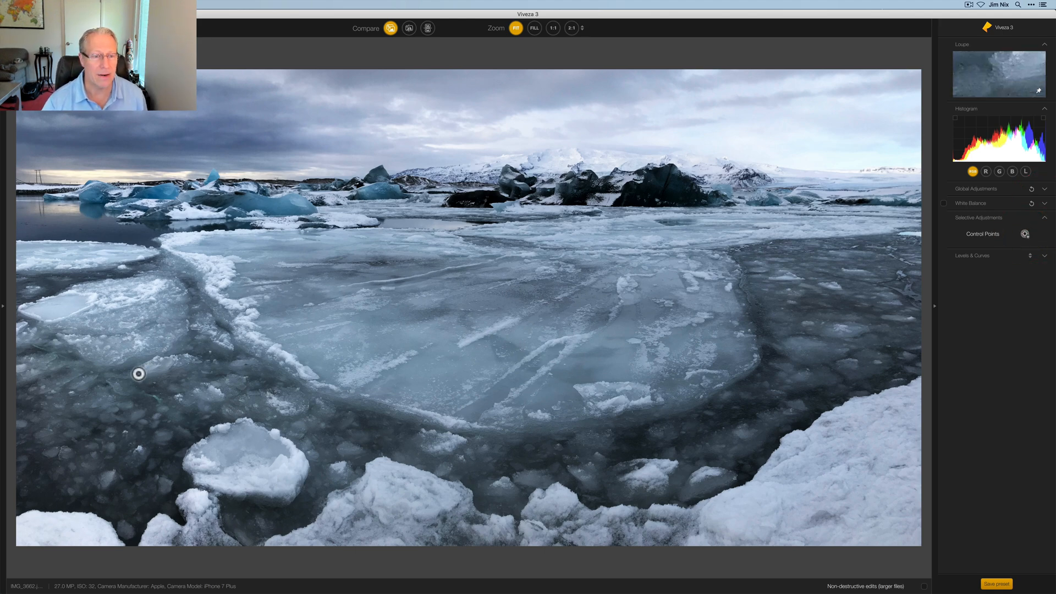
left_click(370, 317)
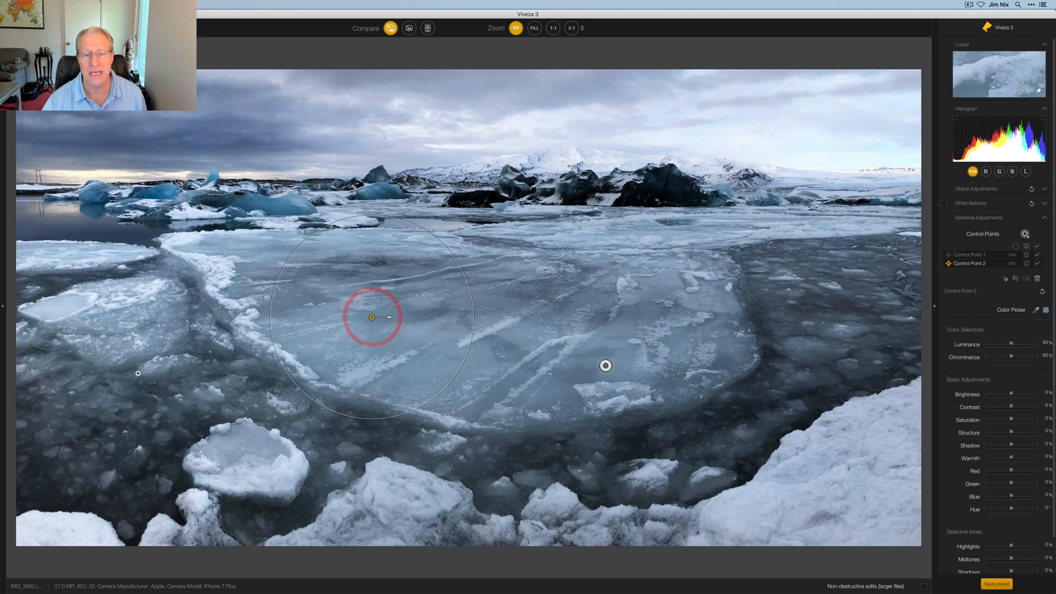
left_click(816, 279)
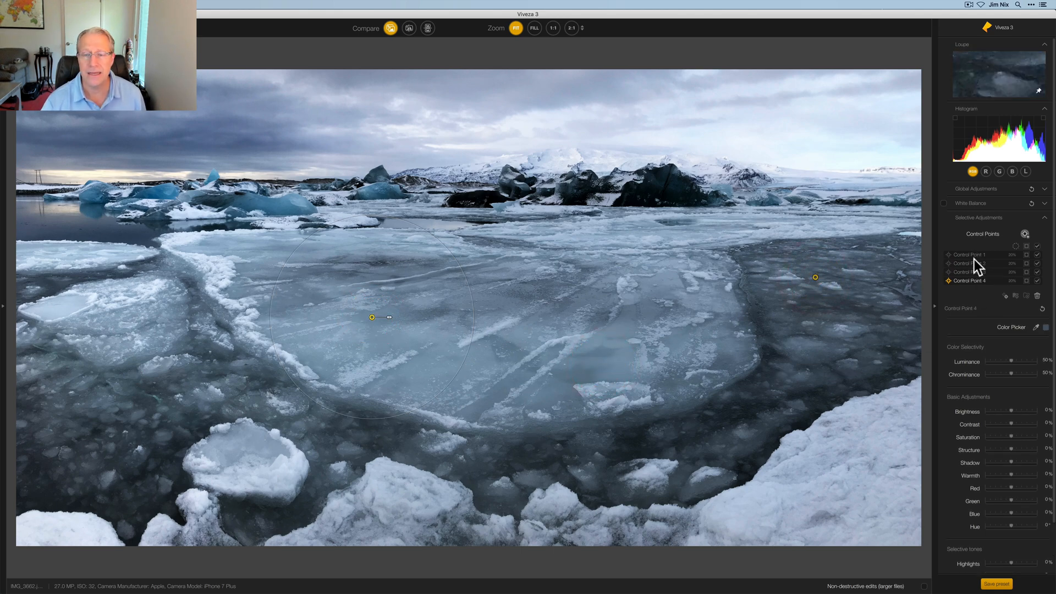
Move Control Point 1 onto the left ice edge and resize its radius.
left_click_drag(371, 317, 604, 366)
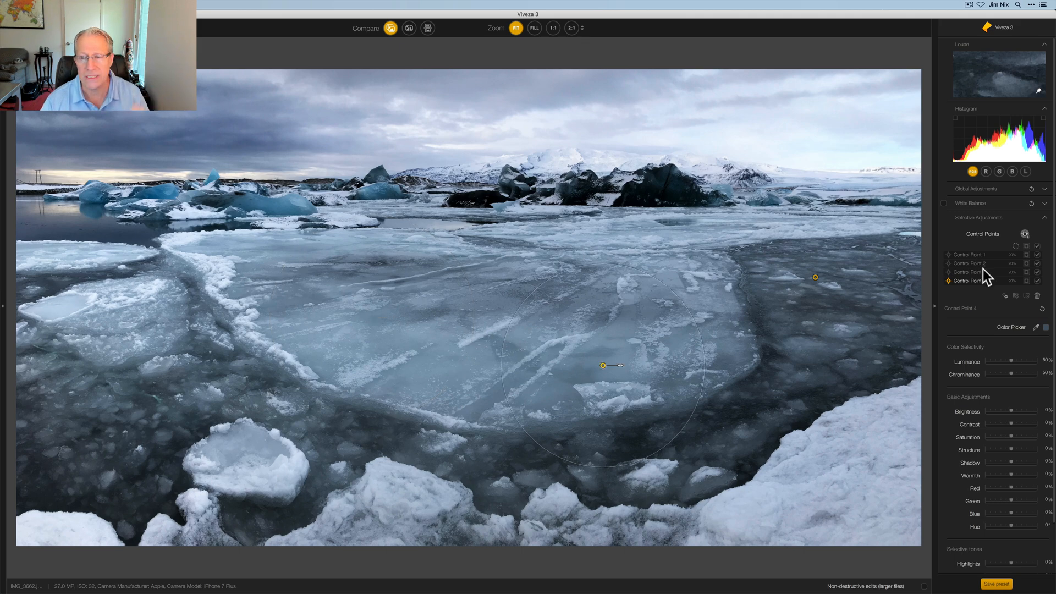
left_click_drag(603, 365, 136, 373)
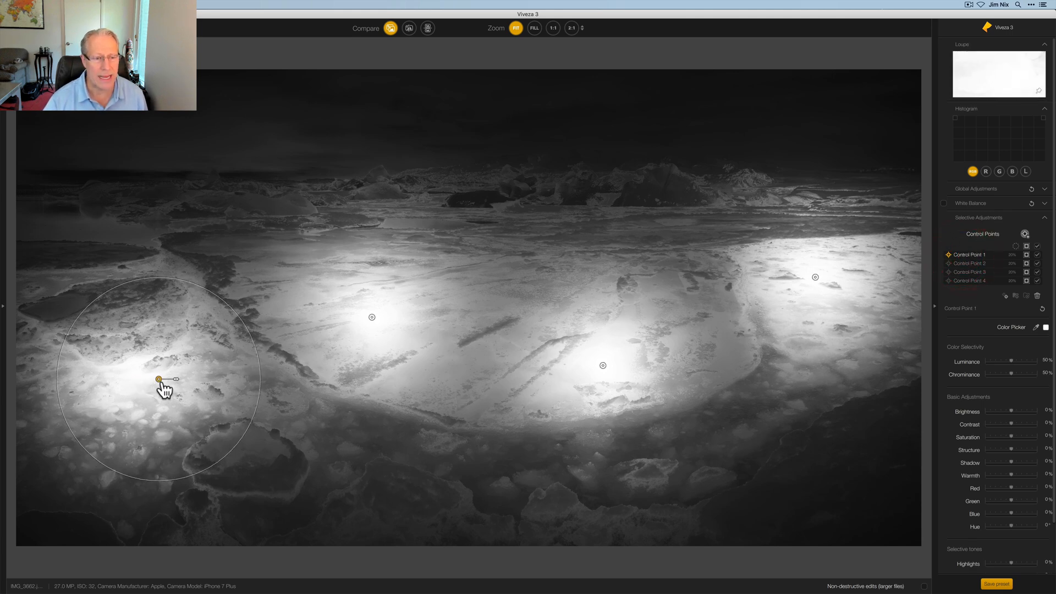
left_click_drag(158, 380, 173, 340)
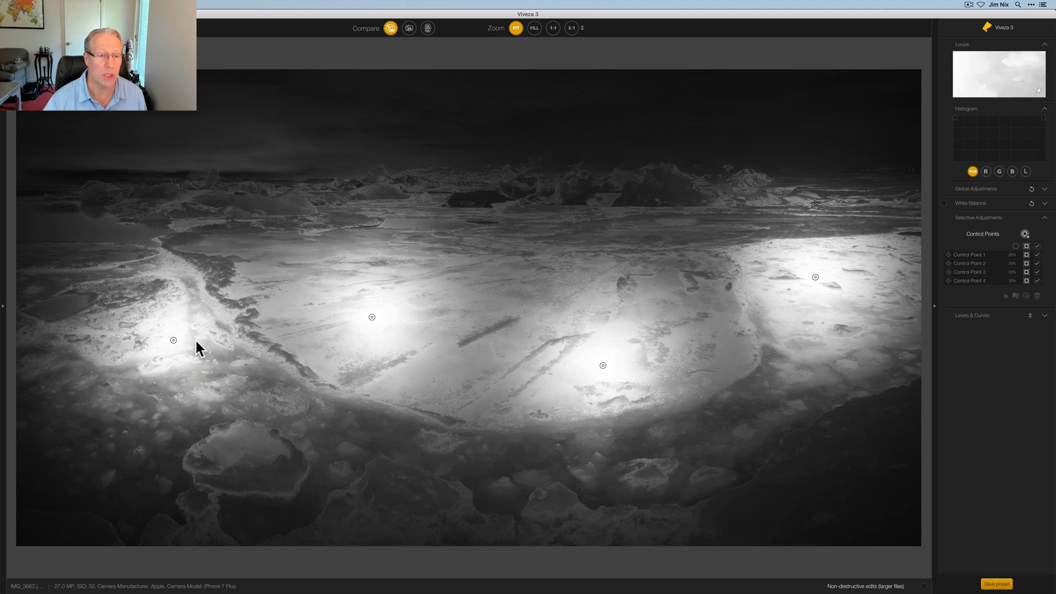
left_click(174, 341)
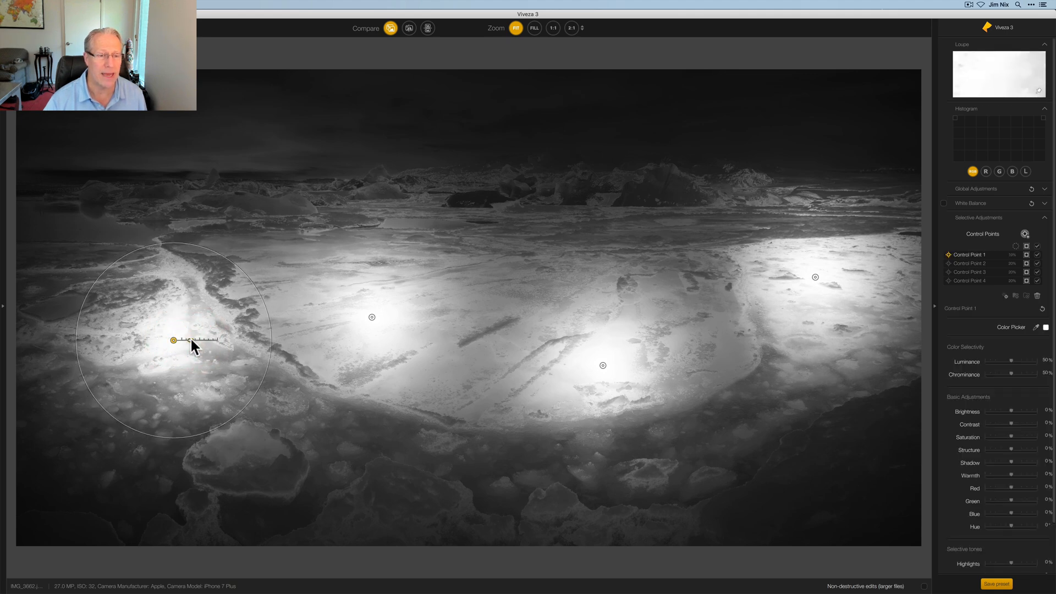
left_click_drag(197, 340, 209, 340)
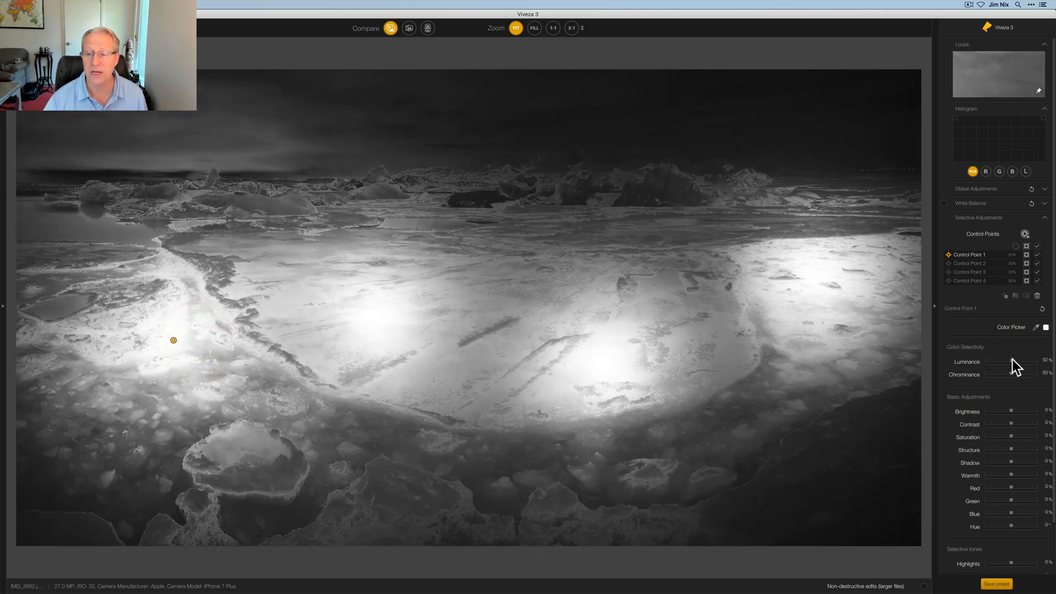
Raise Control Point 1's Luminance selectivity and lower its Chrominance selectivity.
left_click_drag(1013, 362, 1028, 362)
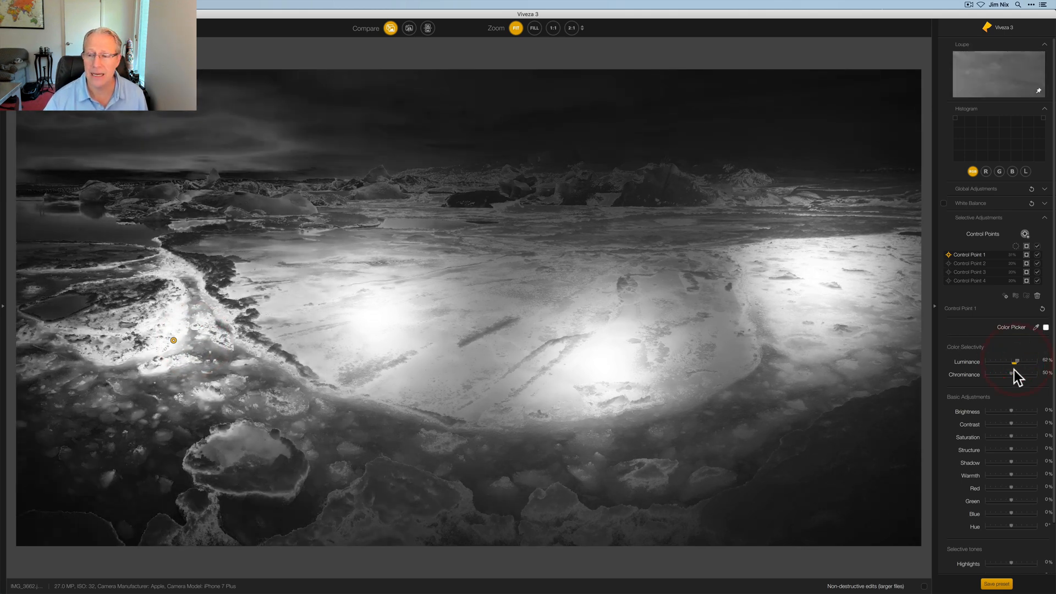
left_click_drag(1027, 375, 1017, 374)
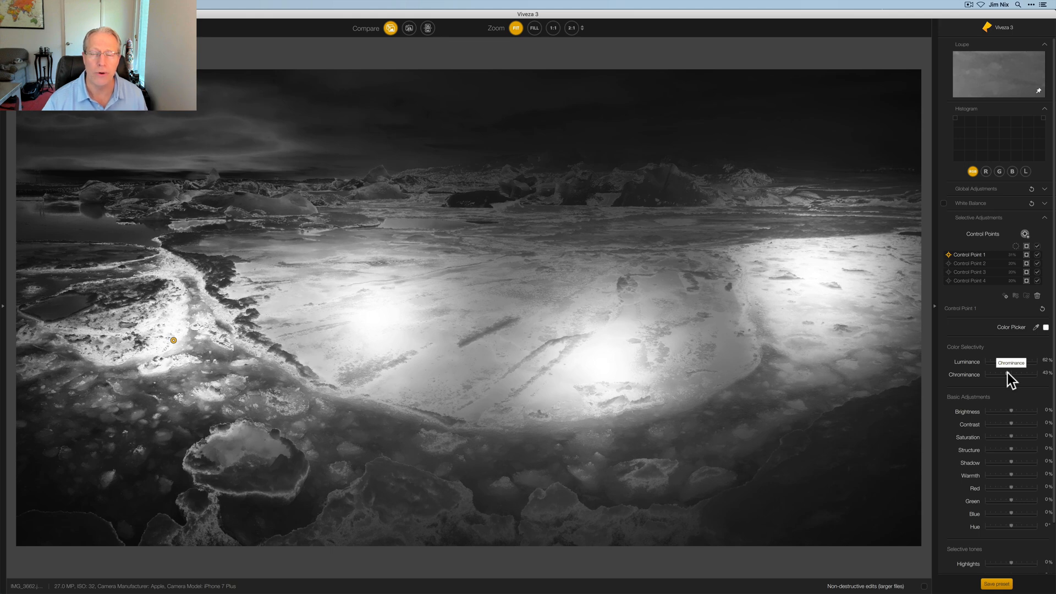
Raise the Luminance selectivity of Control Points 2 and 3 and resize Control Point 3.
left_click(968, 263)
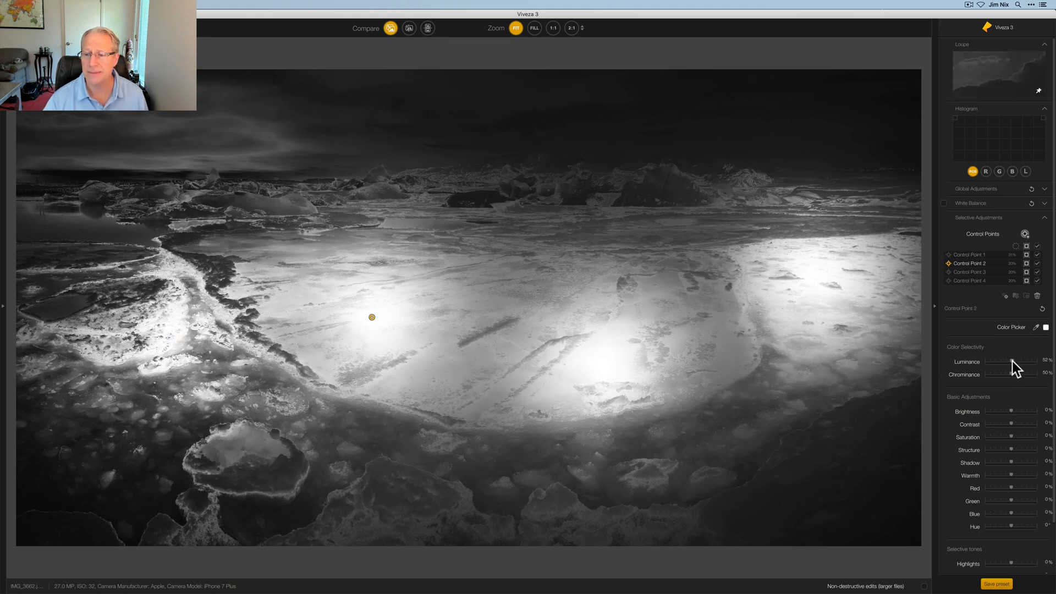
left_click_drag(1024, 362, 1016, 362)
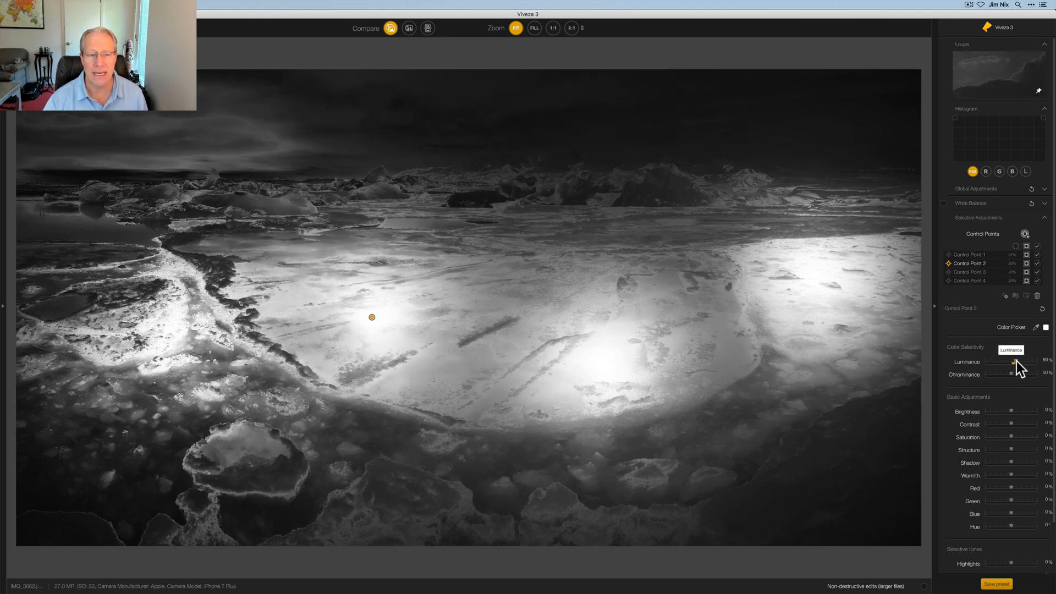
left_click_drag(1016, 362, 1022, 362)
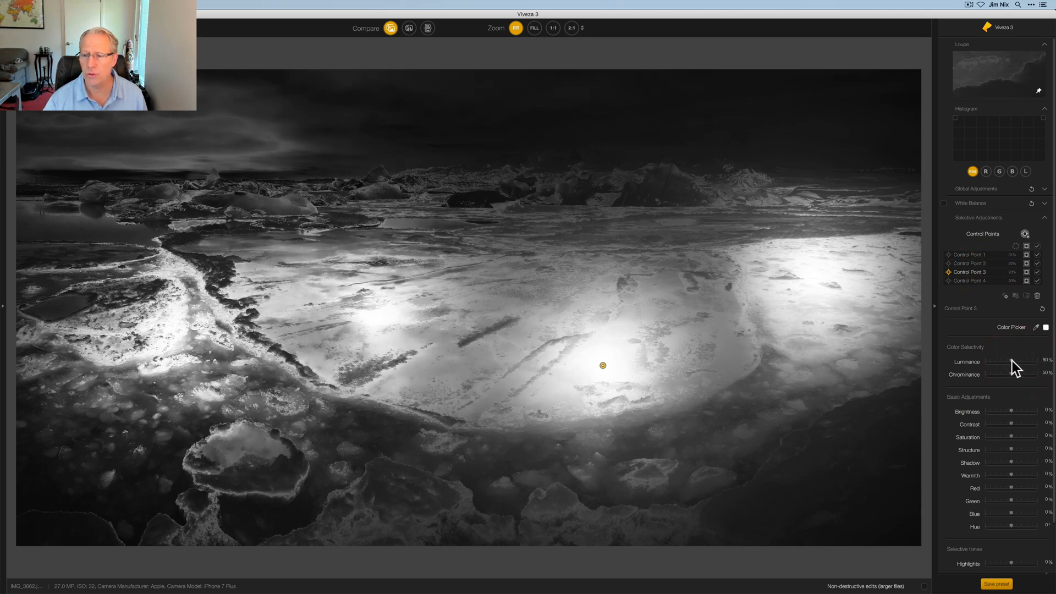
left_click_drag(1013, 362, 1015, 362)
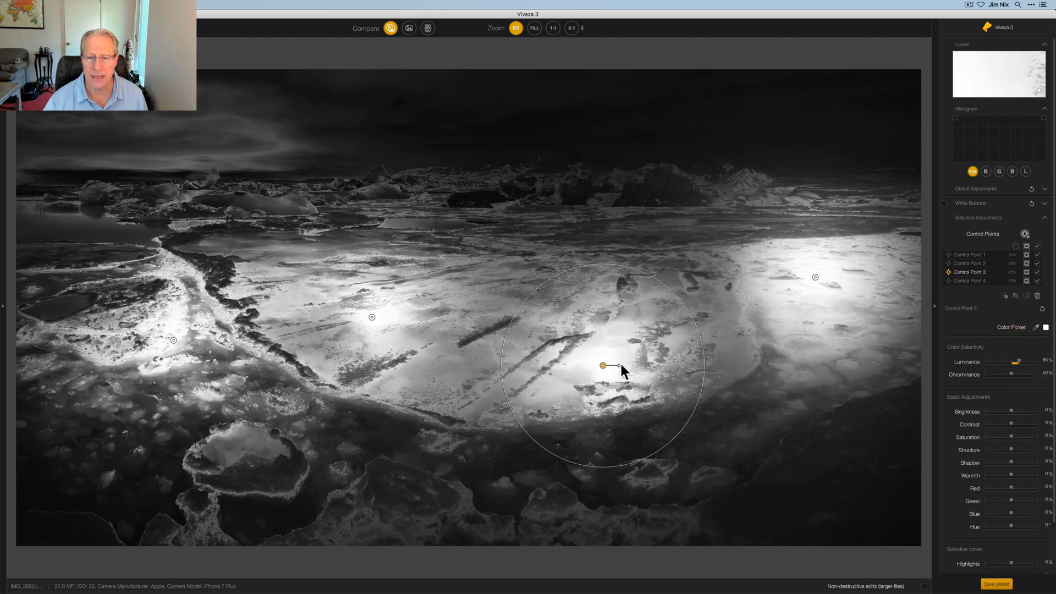
left_click_drag(615, 365, 638, 364)
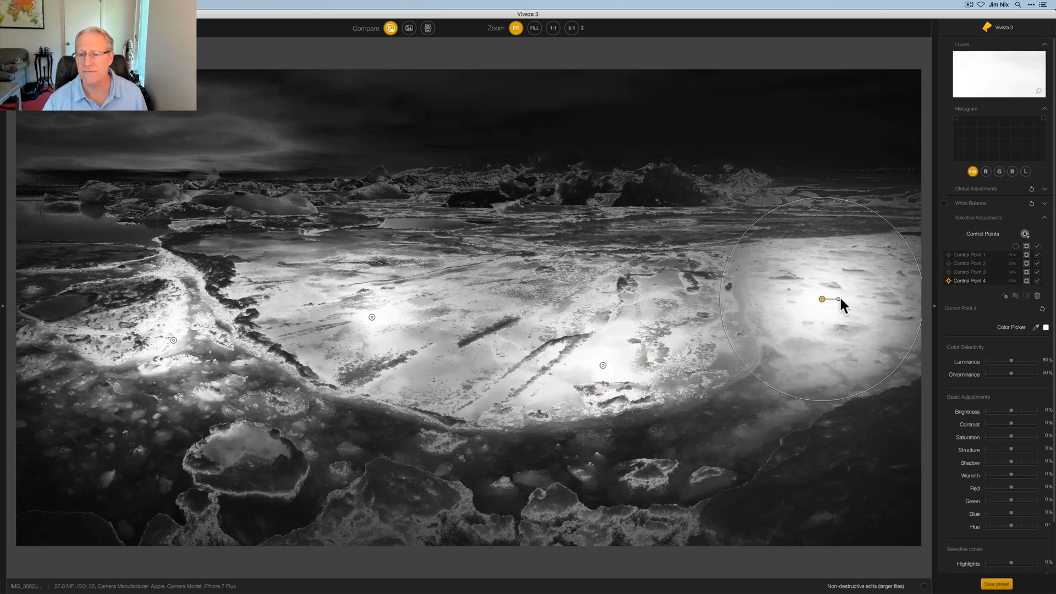
Widen Control Point 4 over the right ice and fine-tune its Luminance selectivity.
left_click_drag(838, 299, 844, 300)
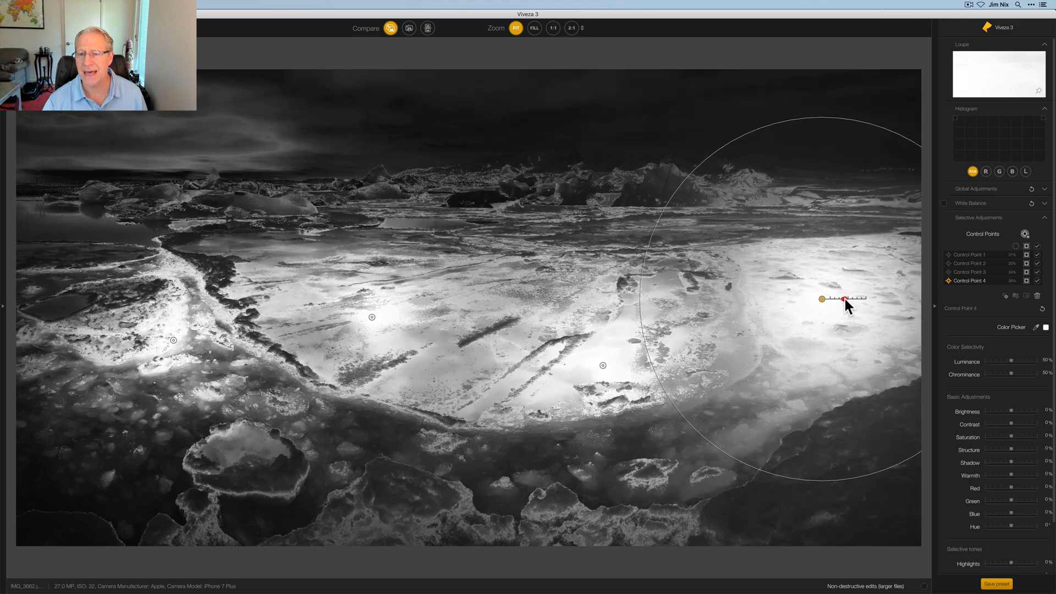
left_click_drag(844, 299, 822, 314)
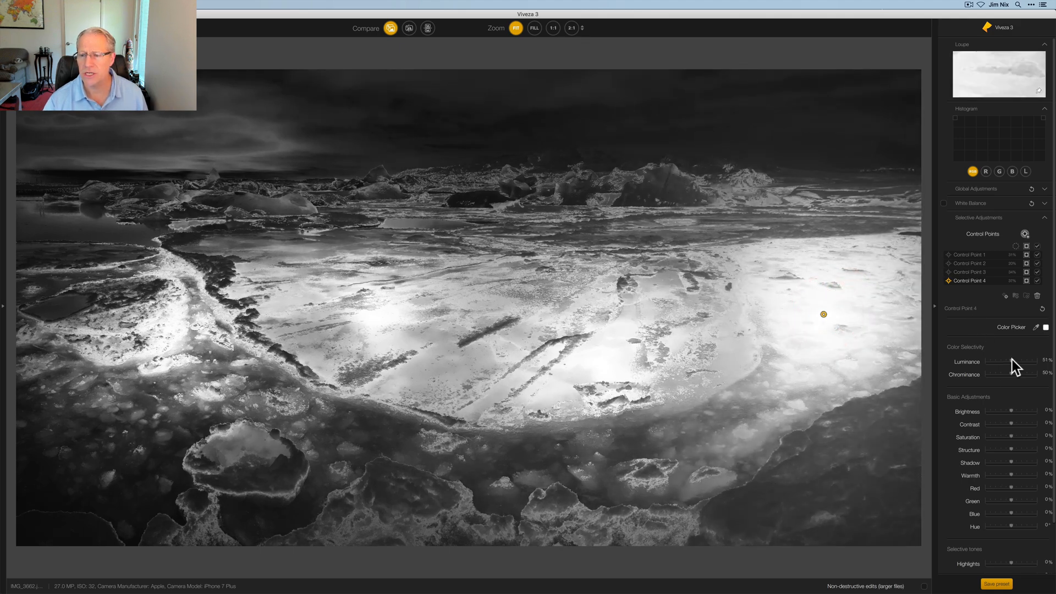
left_click_drag(1013, 361, 1016, 362)
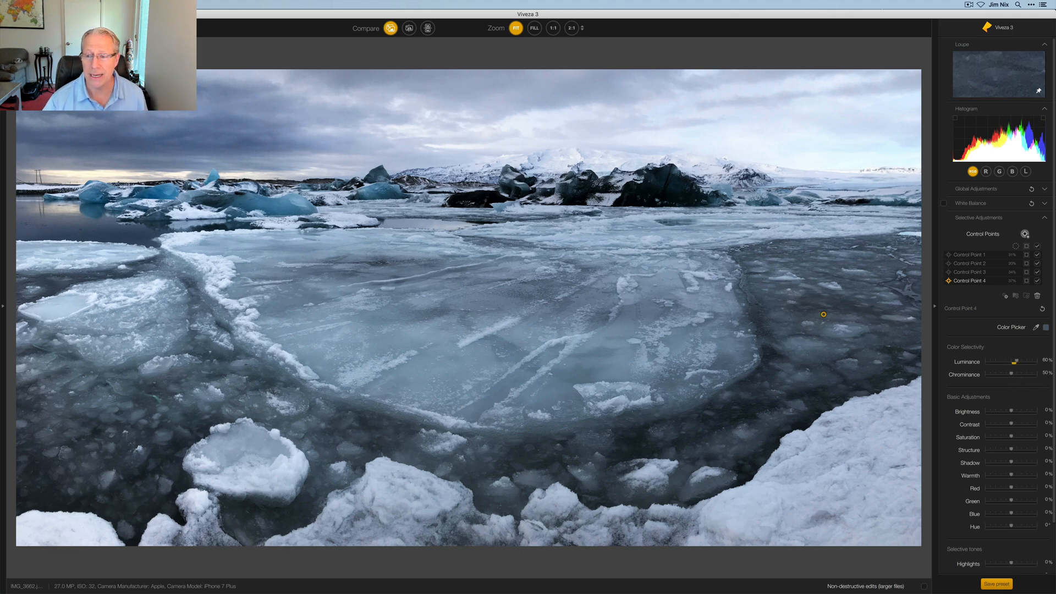
On Control Point 4 over the dark water, push Contrast to about 100% and Brightness to about -31%.
left_click(822, 321)
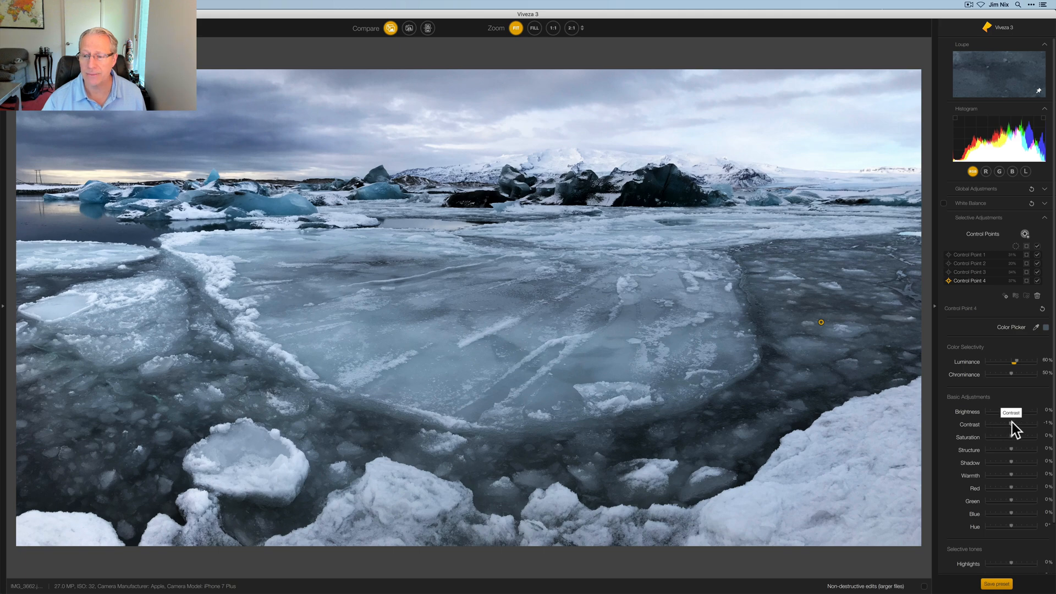
left_click_drag(1013, 425, 1012, 425)
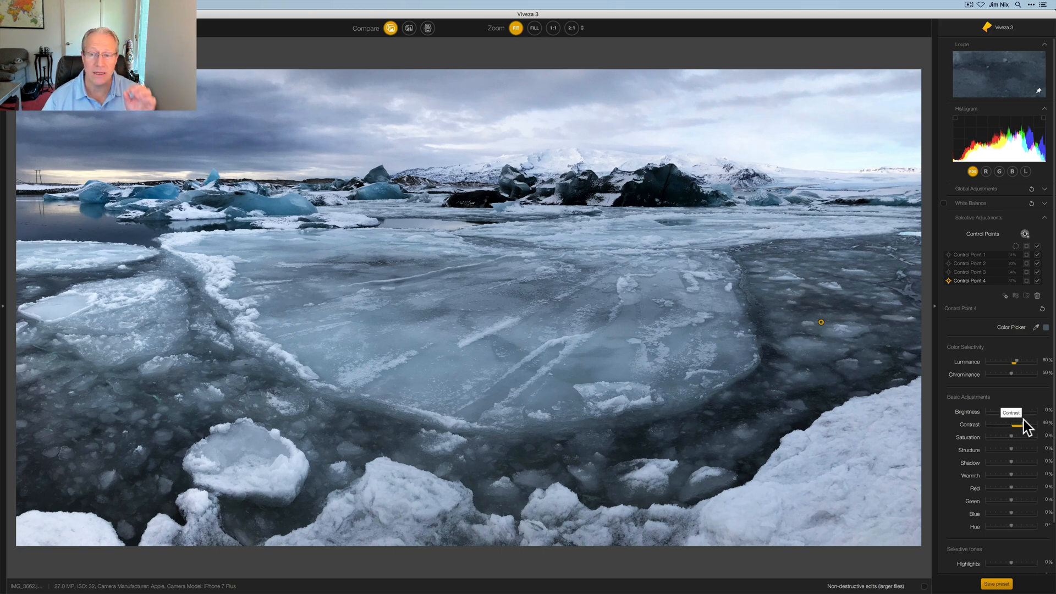
left_click_drag(1012, 425, 1034, 424)
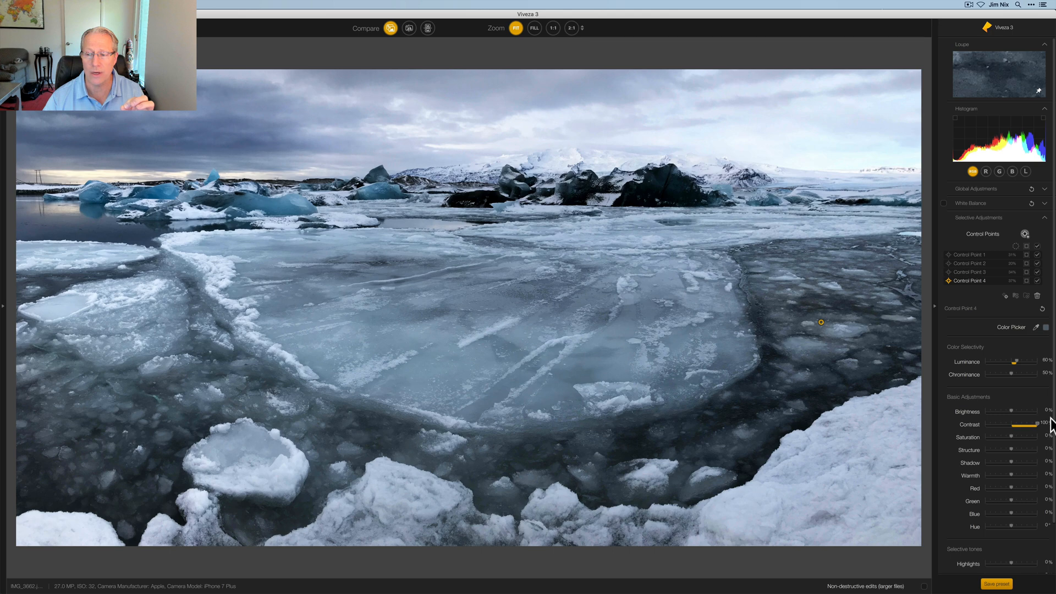
mouse_move(1012, 416)
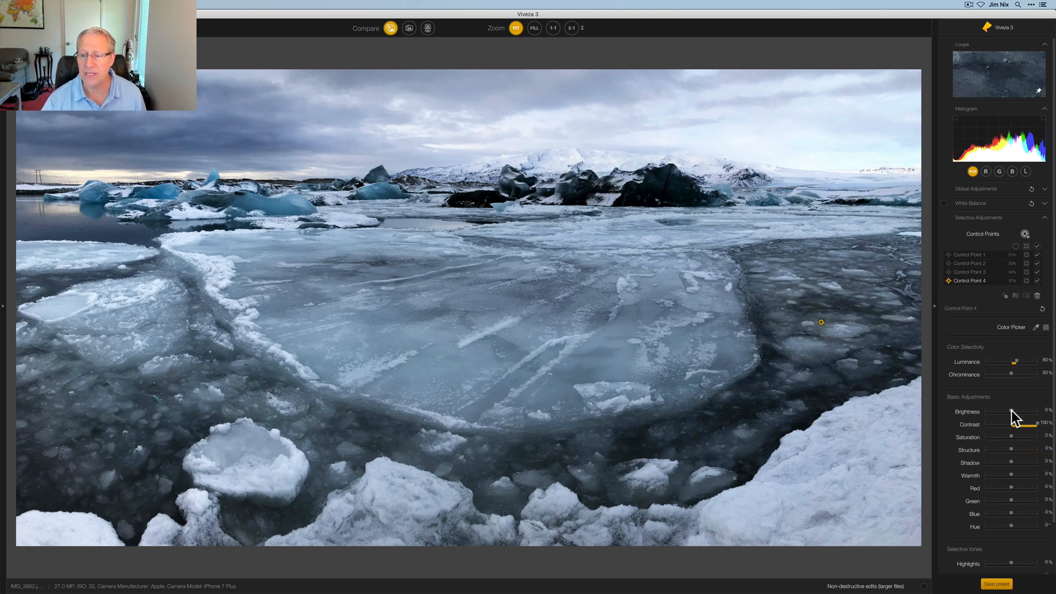
left_click_drag(1019, 416, 996, 416)
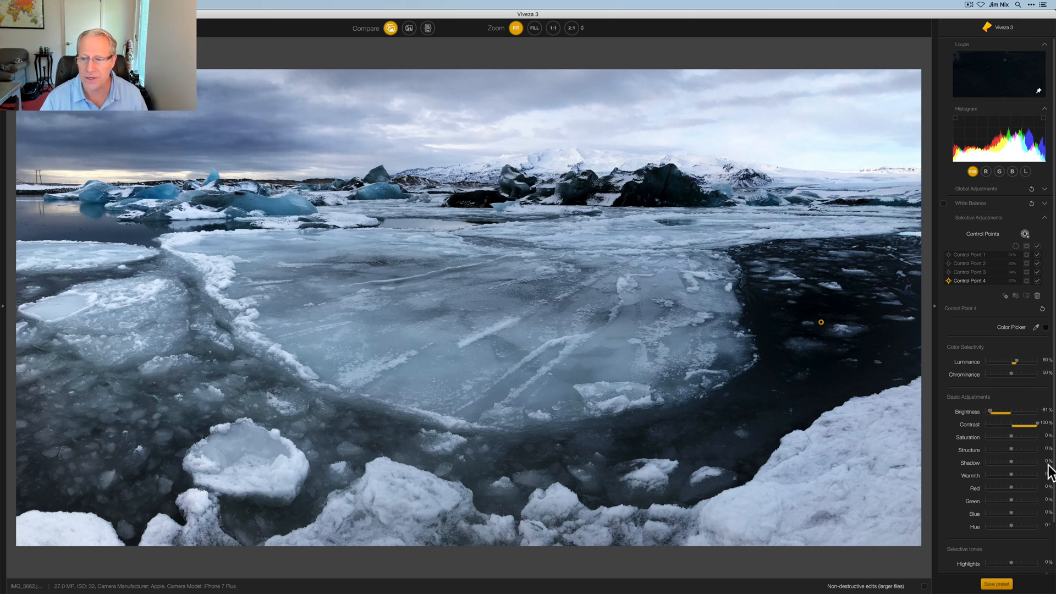
left_click_drag(1005, 412, 995, 412)
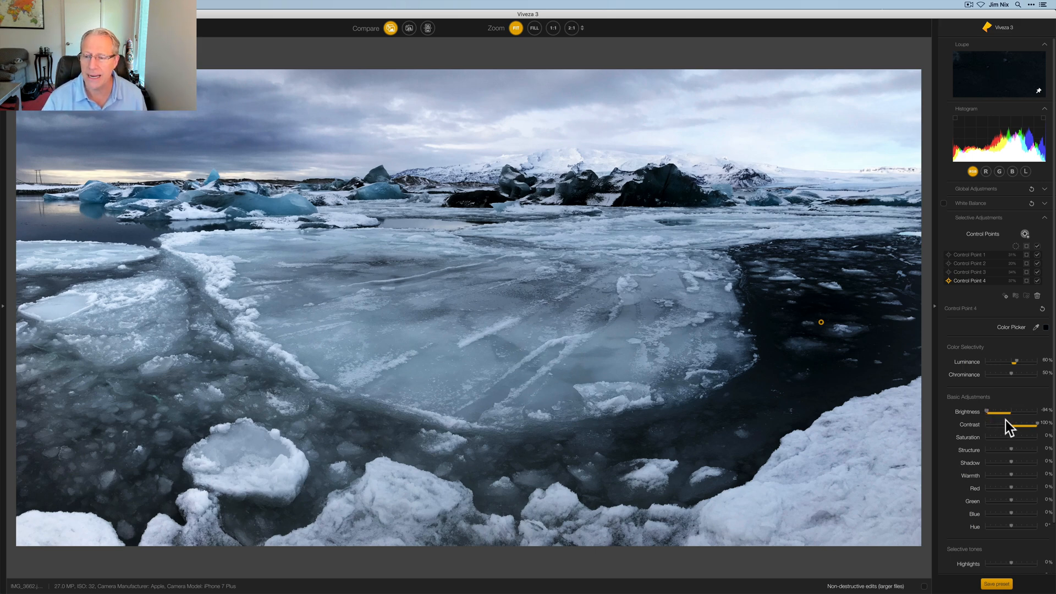
left_click_drag(997, 412, 1031, 412)
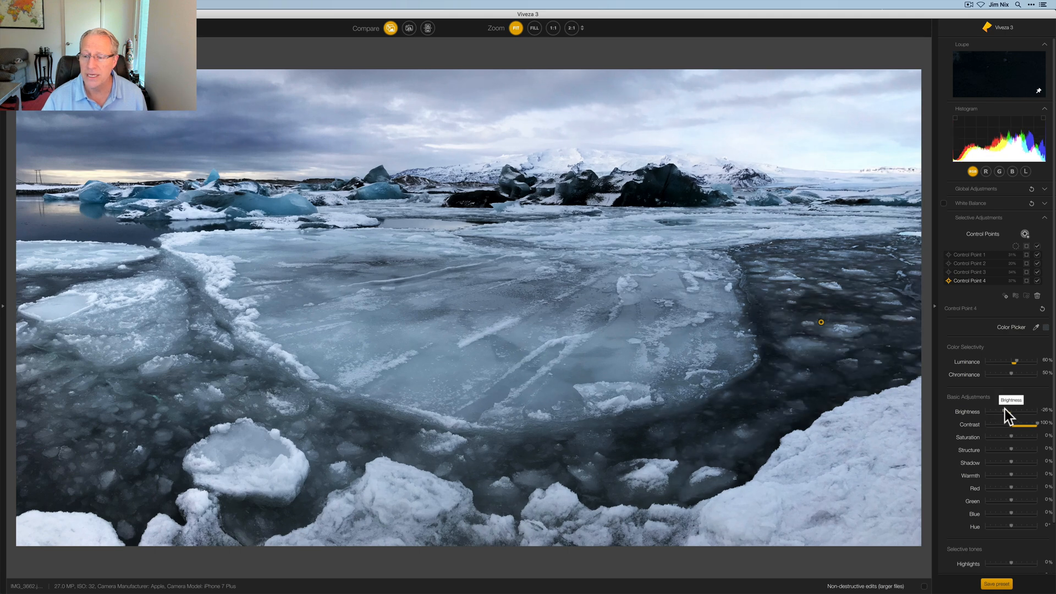
left_click_drag(1043, 424, 1017, 423)
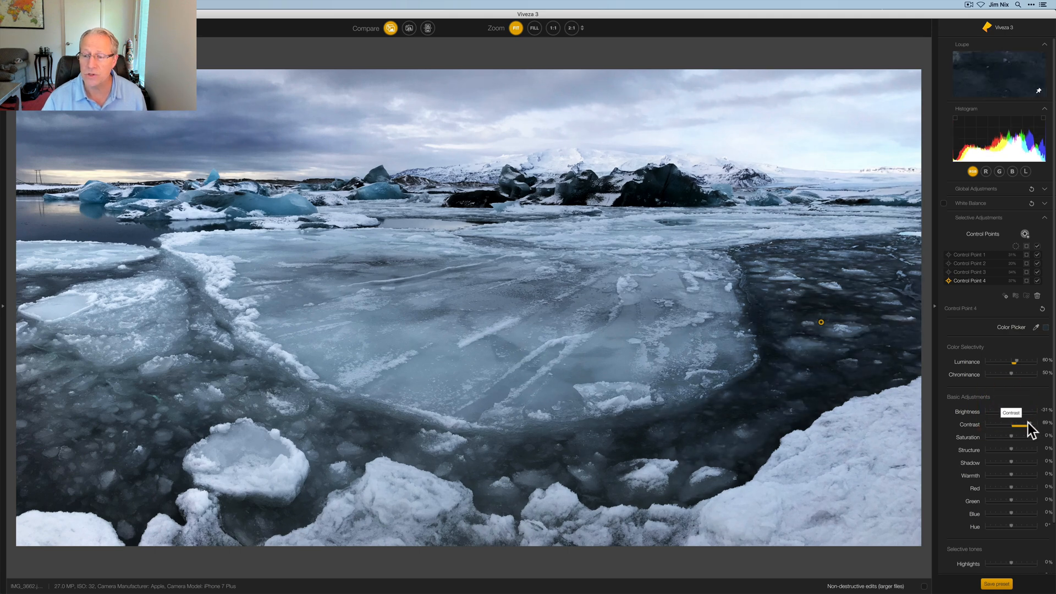
left_click_drag(1015, 423, 1025, 423)
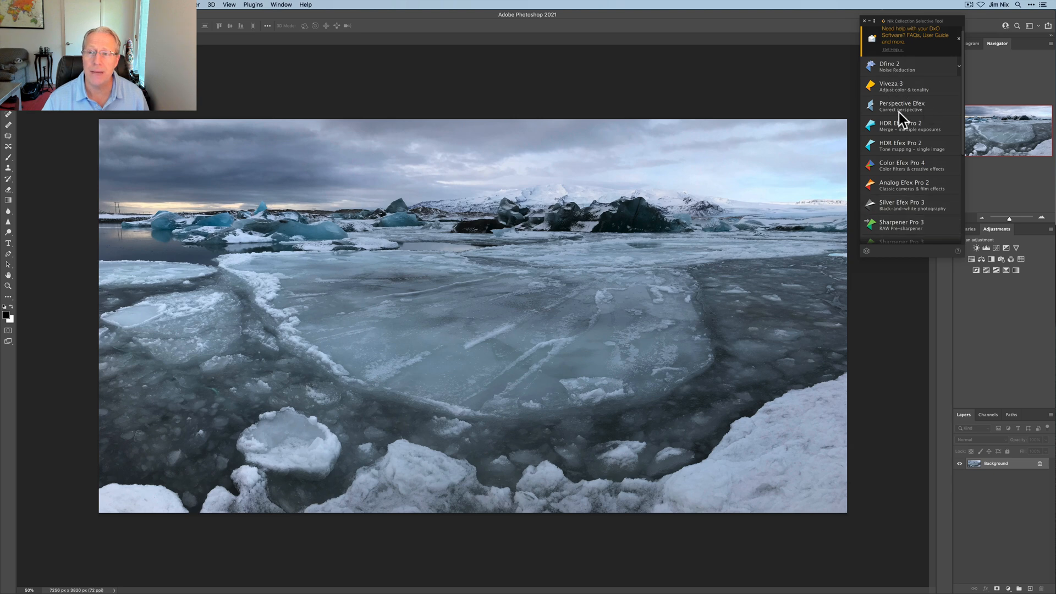
Scroll the Nik Collection panel down to the Meta-presets section.
scroll("down", 3)
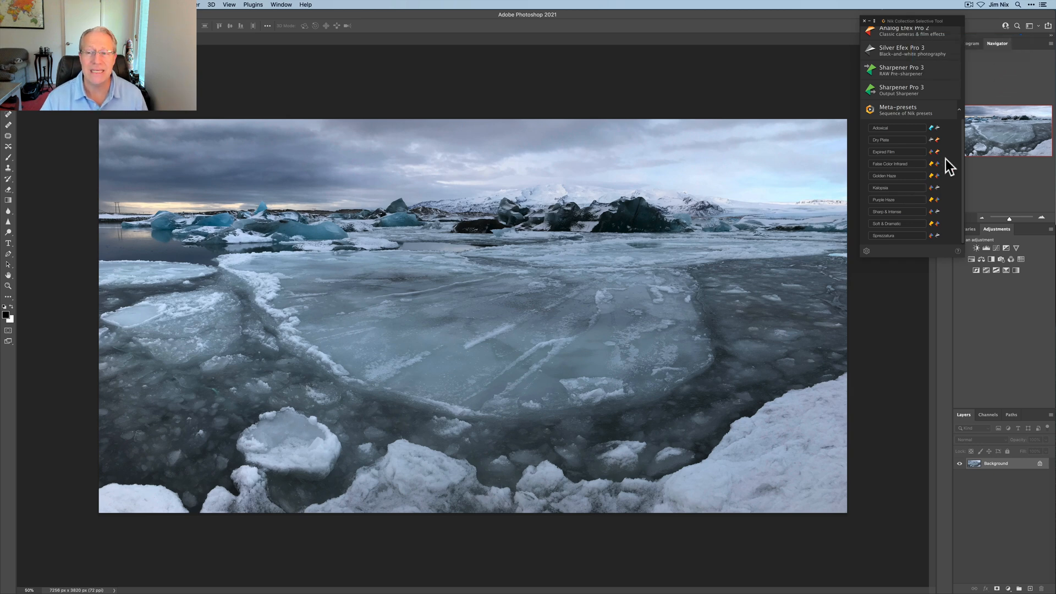
mouse_move(903, 125)
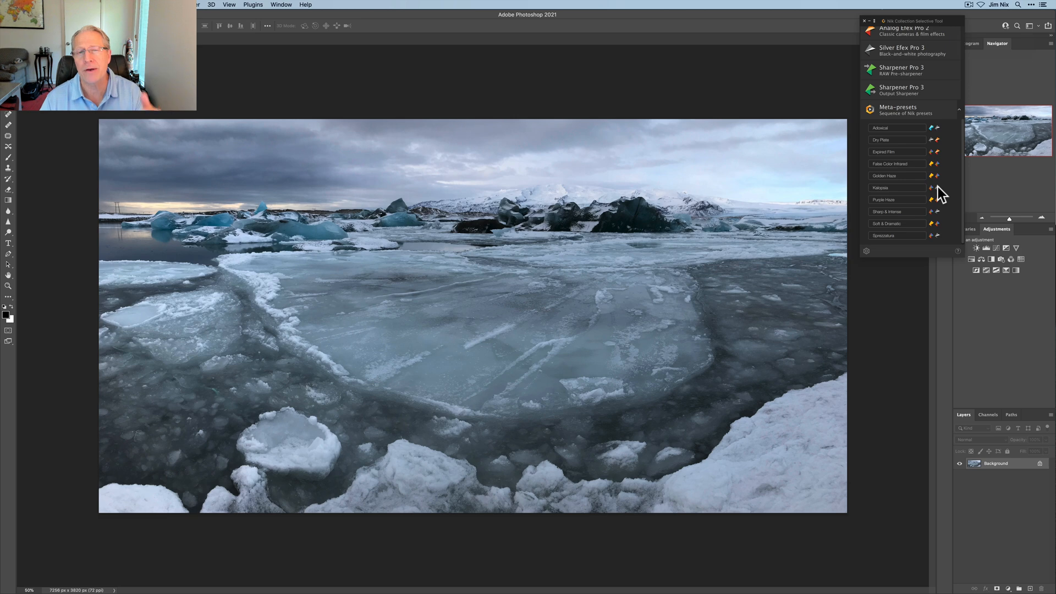
mouse_move(921, 158)
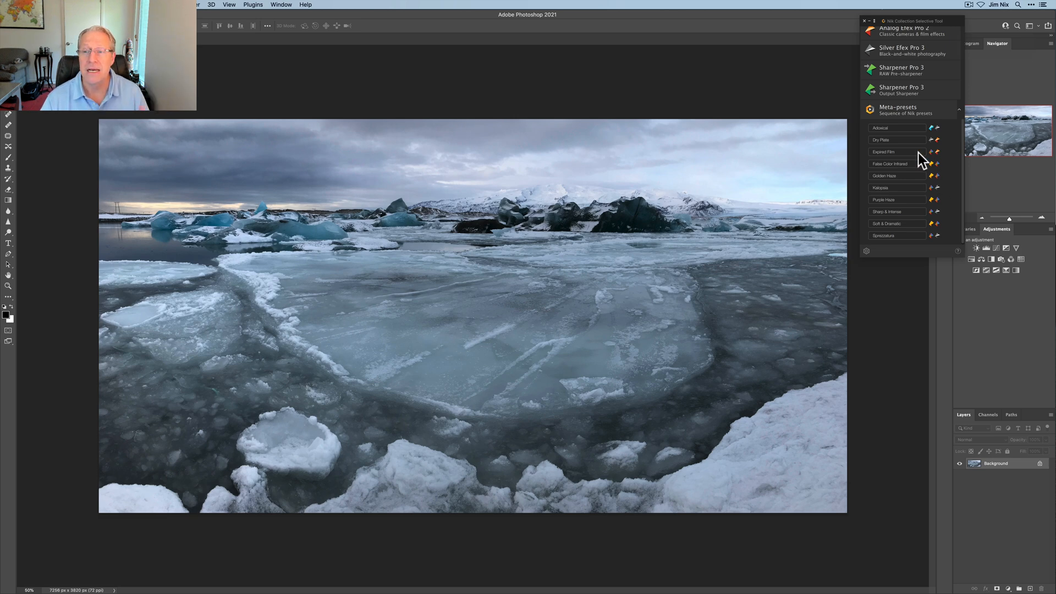
mouse_move(940, 175)
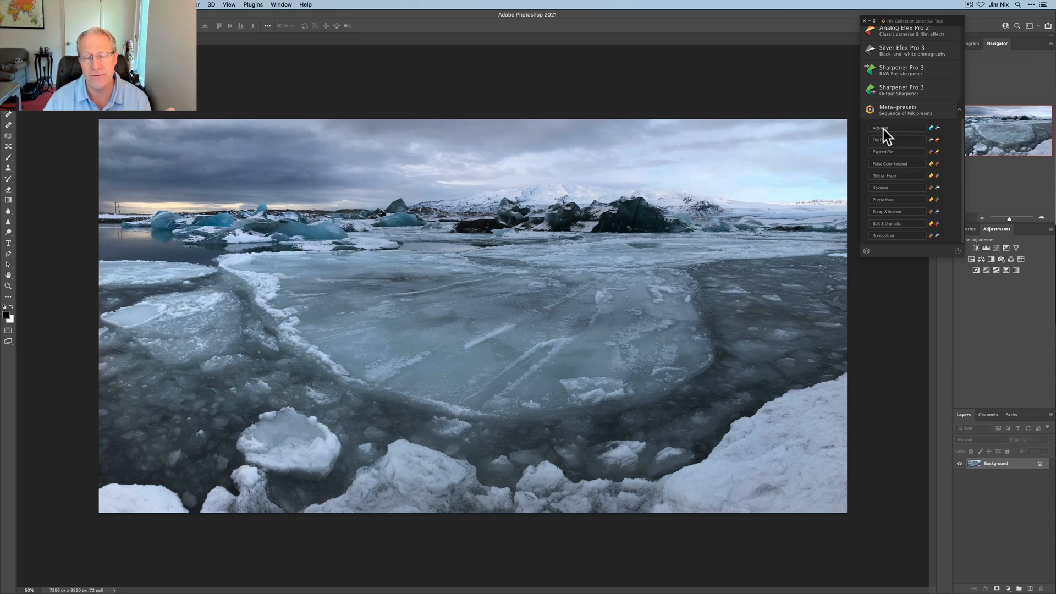
mouse_move(903, 225)
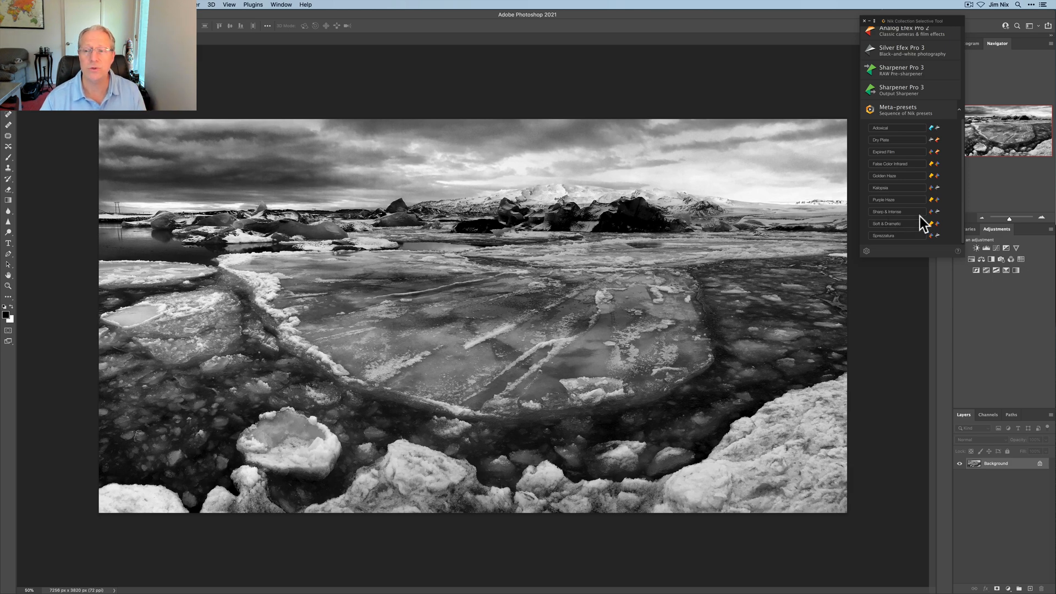
mouse_move(936, 213)
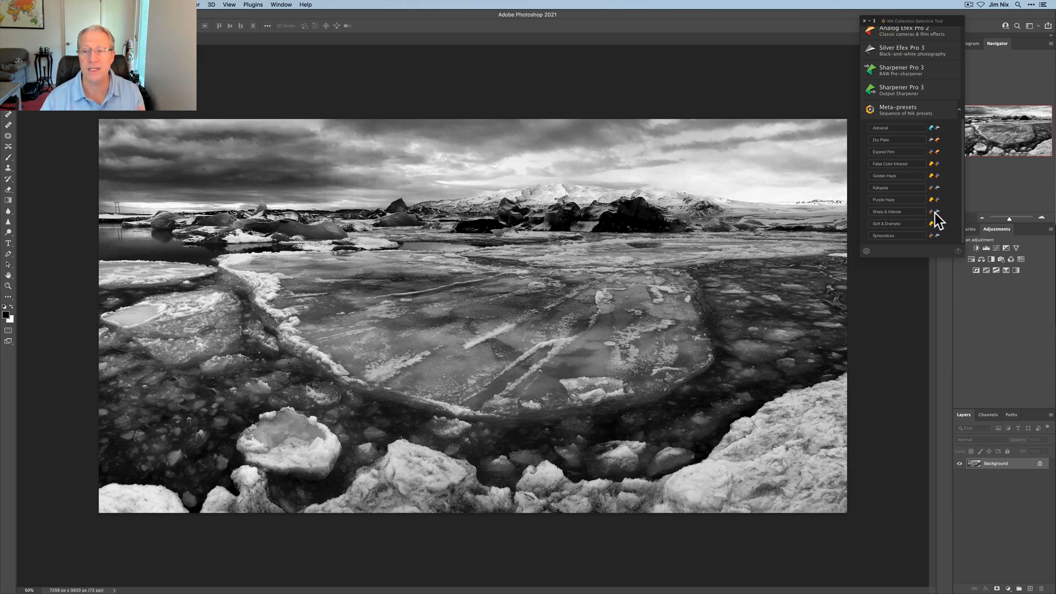
mouse_move(706, 312)
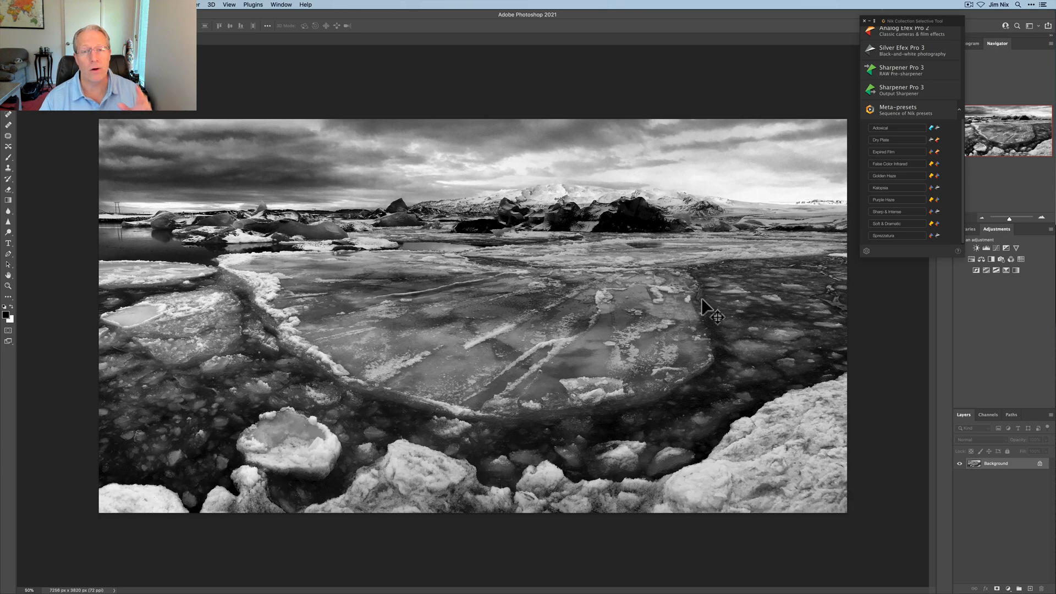
mouse_move(980, 467)
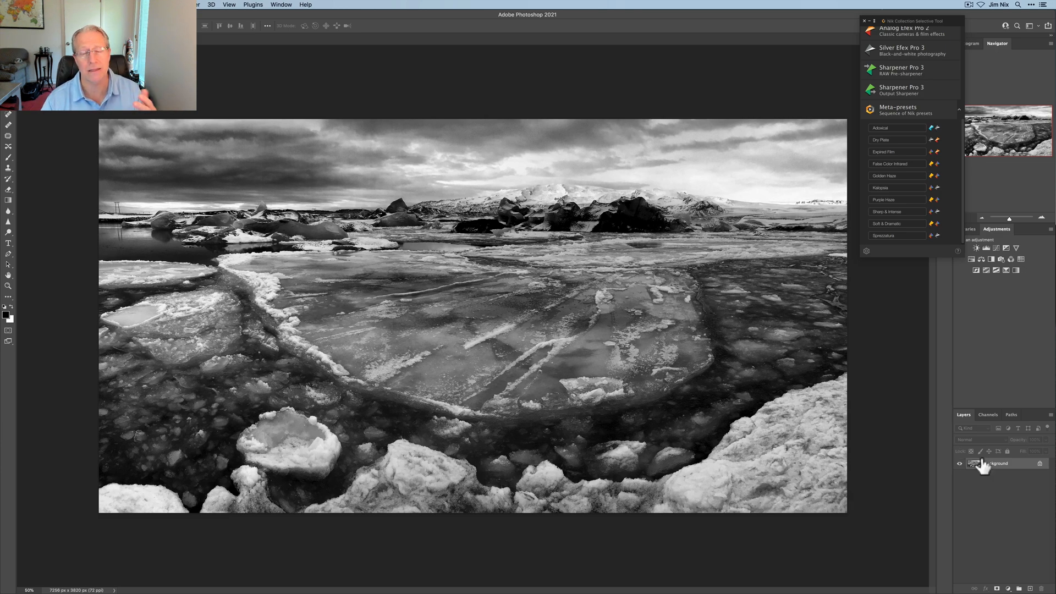
mouse_move(1037, 448)
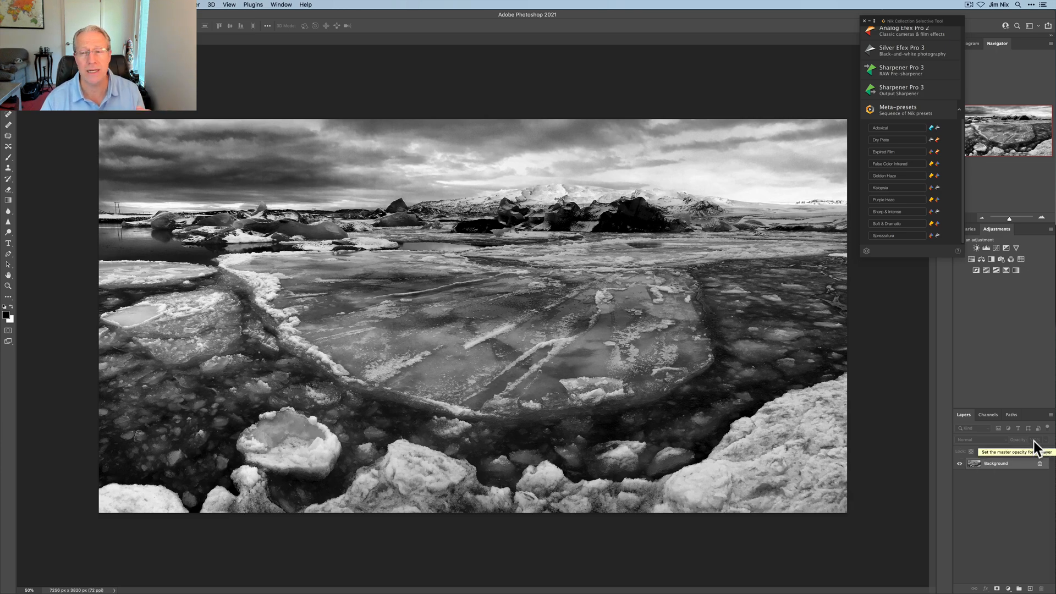